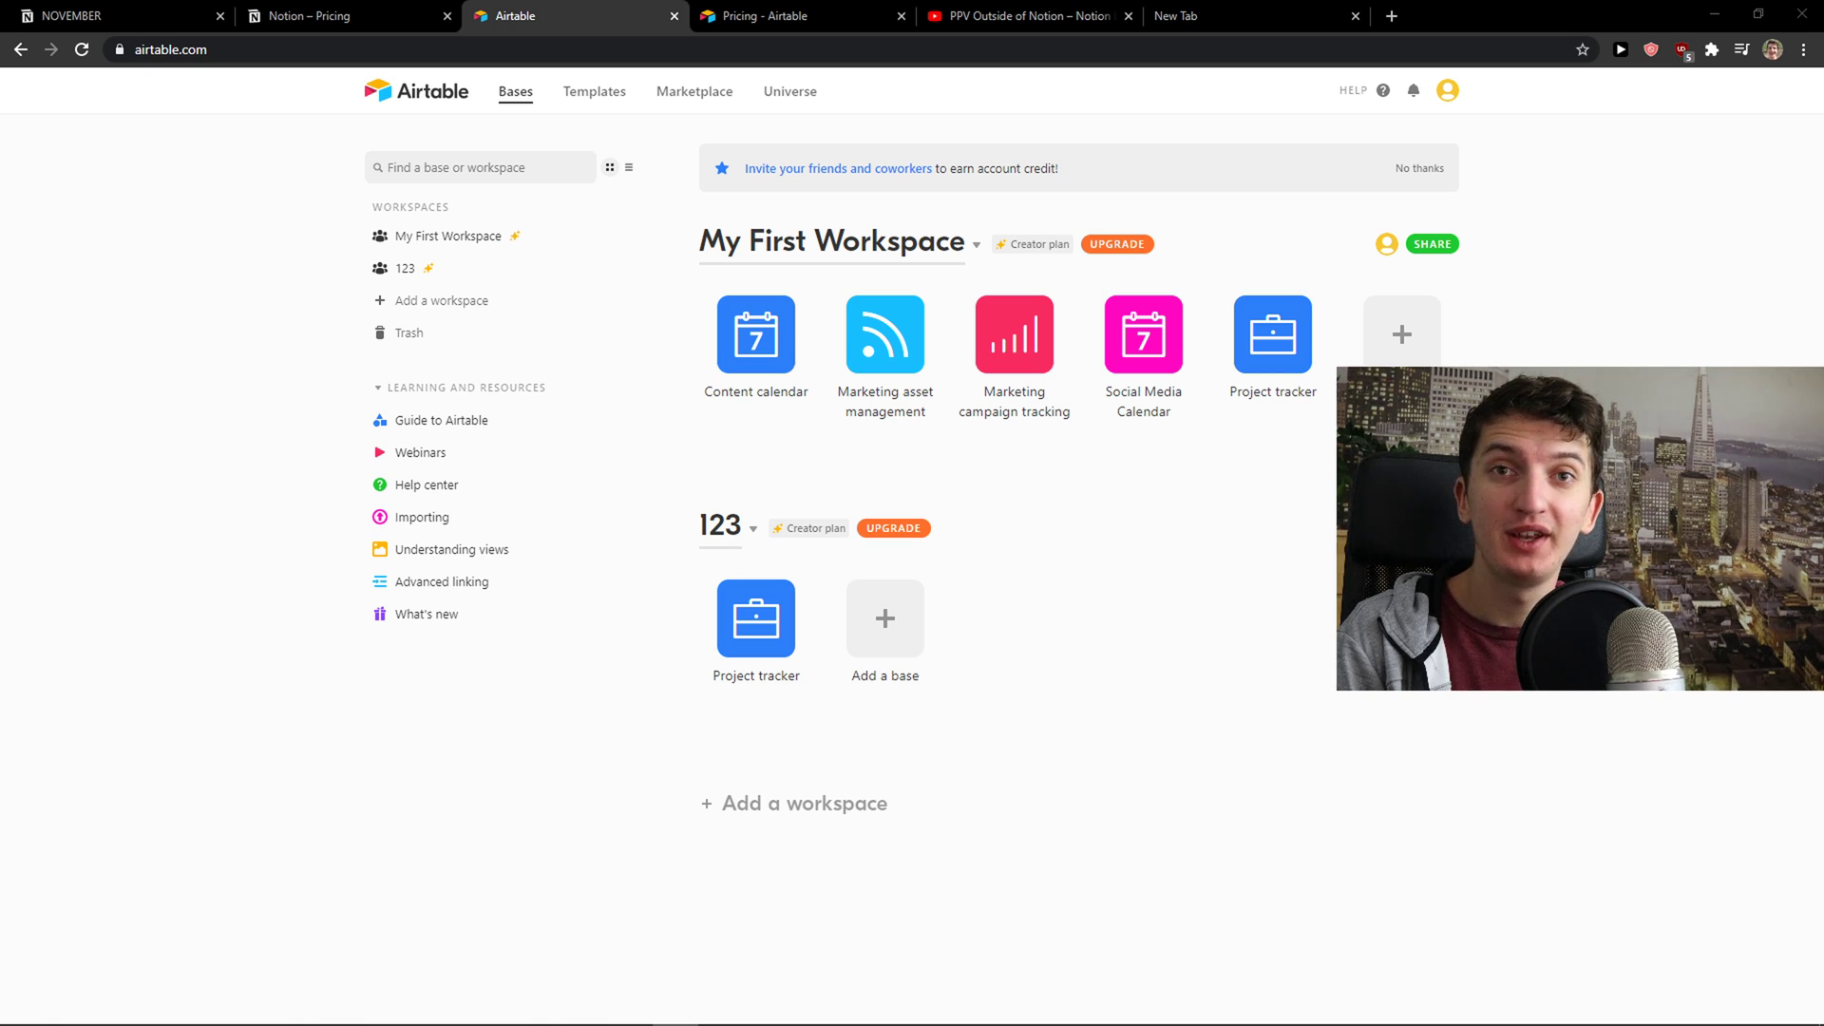
{"action": "mouse_move", "coordinate": [266, 688]}
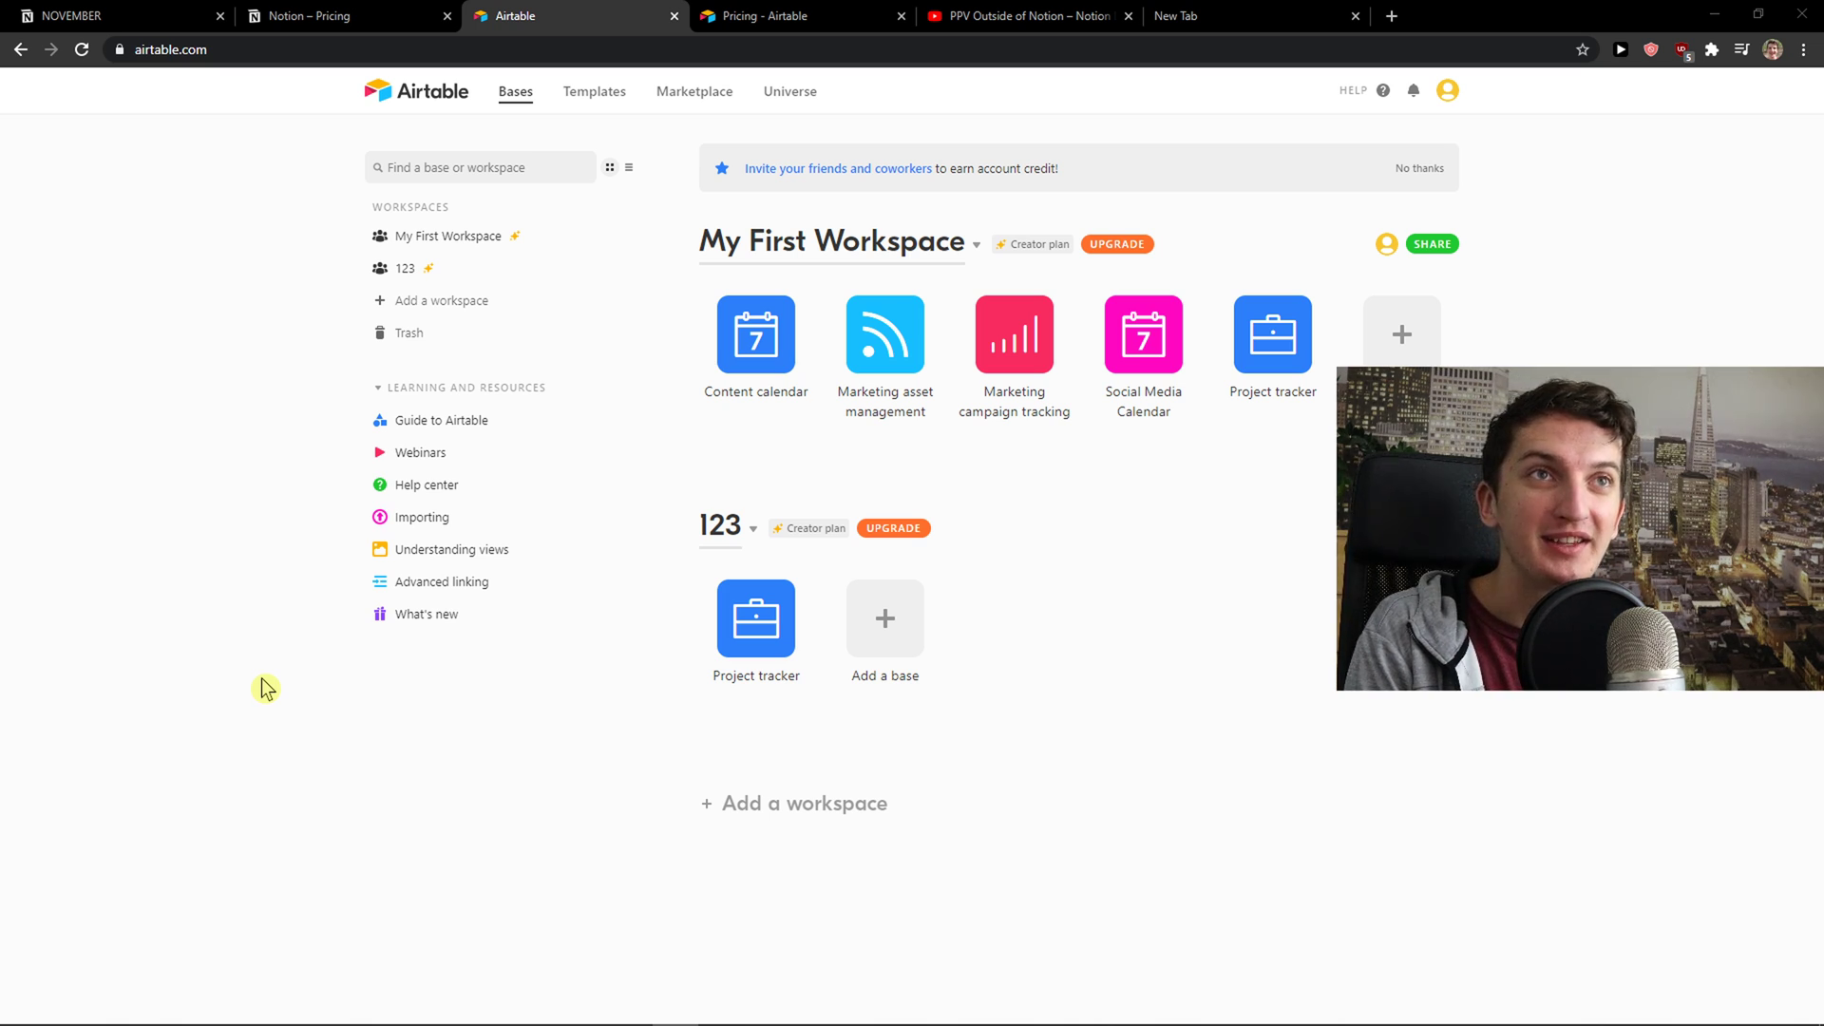
{"action": "mouse_move", "coordinate": [285, 652]}
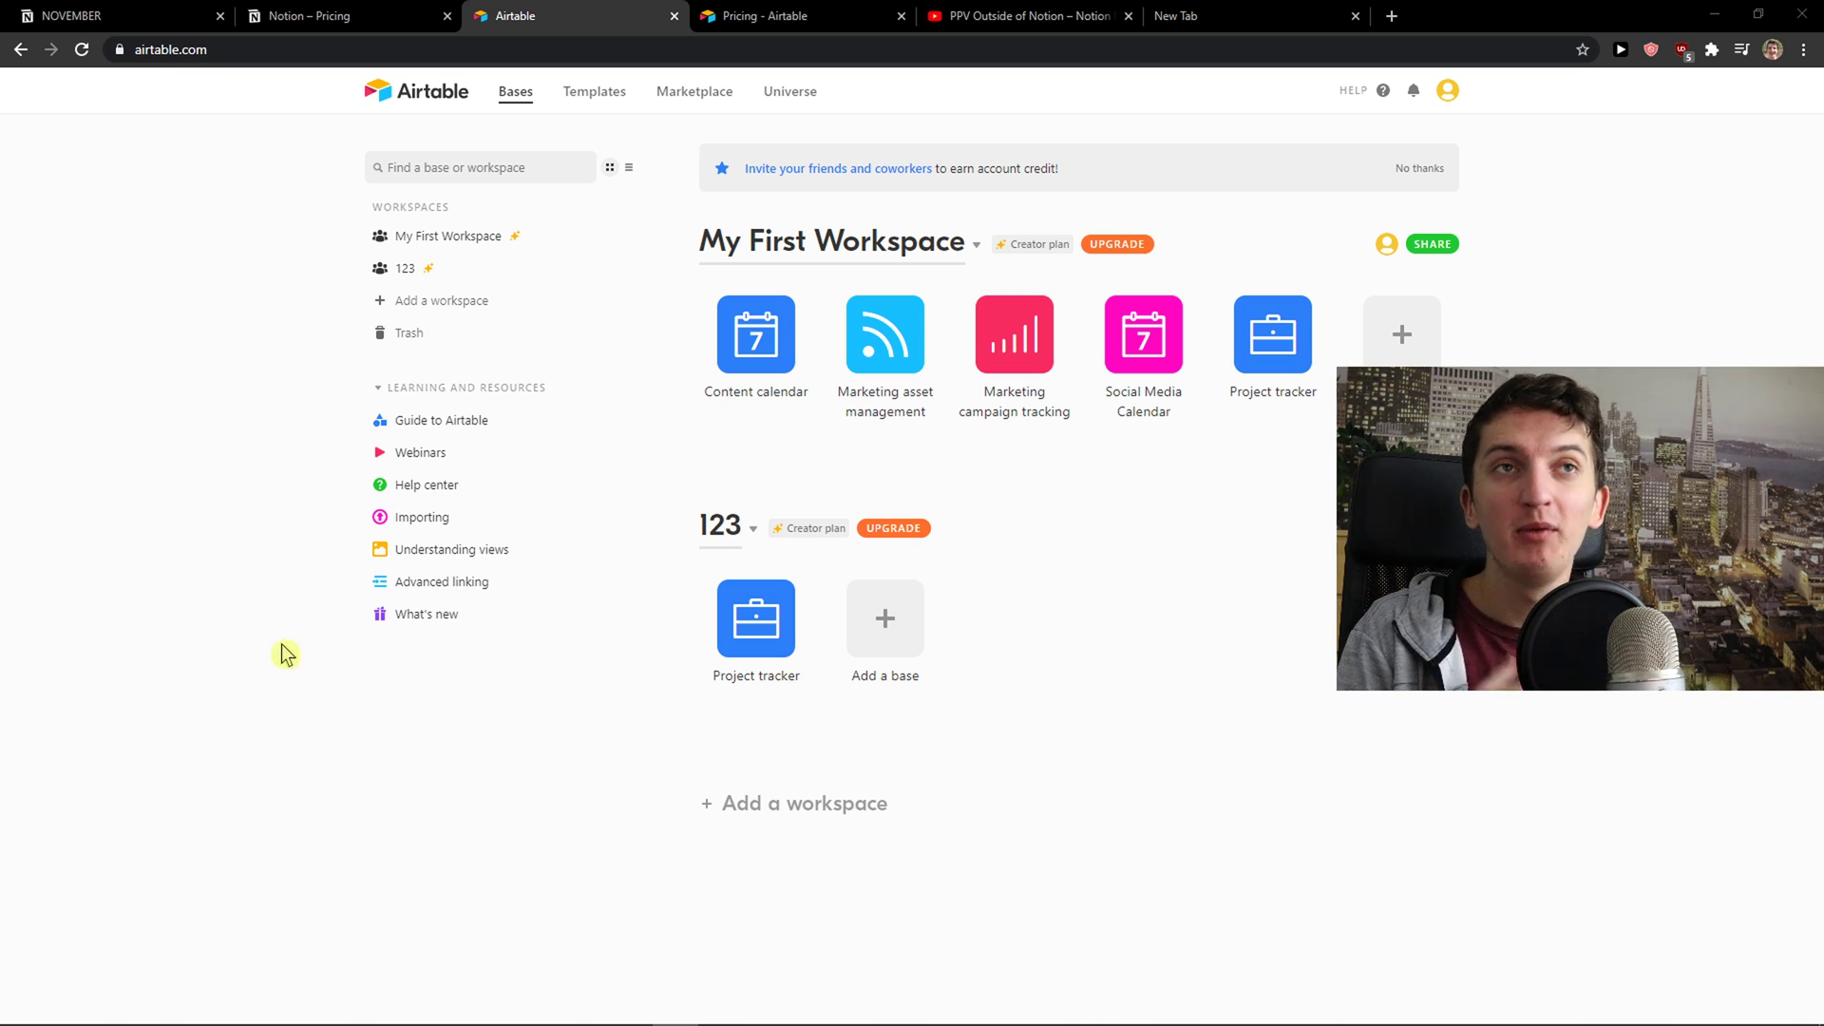
Check the NOVEMBER page's ••• menu options, then switch to the YouTube Notion video tab.
{"action": "left_click", "coordinate": [99, 16]}
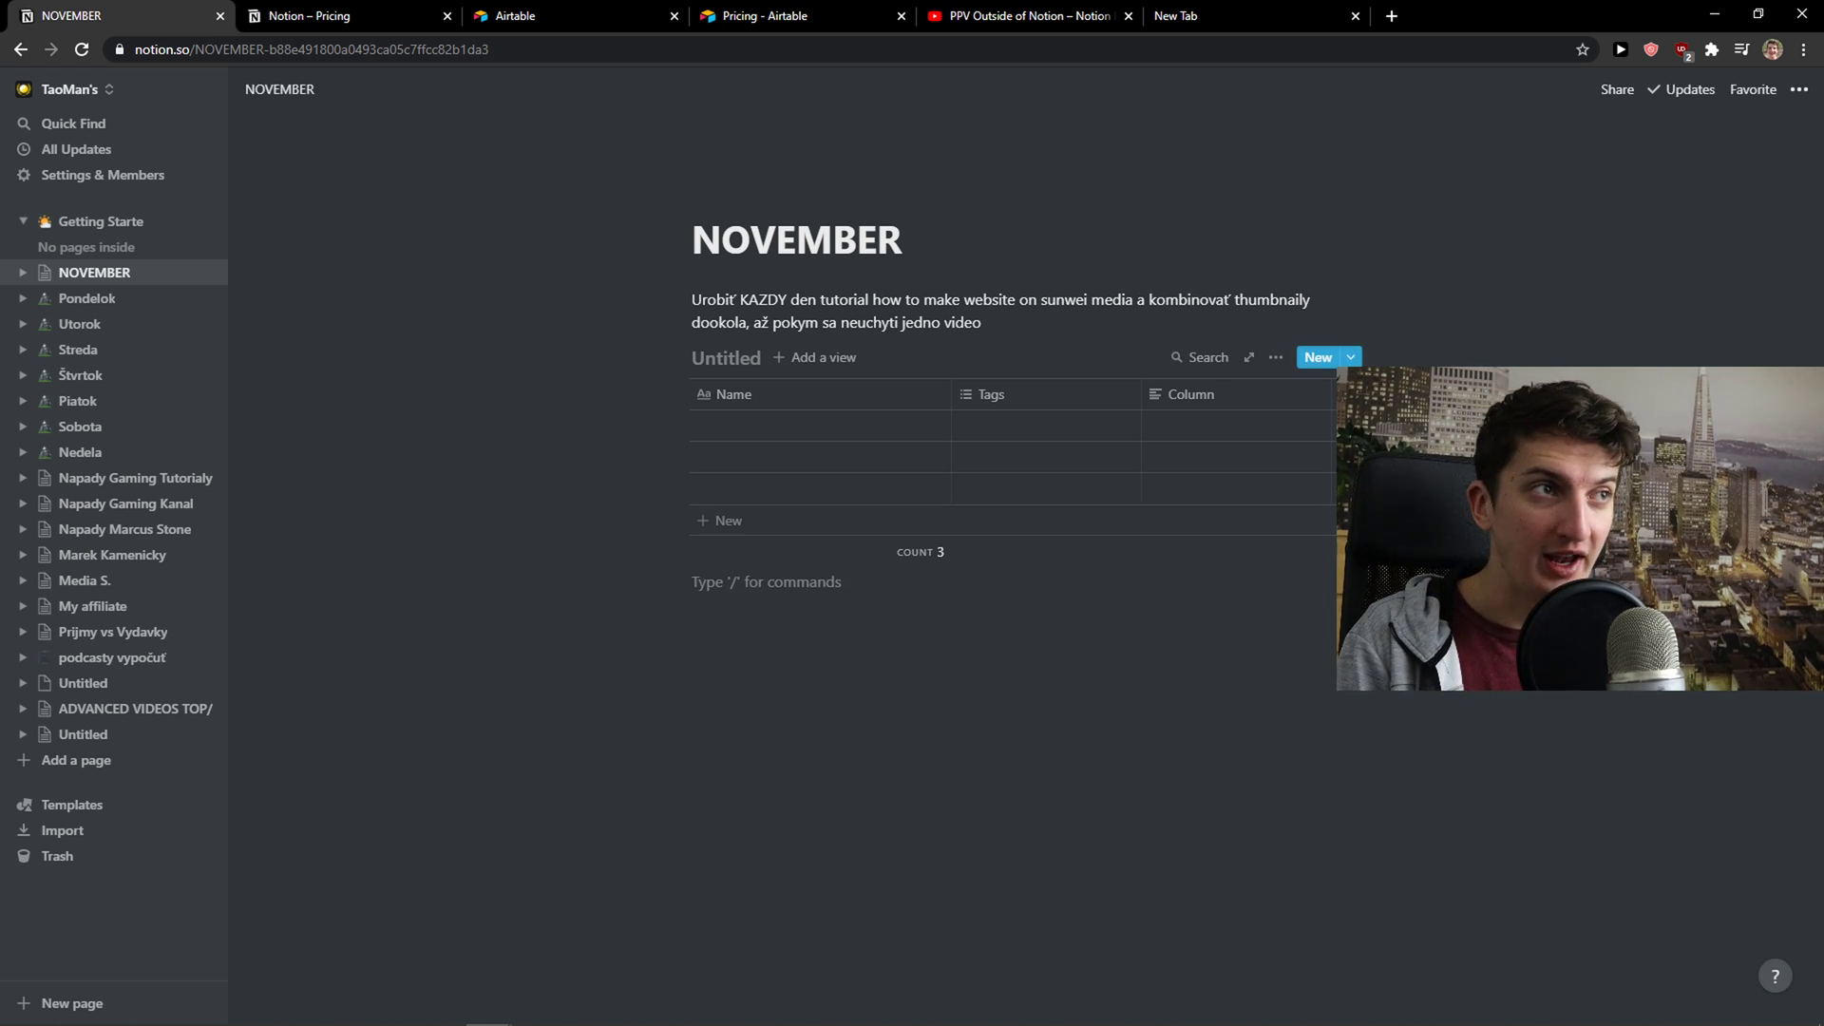
{"action": "left_click", "coordinate": [1275, 359]}
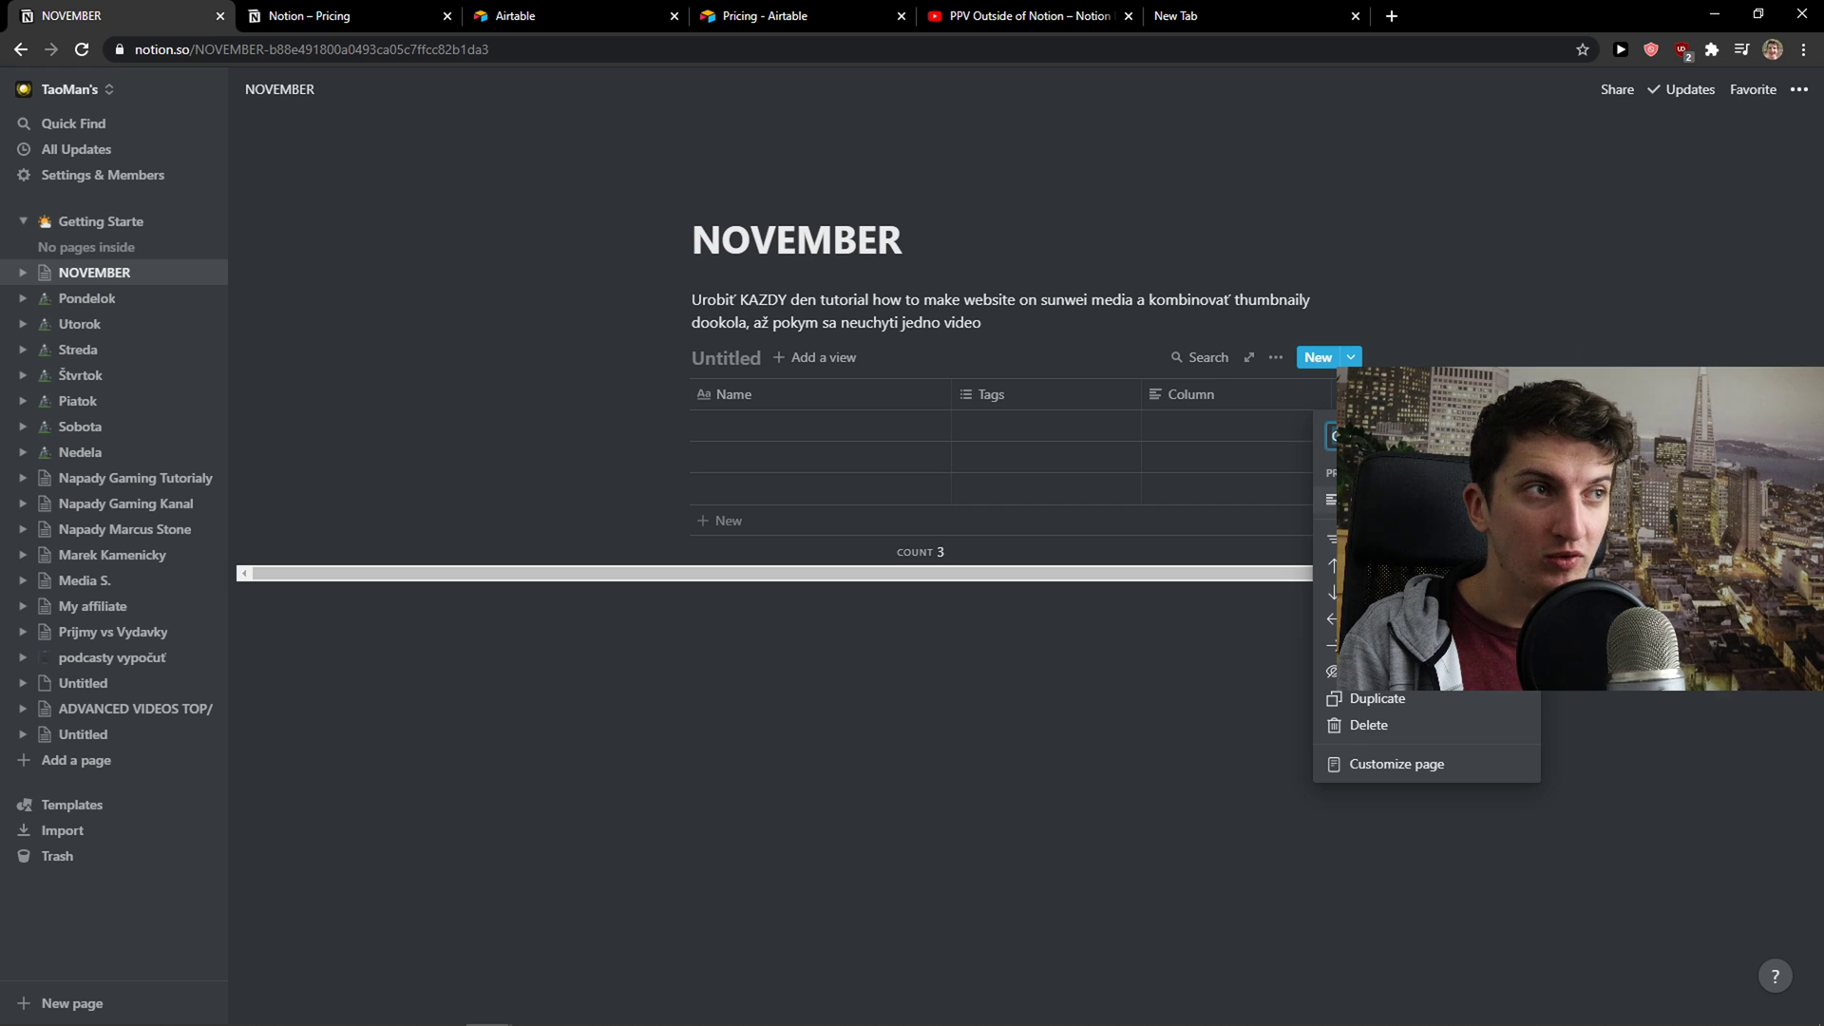
{"action": "mouse_move", "coordinate": [1045, 902]}
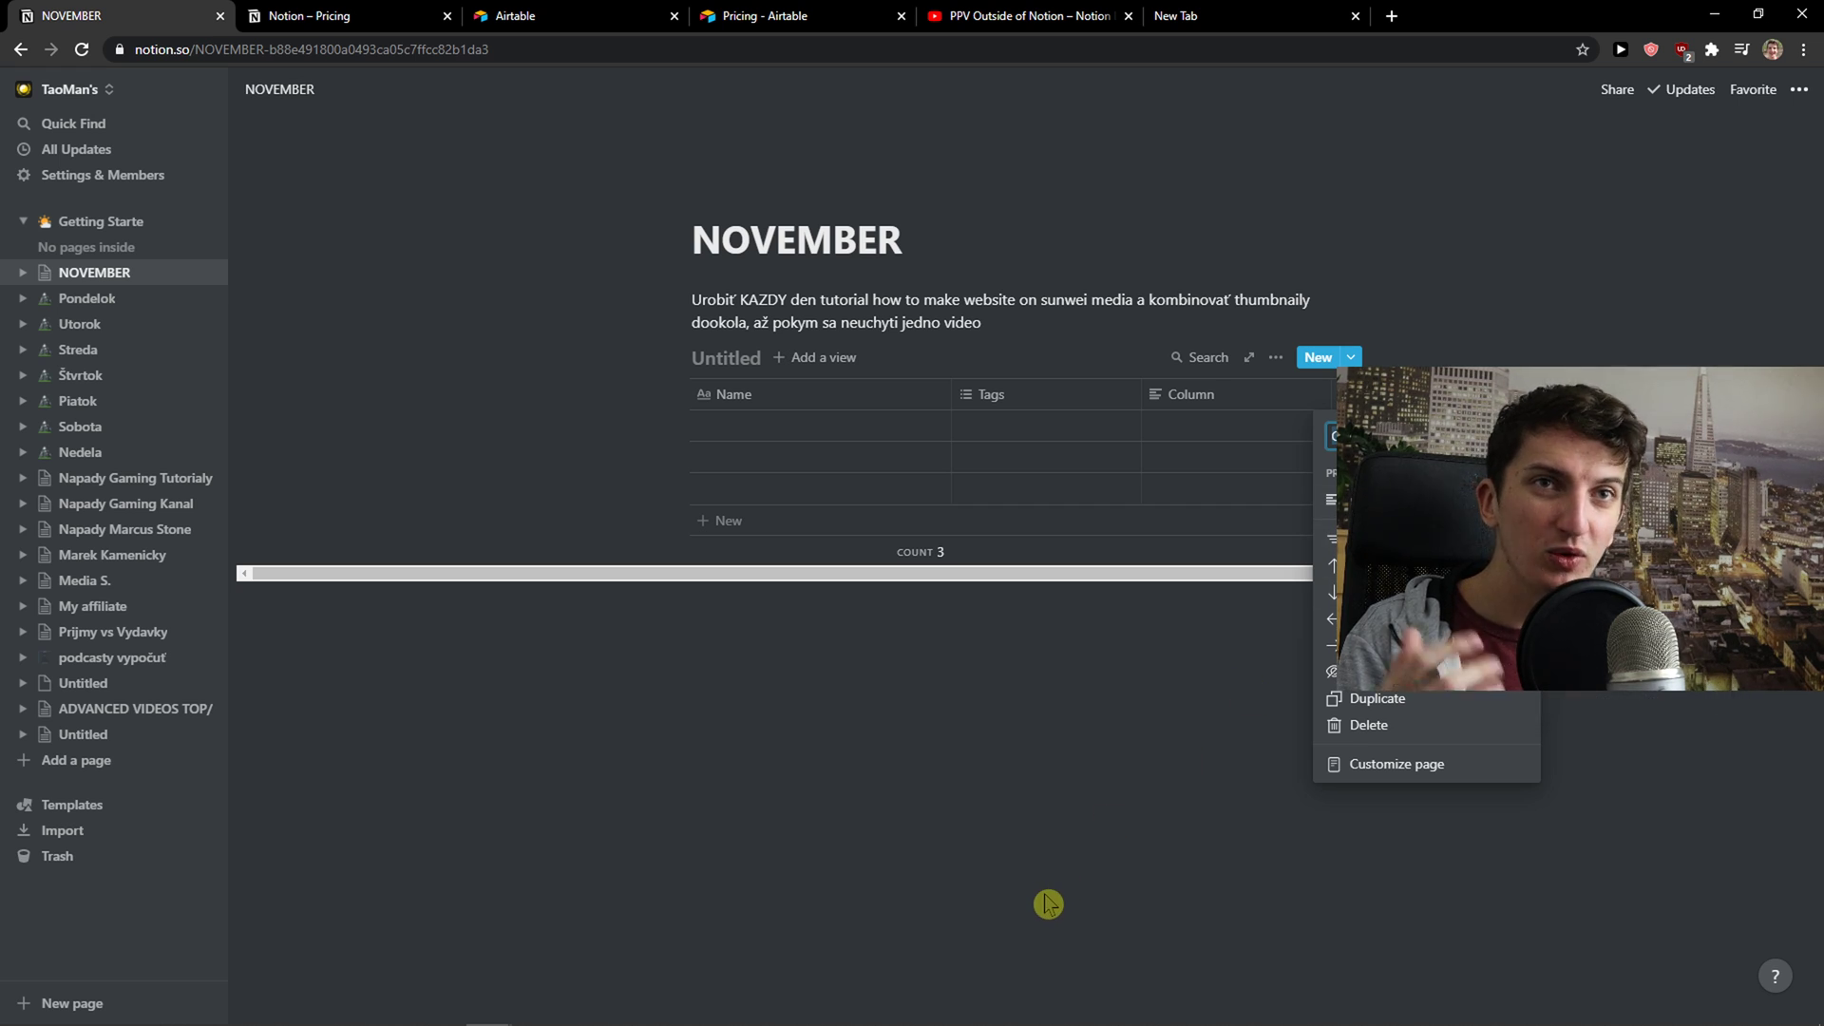
{"action": "mouse_move", "coordinate": [1080, 166]}
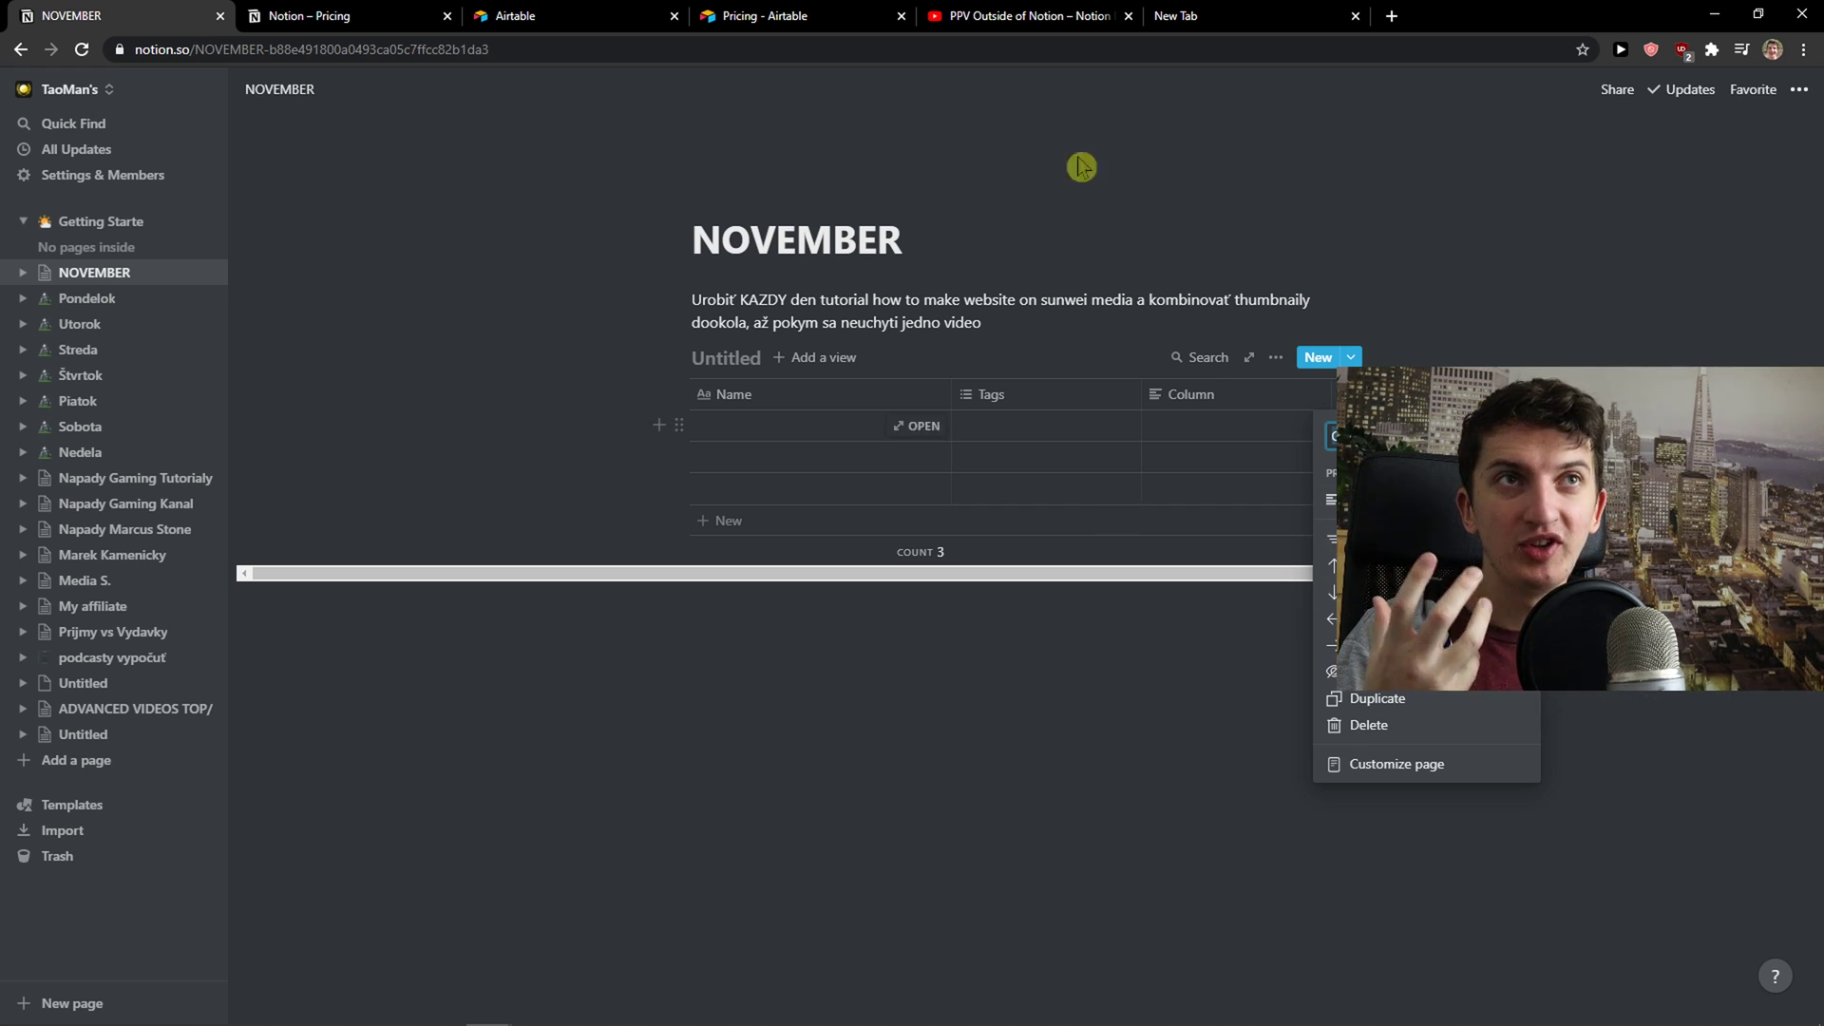
{"action": "left_click", "coordinate": [1028, 17]}
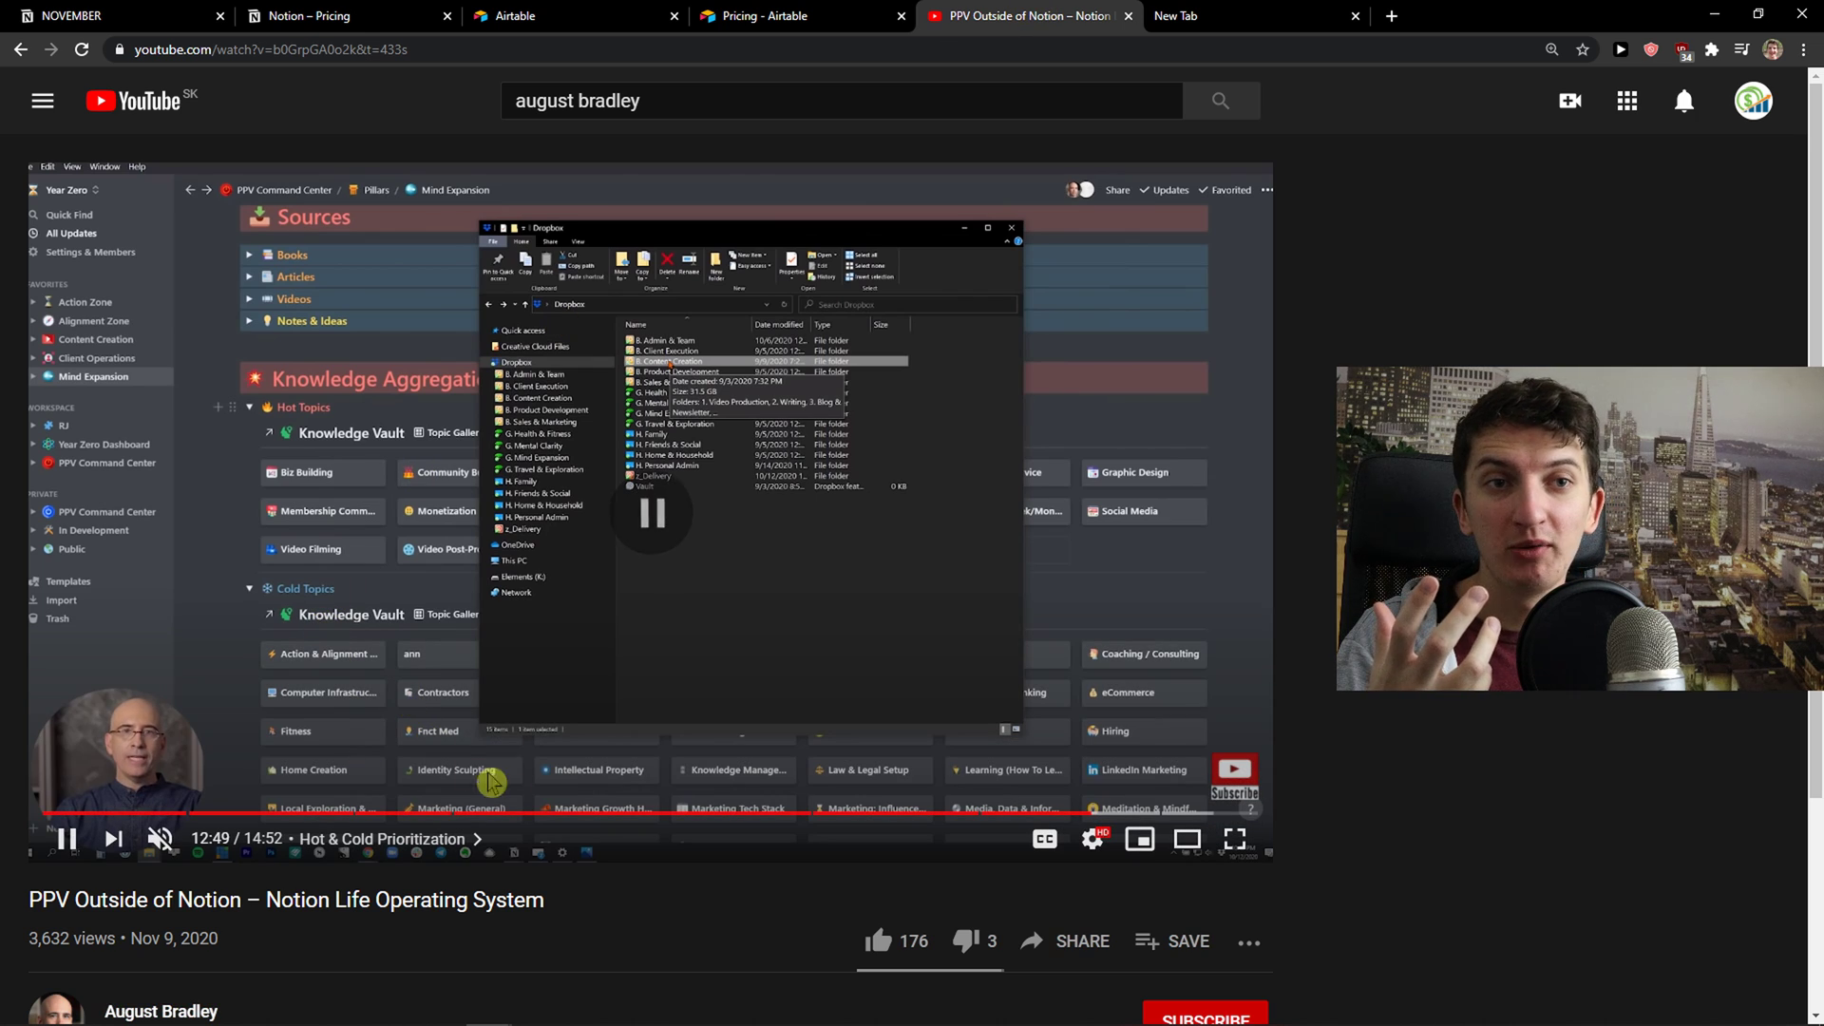
Seek the Notion video back into the Dropbox Example chapter, pausing at 6:39.
{"action": "left_click", "coordinate": [689, 814]}
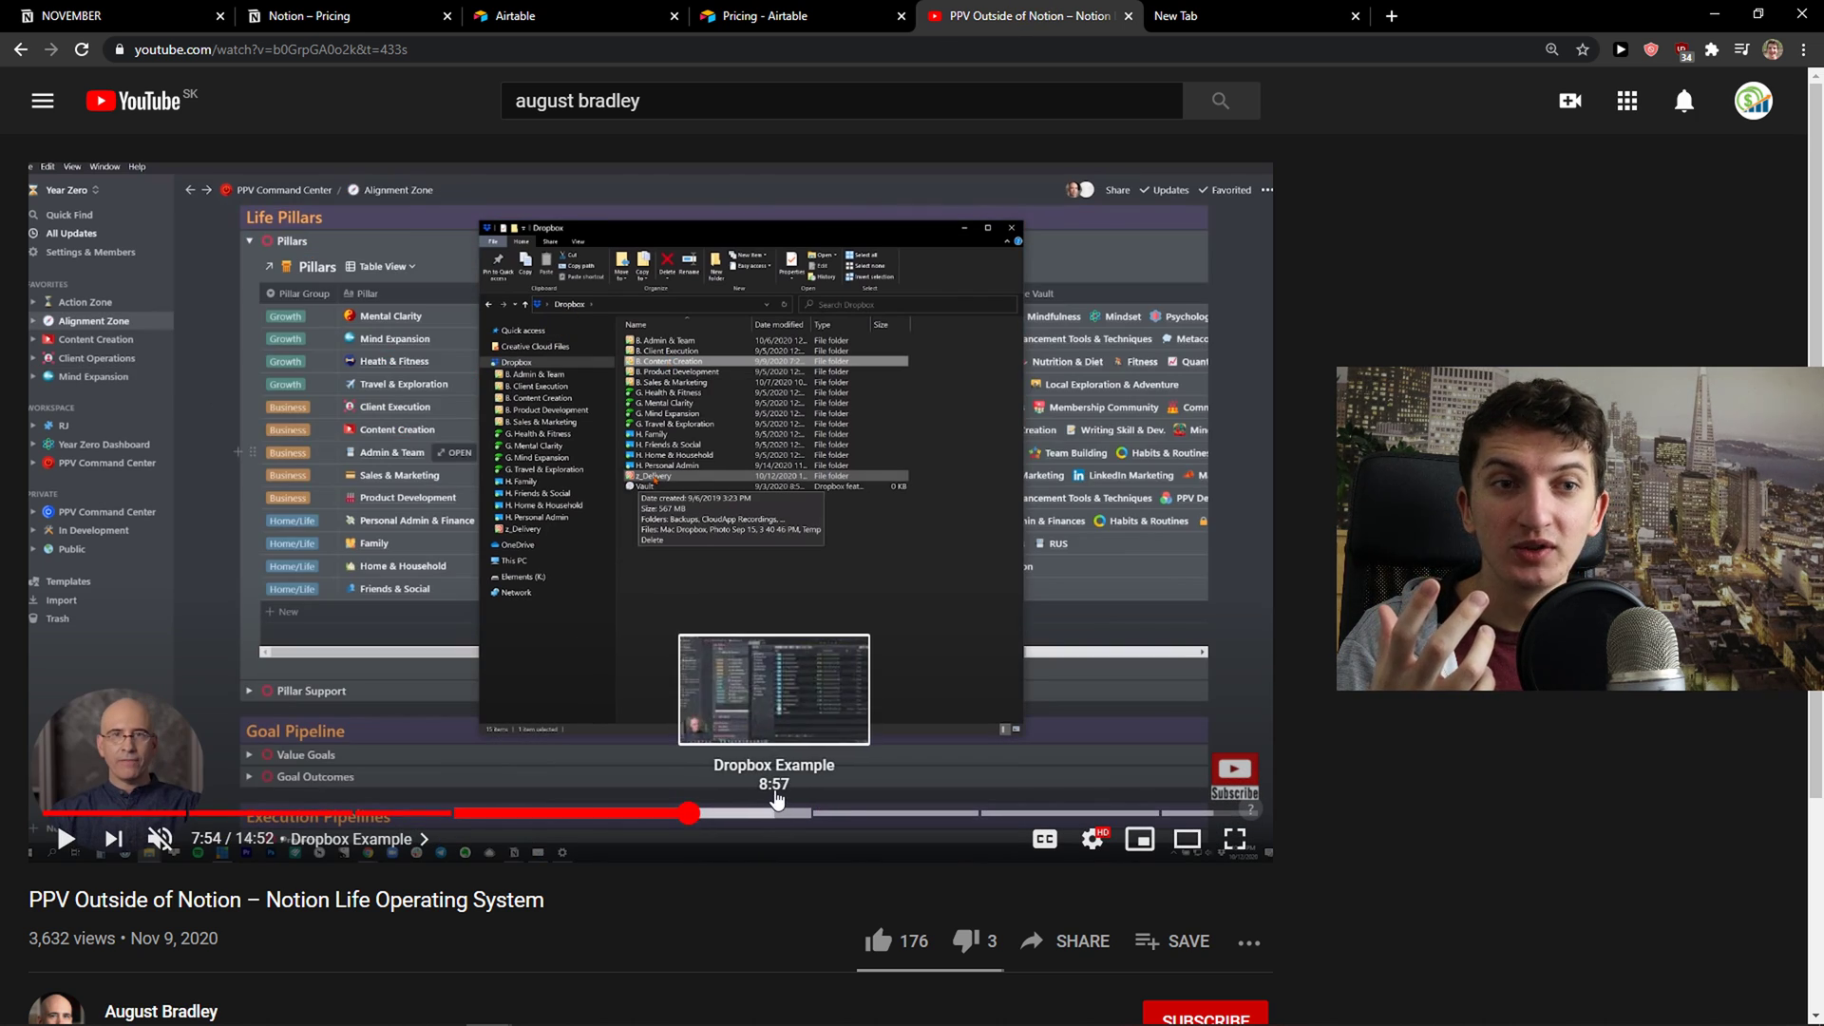
{"action": "left_click", "coordinate": [591, 813]}
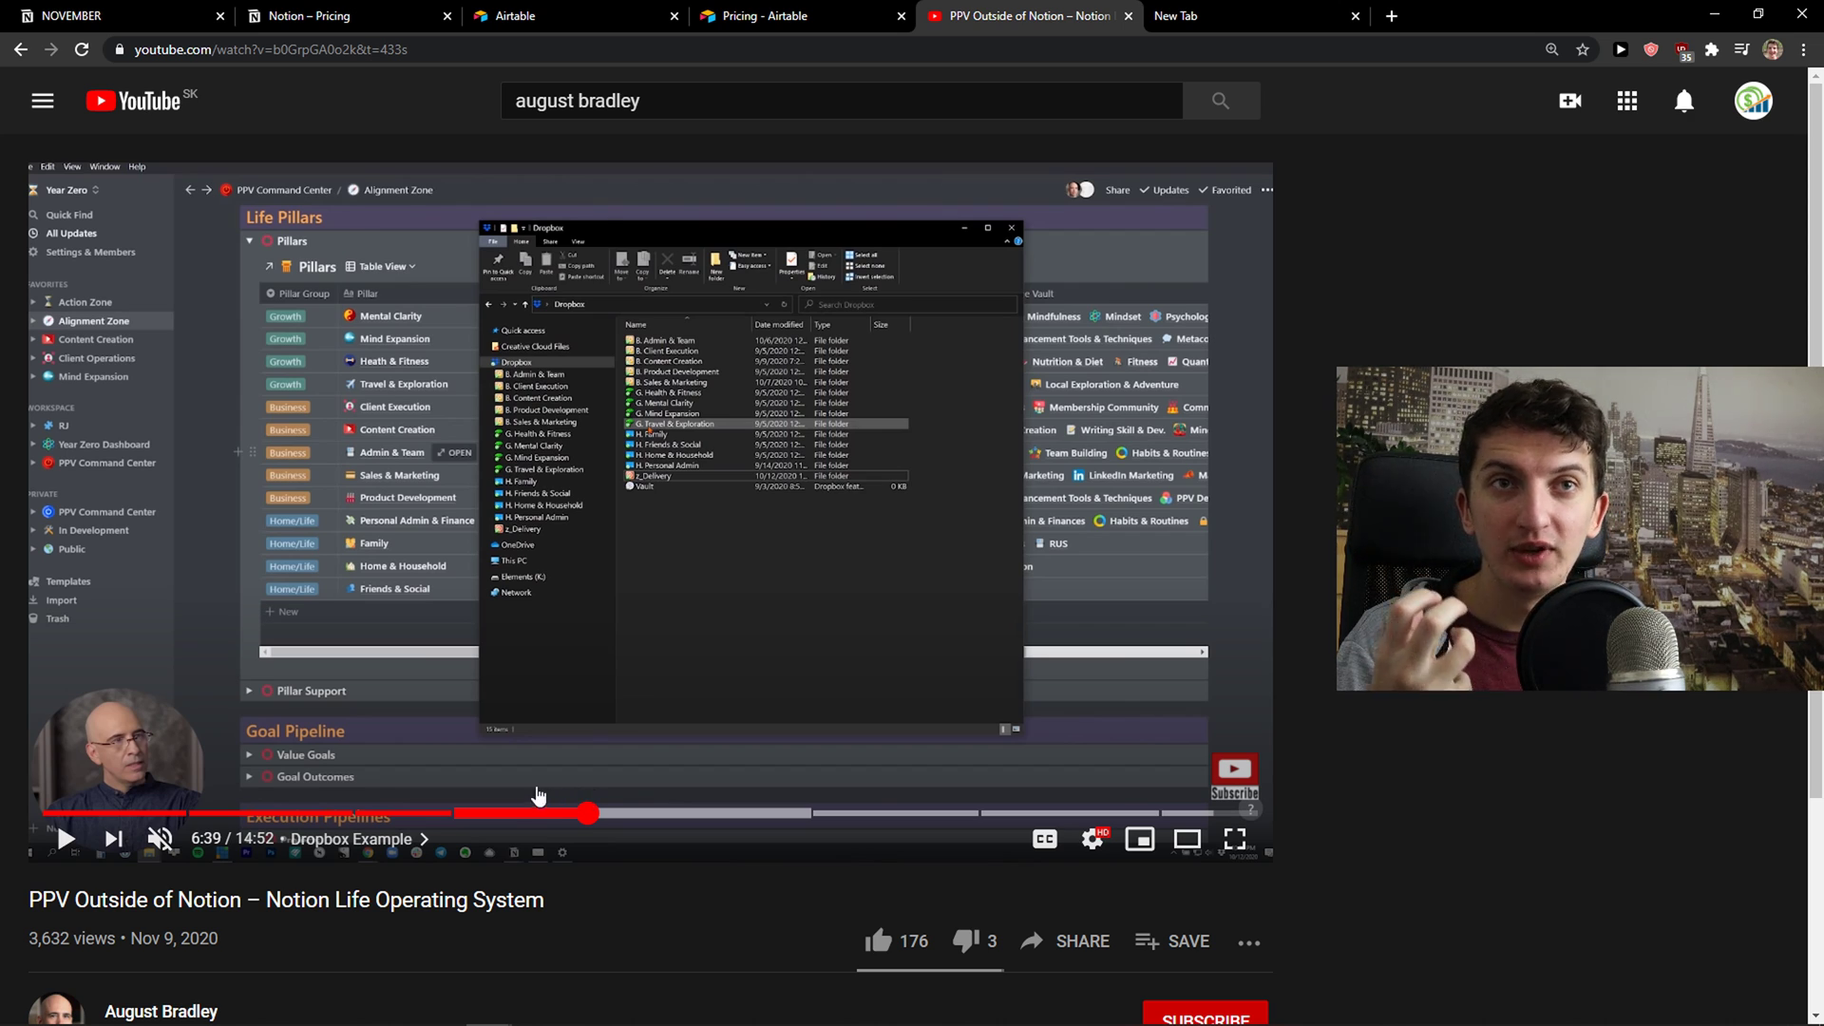
{"action": "left_click", "coordinate": [399, 814]}
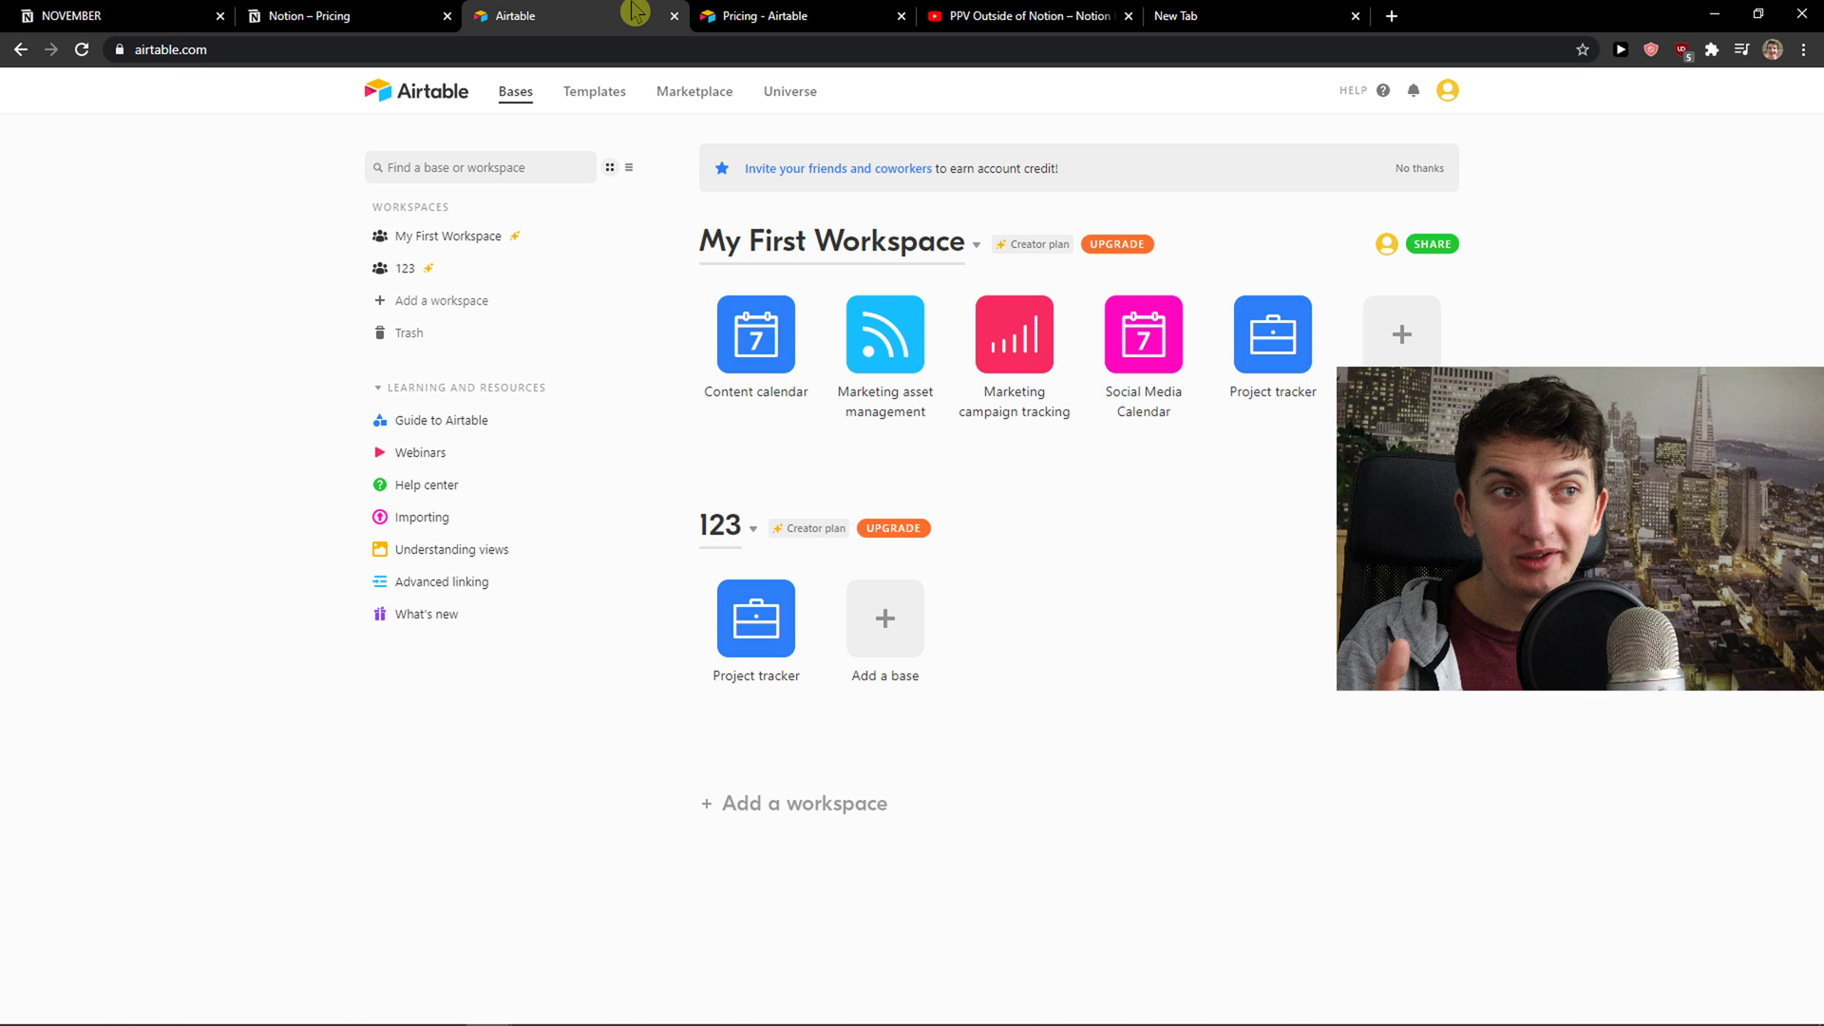
{"action": "mouse_move", "coordinate": [757, 617]}
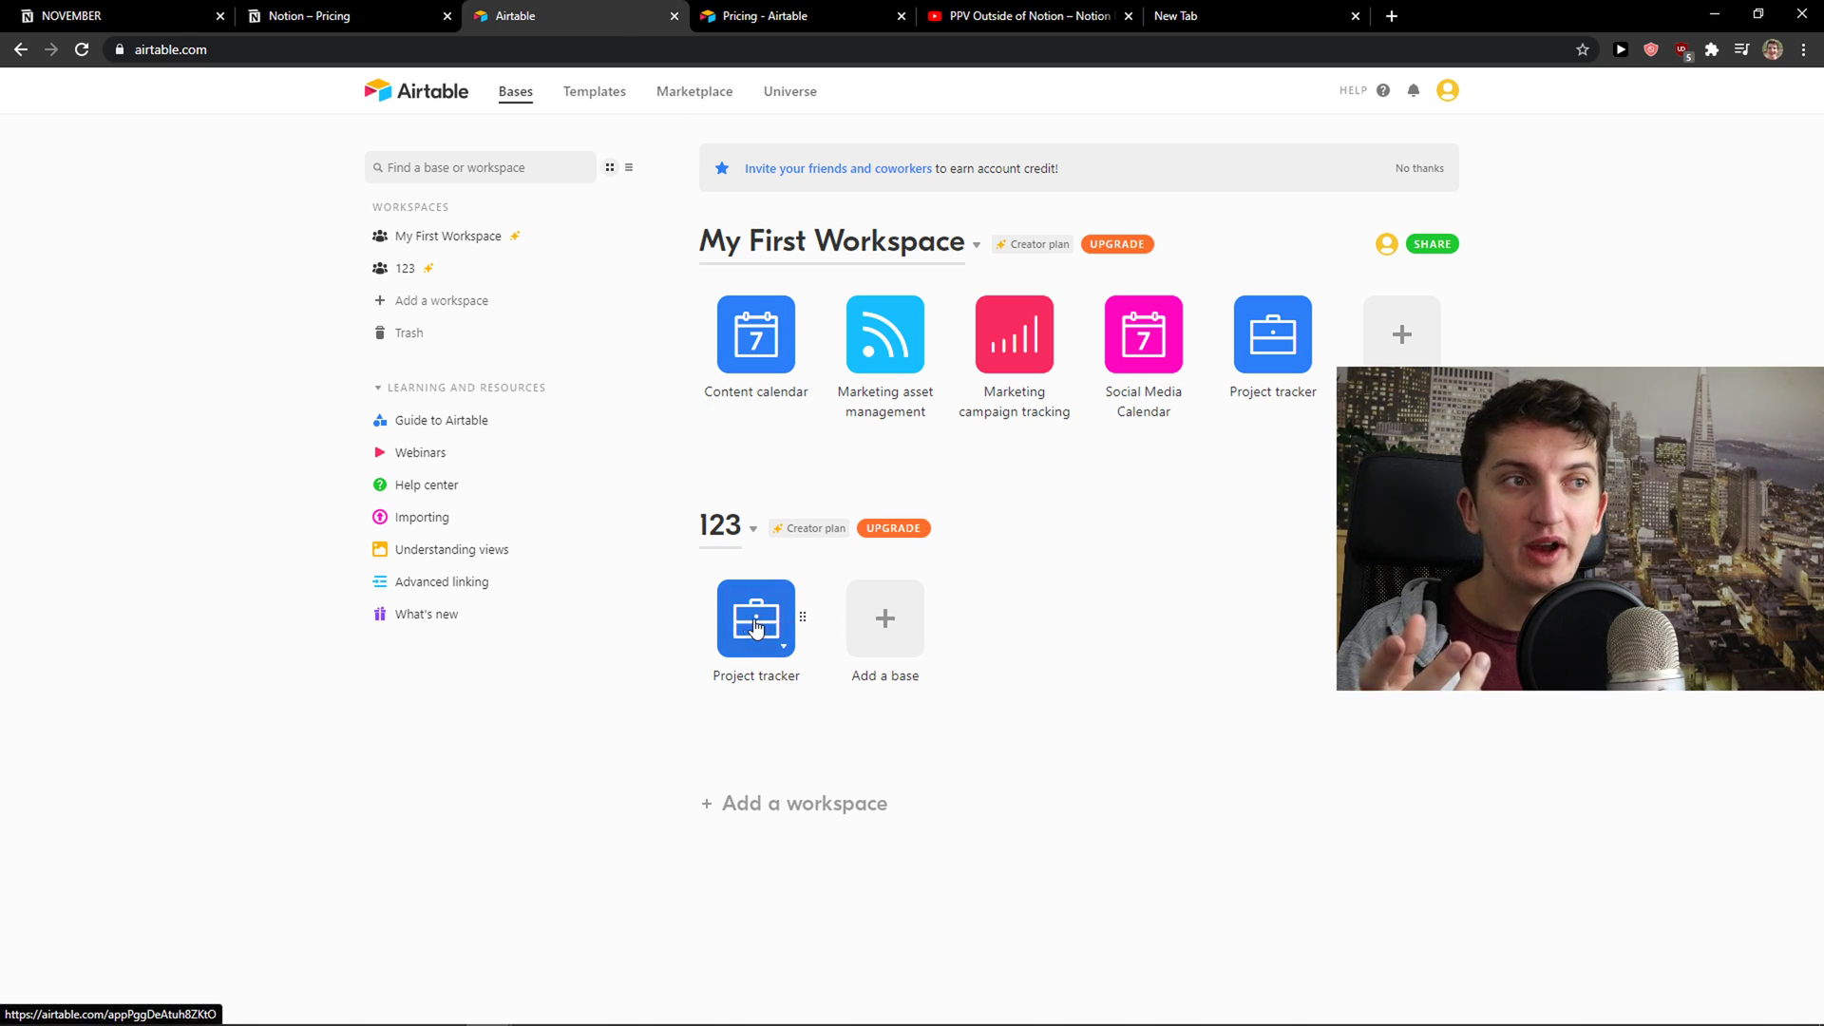
Open Project tracker in workspace 123, browse field types, and show the Grid 2 view.
{"action": "left_click", "coordinate": [755, 617]}
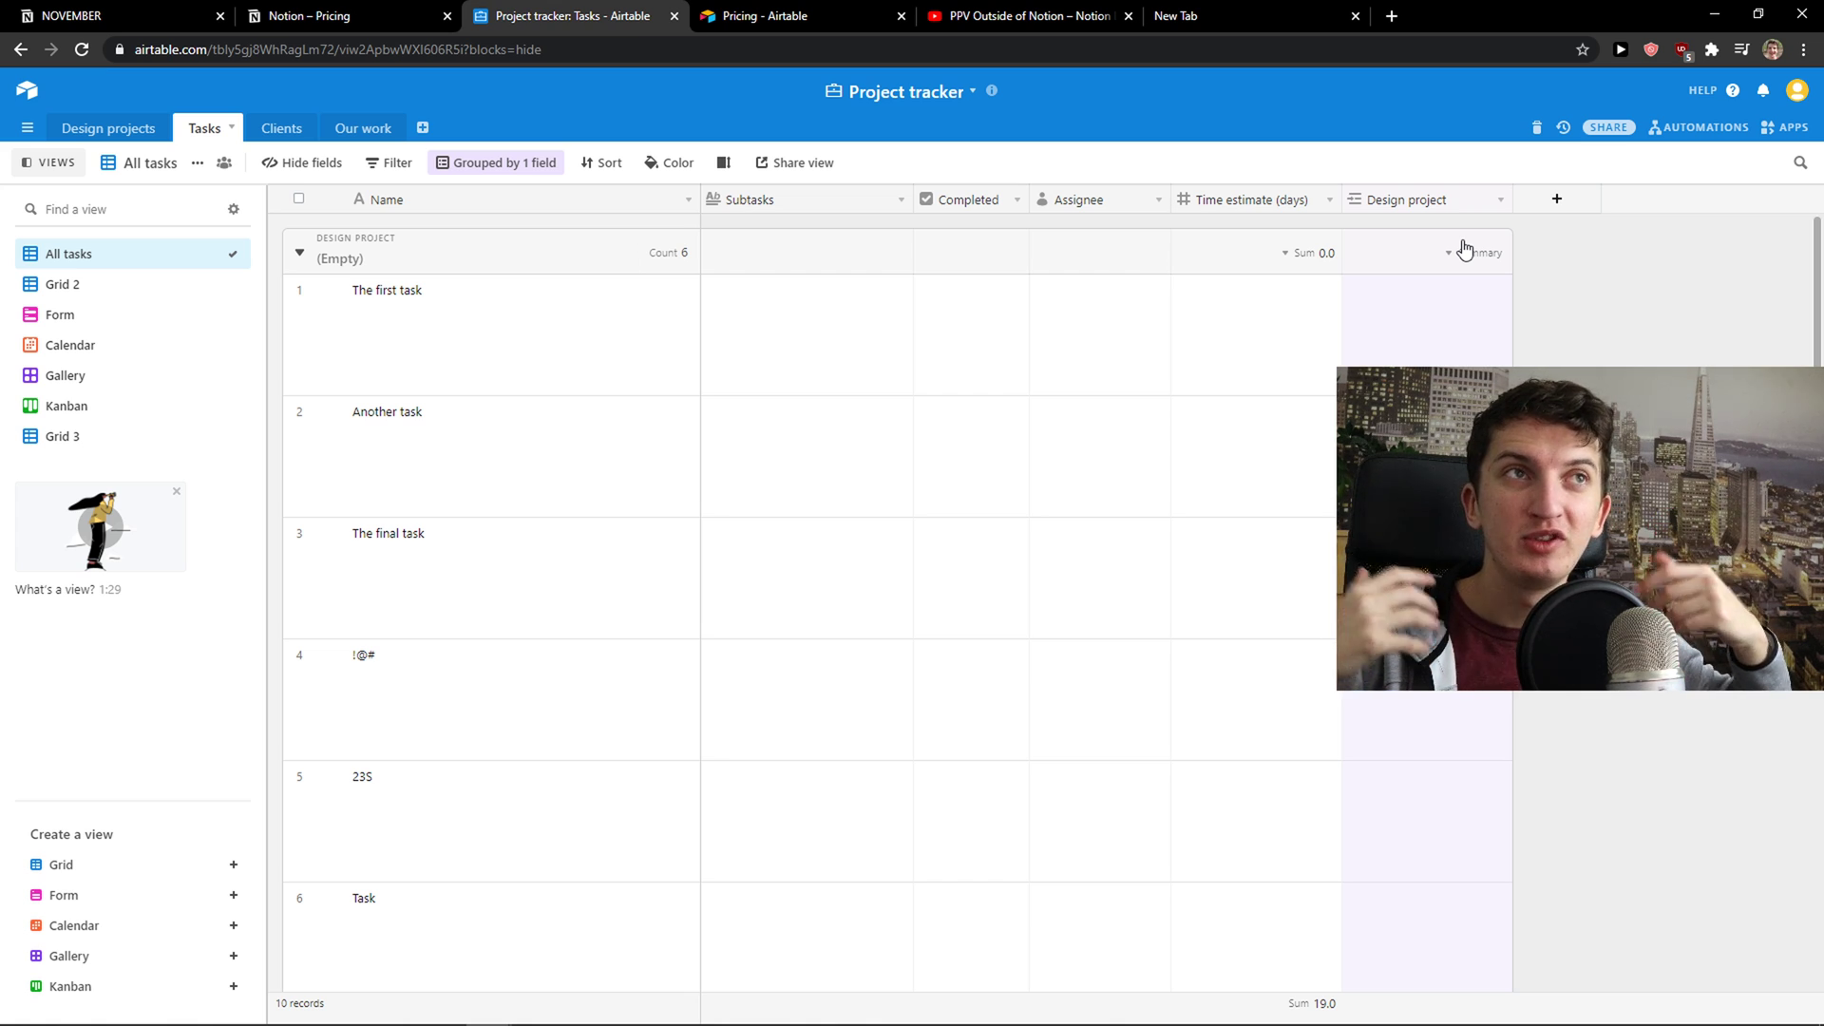
{"action": "mouse_move", "coordinate": [1532, 217]}
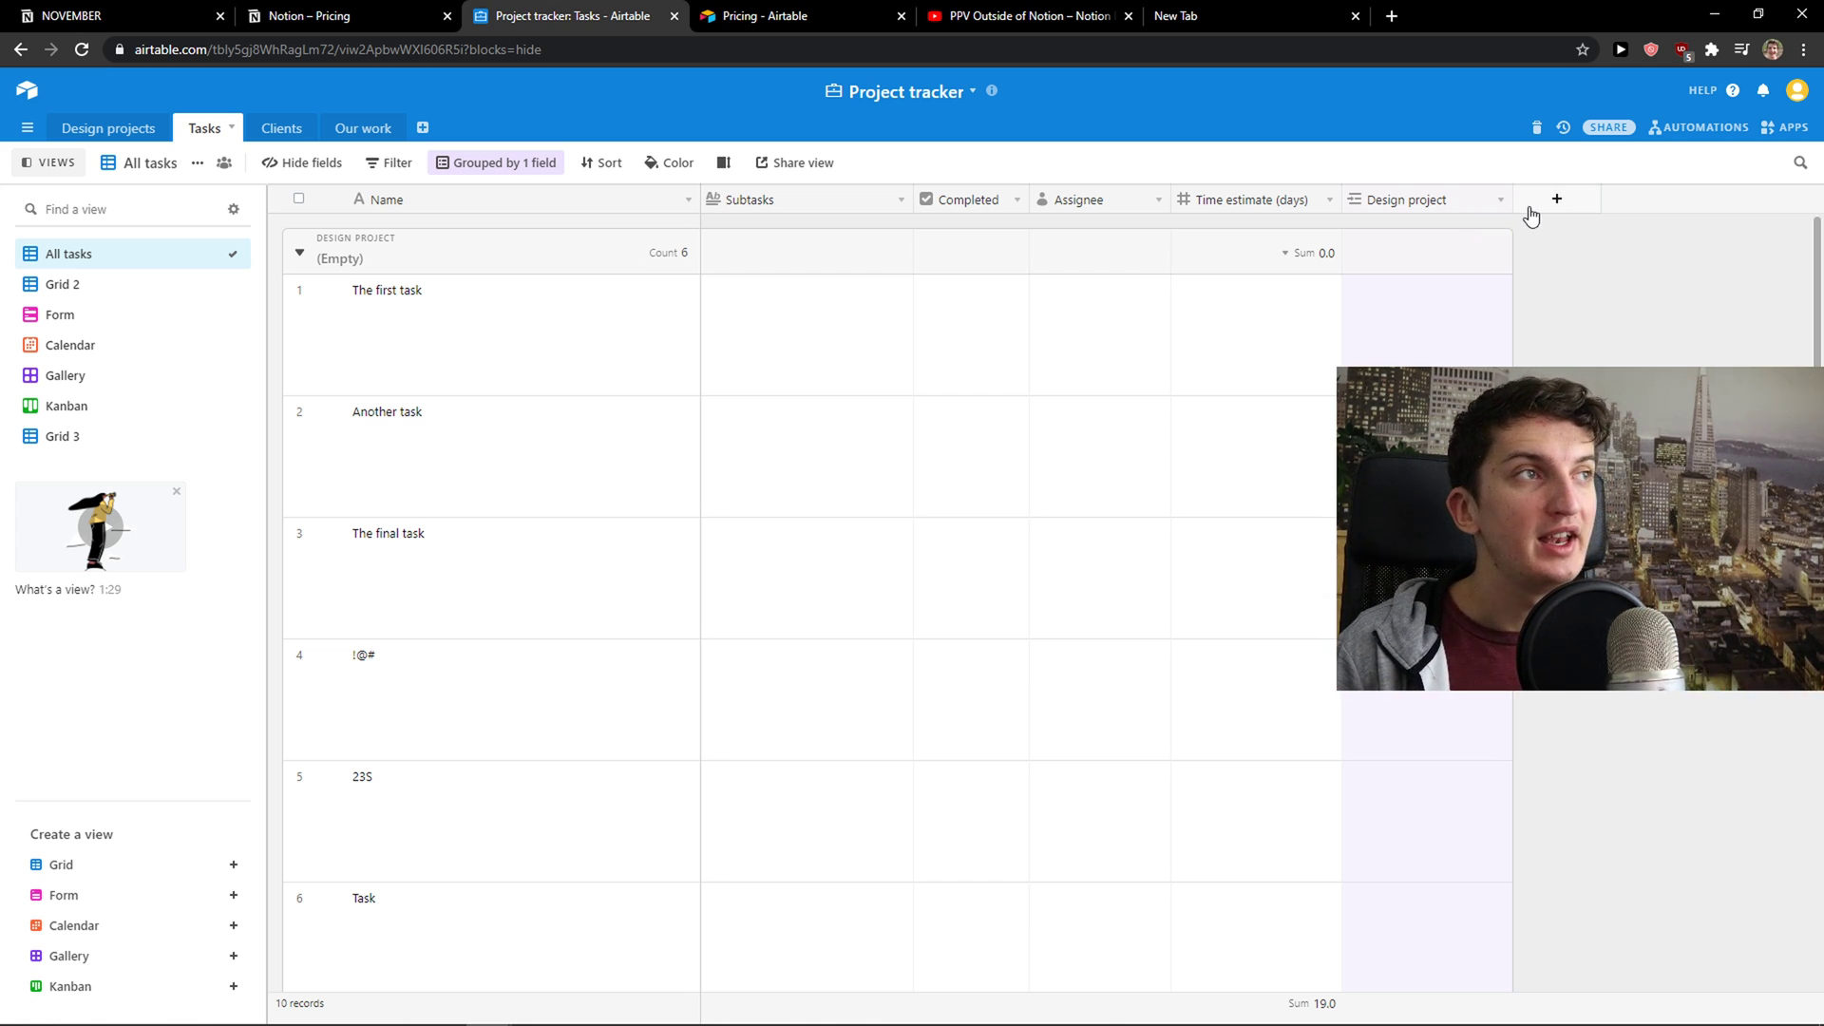
{"action": "left_click", "coordinate": [1557, 198]}
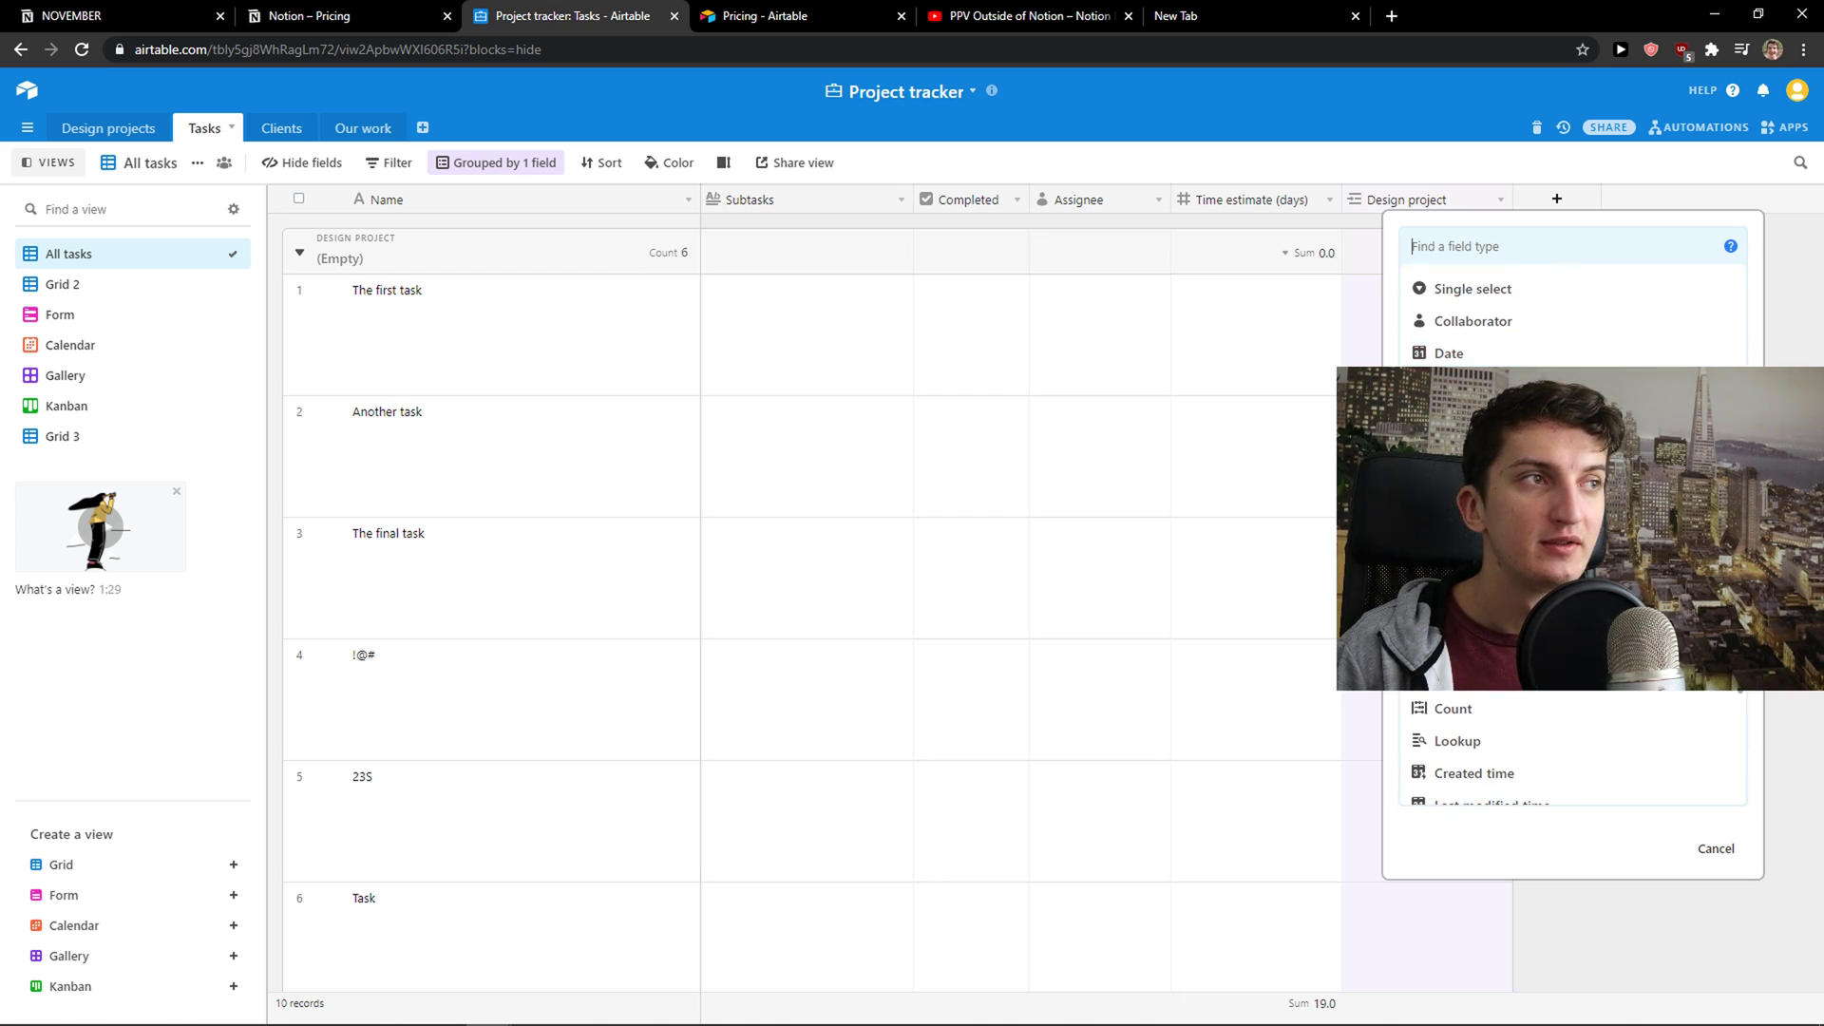
{"action": "scroll", "scroll_direction": "down", "scroll_amount": 3}
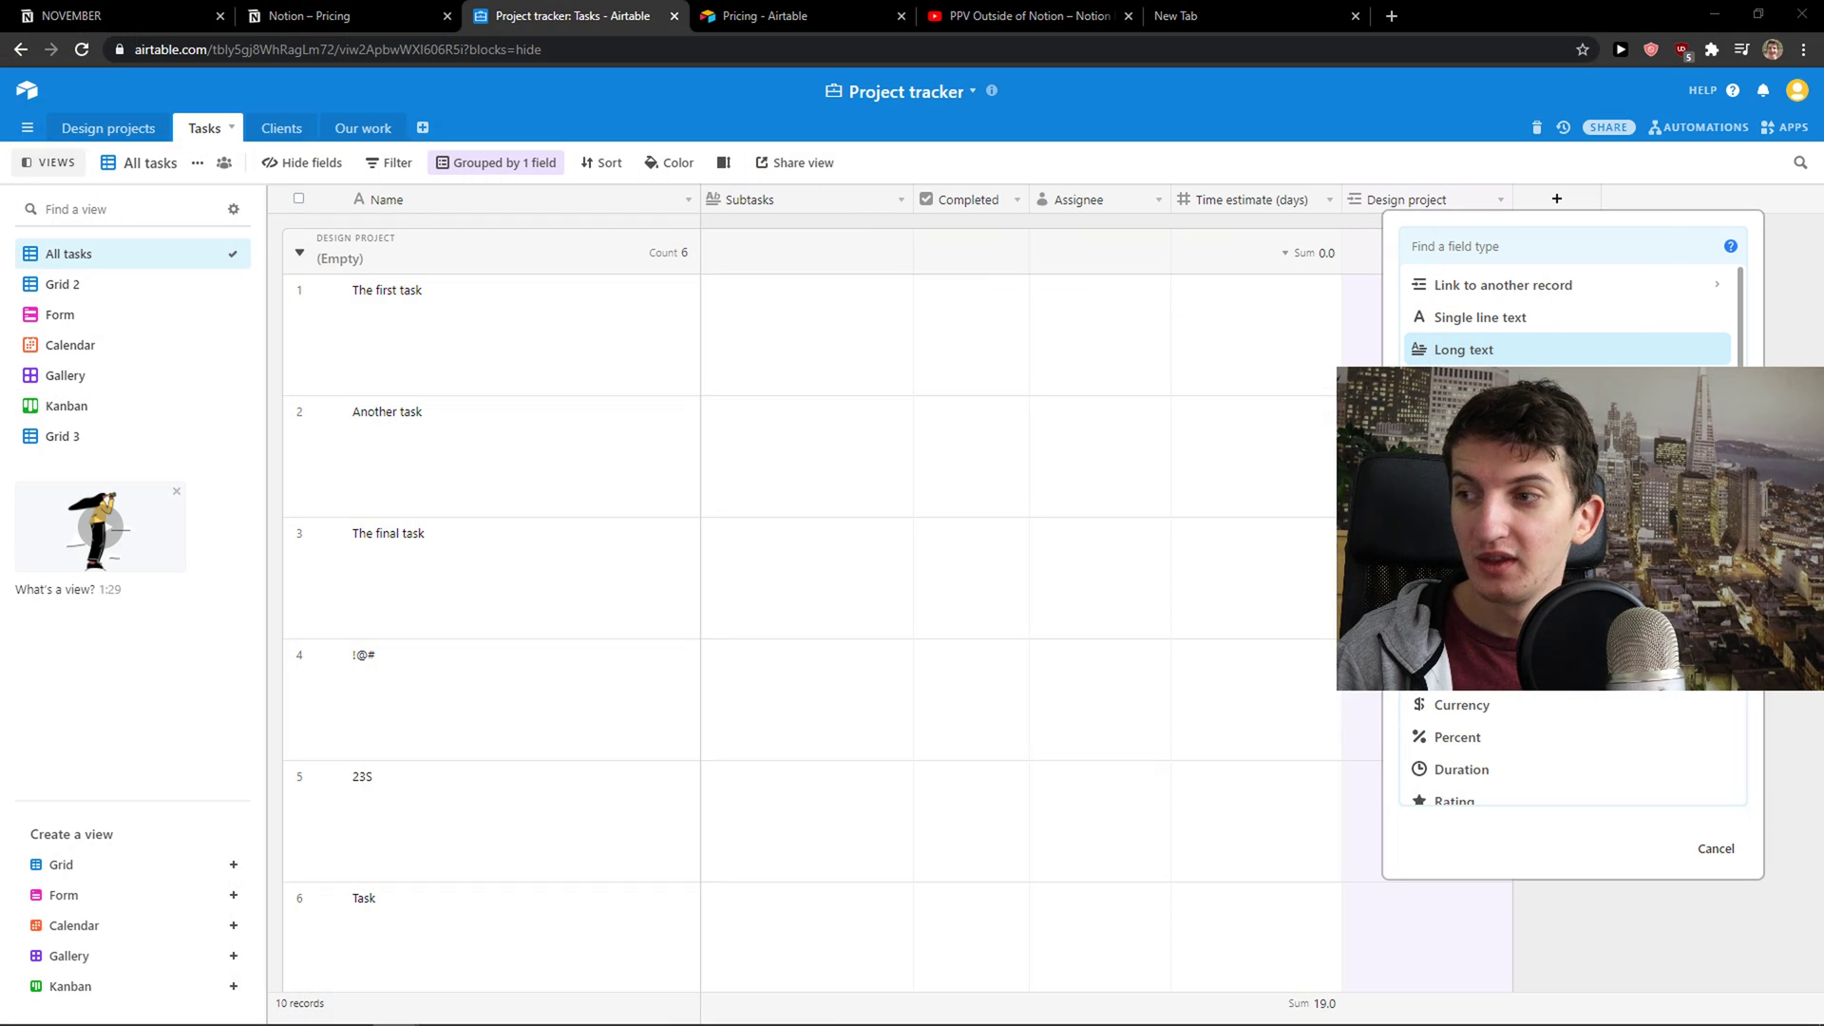
{"action": "mouse_move", "coordinate": [55, 74]}
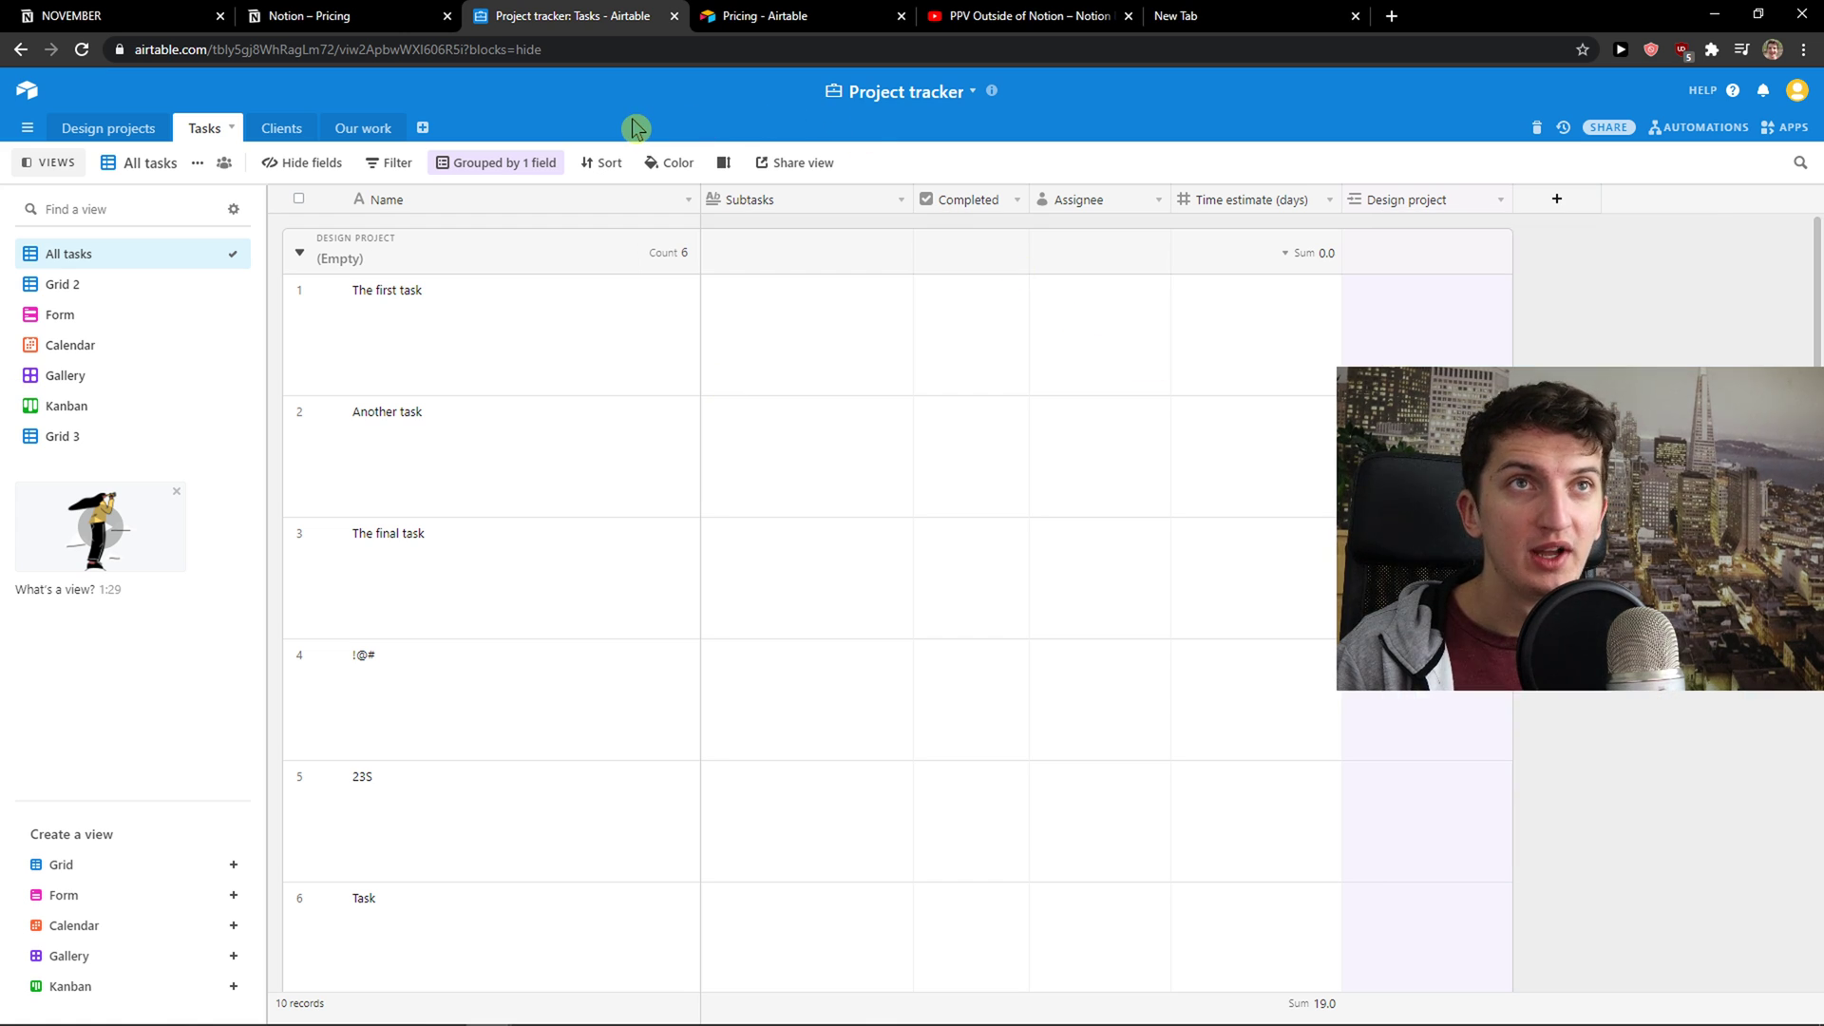
{"action": "mouse_move", "coordinate": [63, 284]}
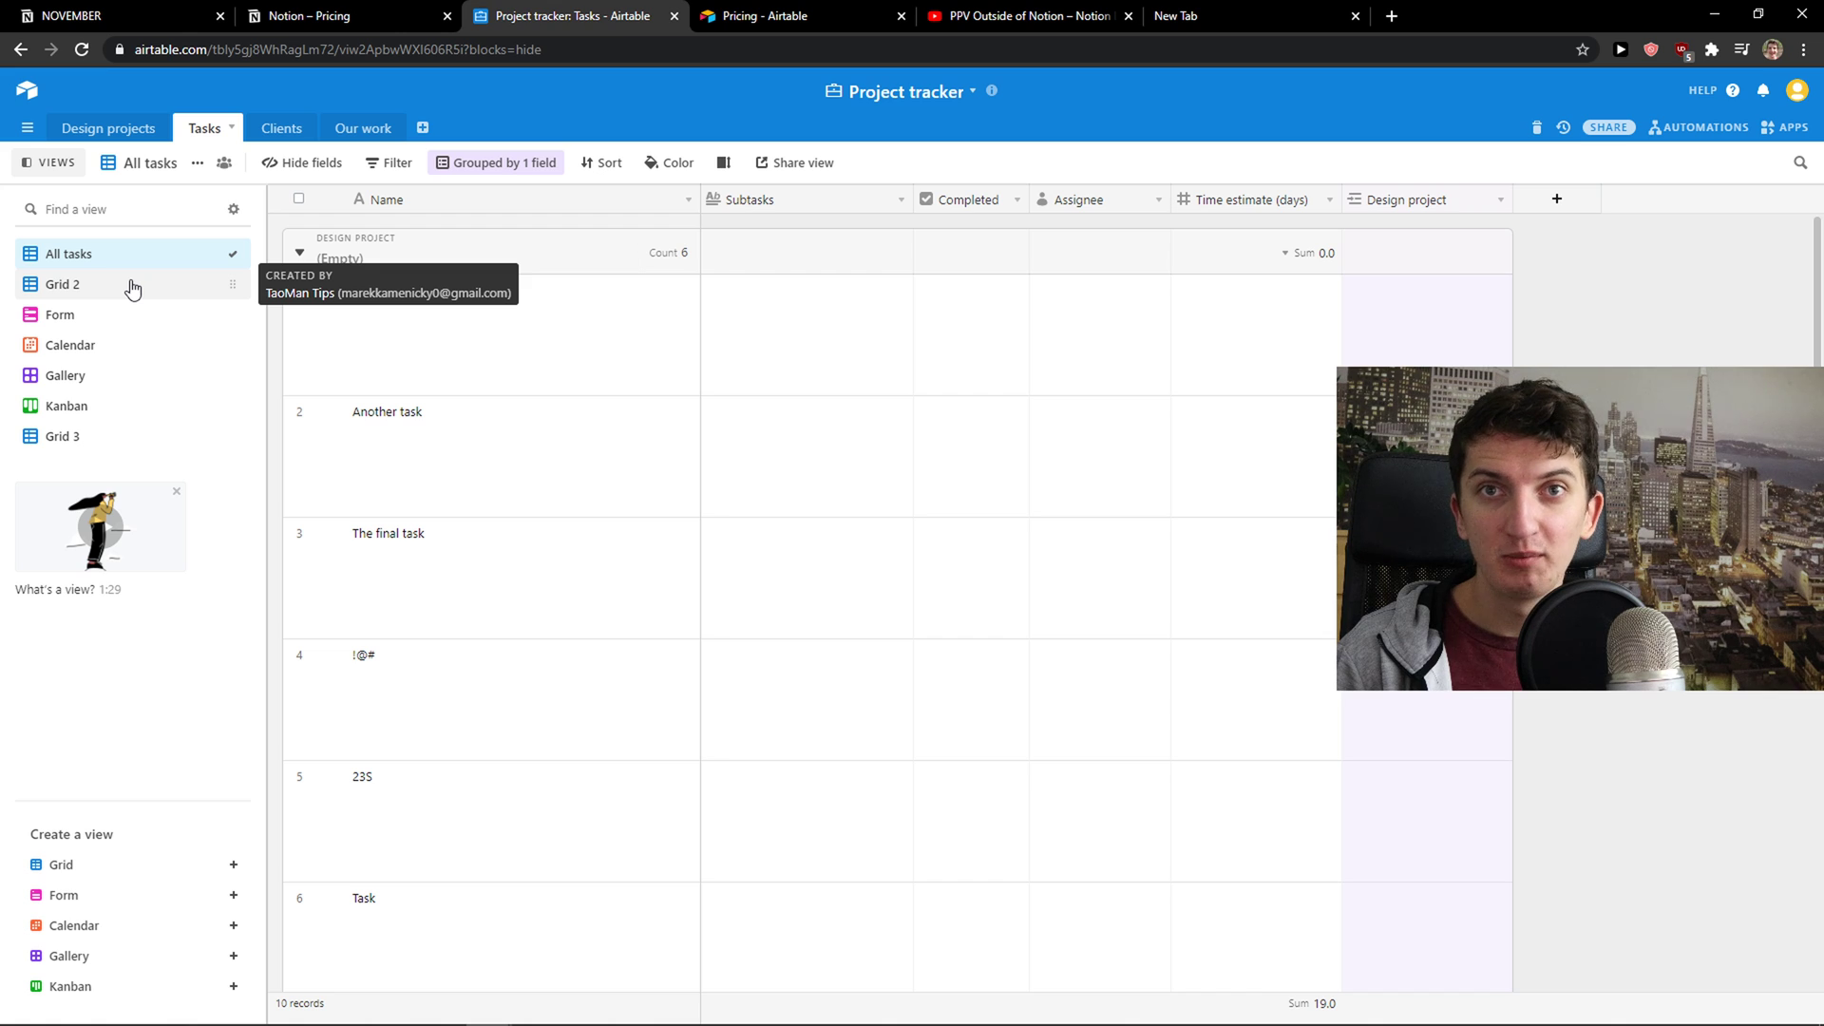
{"action": "left_click", "coordinate": [62, 284]}
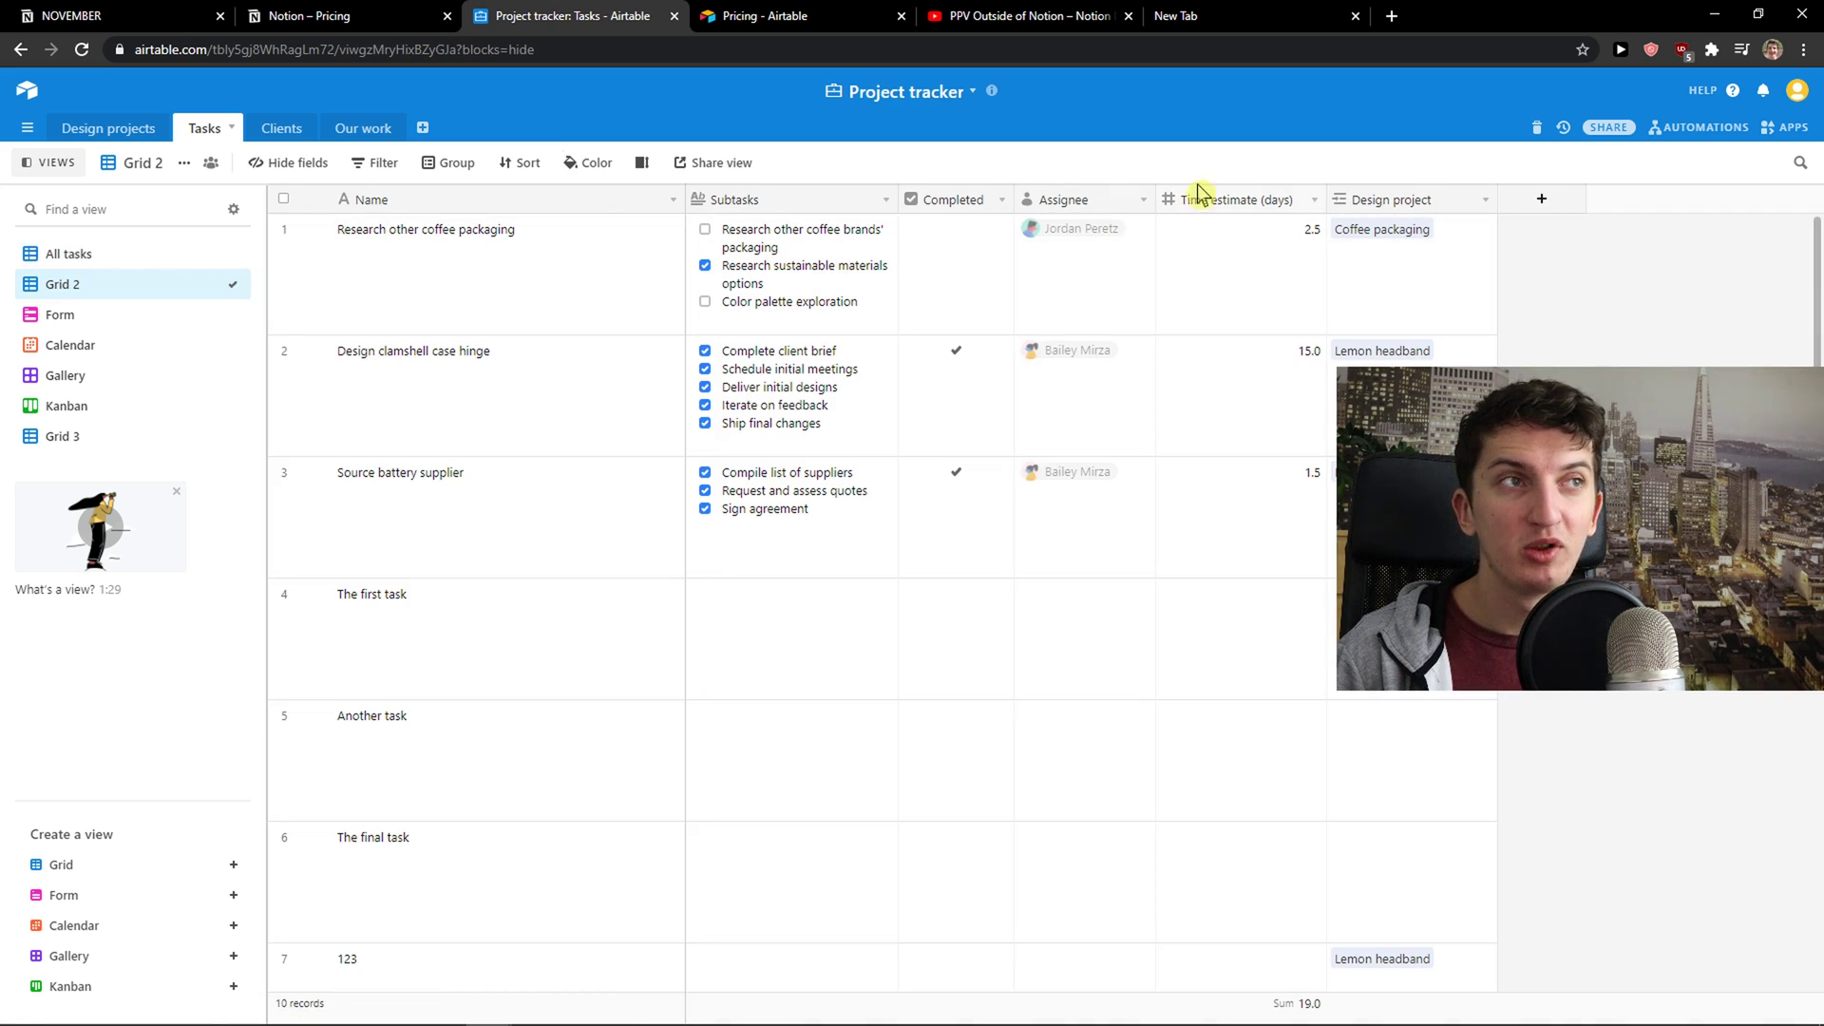
Cycle the Tasks table through the Form, Calendar and Gallery views.
{"action": "left_click", "coordinate": [59, 315]}
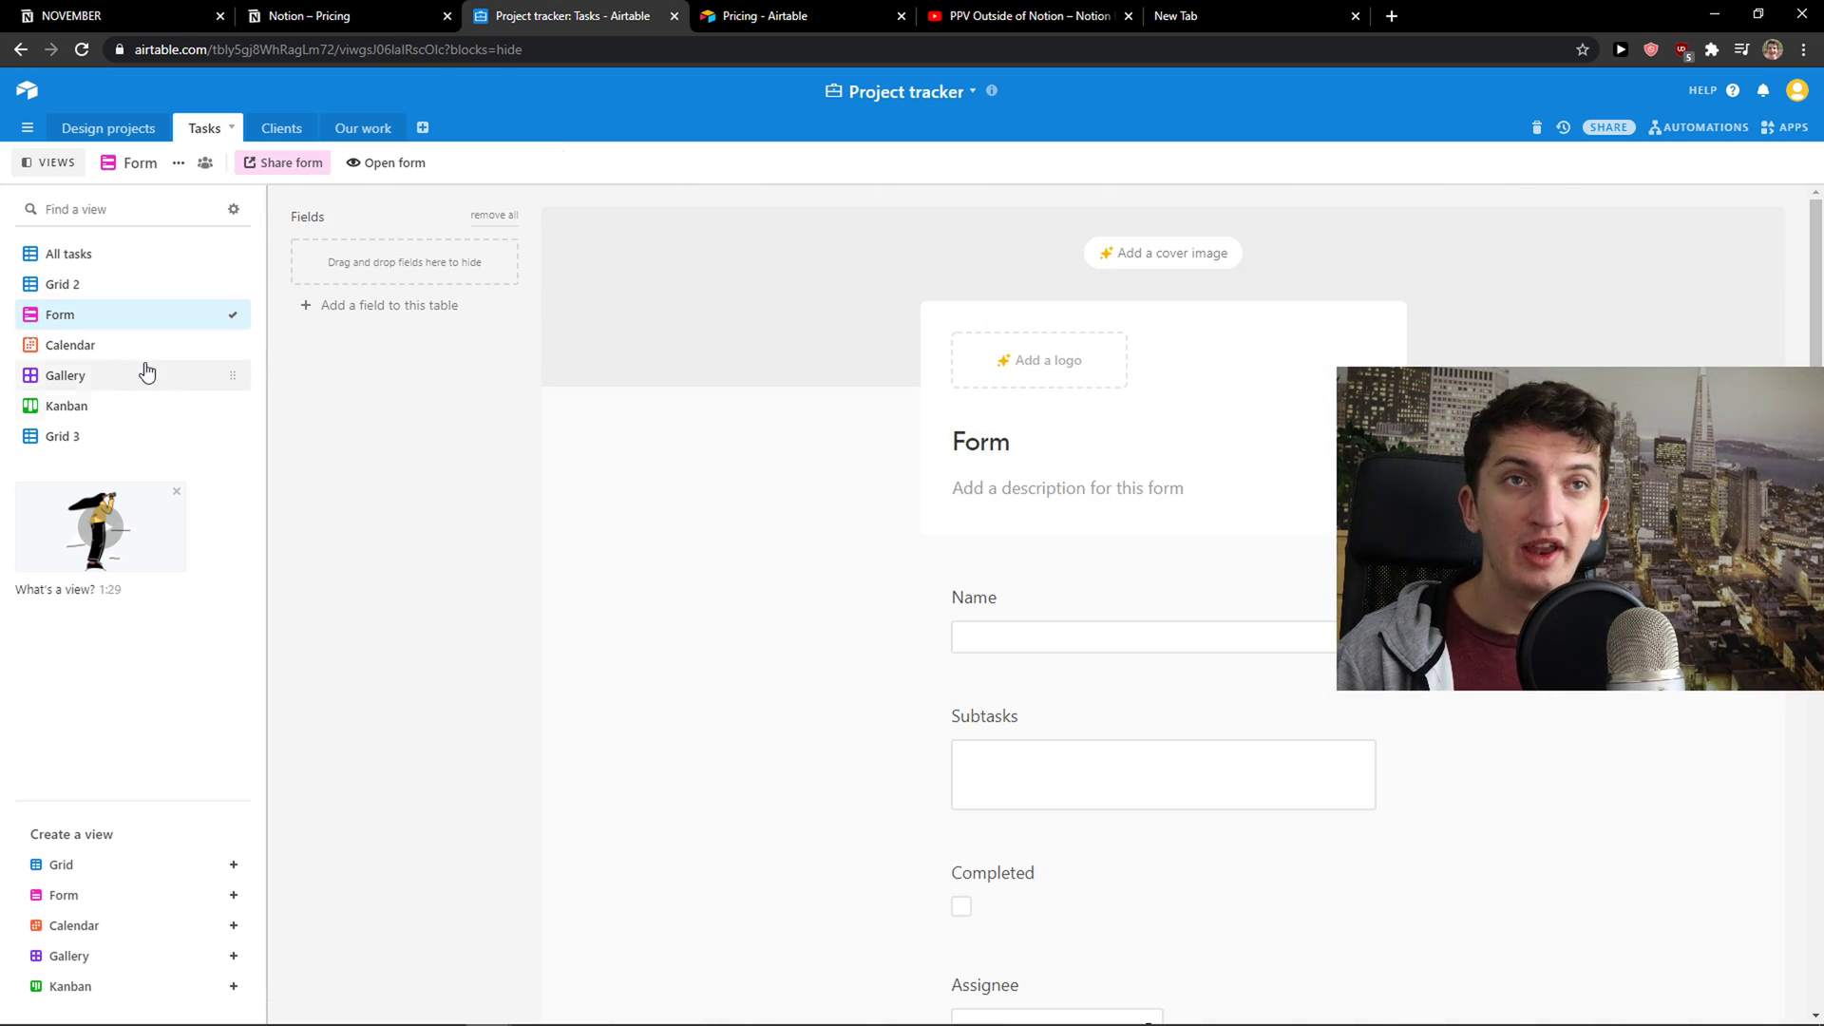
{"action": "left_click", "coordinate": [68, 344]}
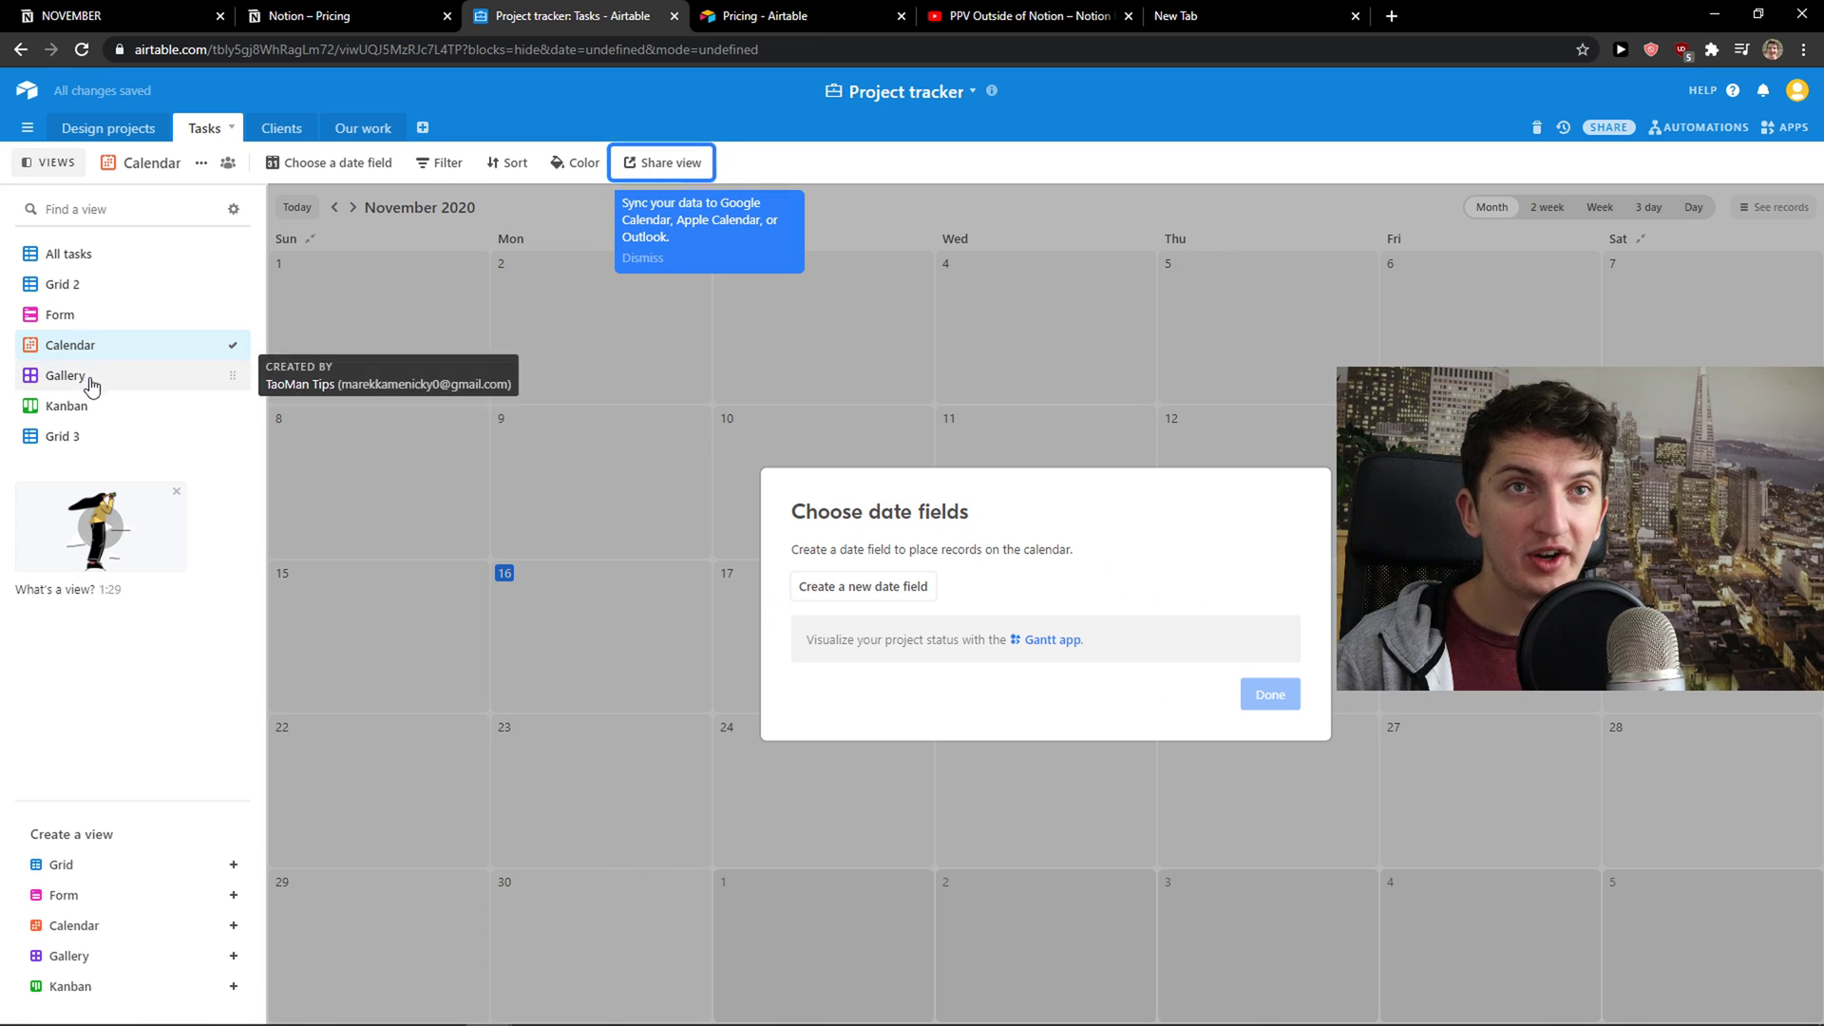
{"action": "left_click", "coordinate": [67, 405]}
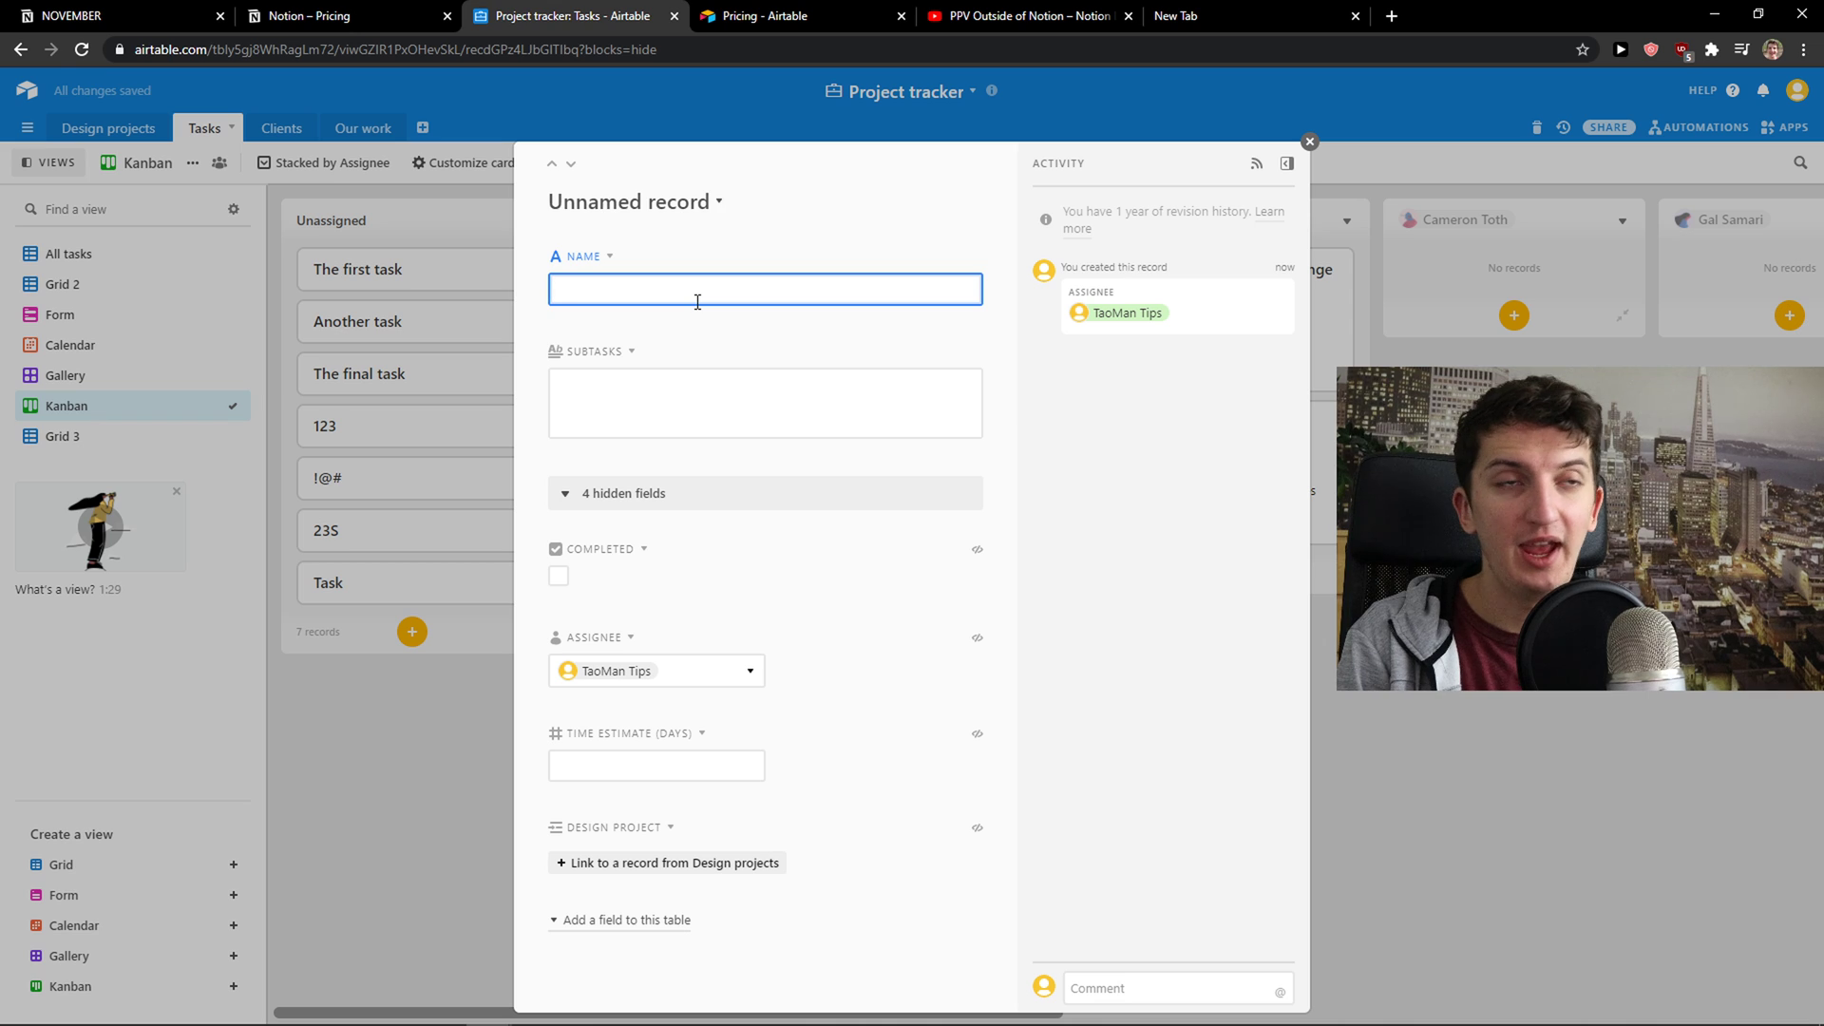
Name the new record 'New task' and toggle its four hidden fields.
{"action": "type", "text": "New task"}
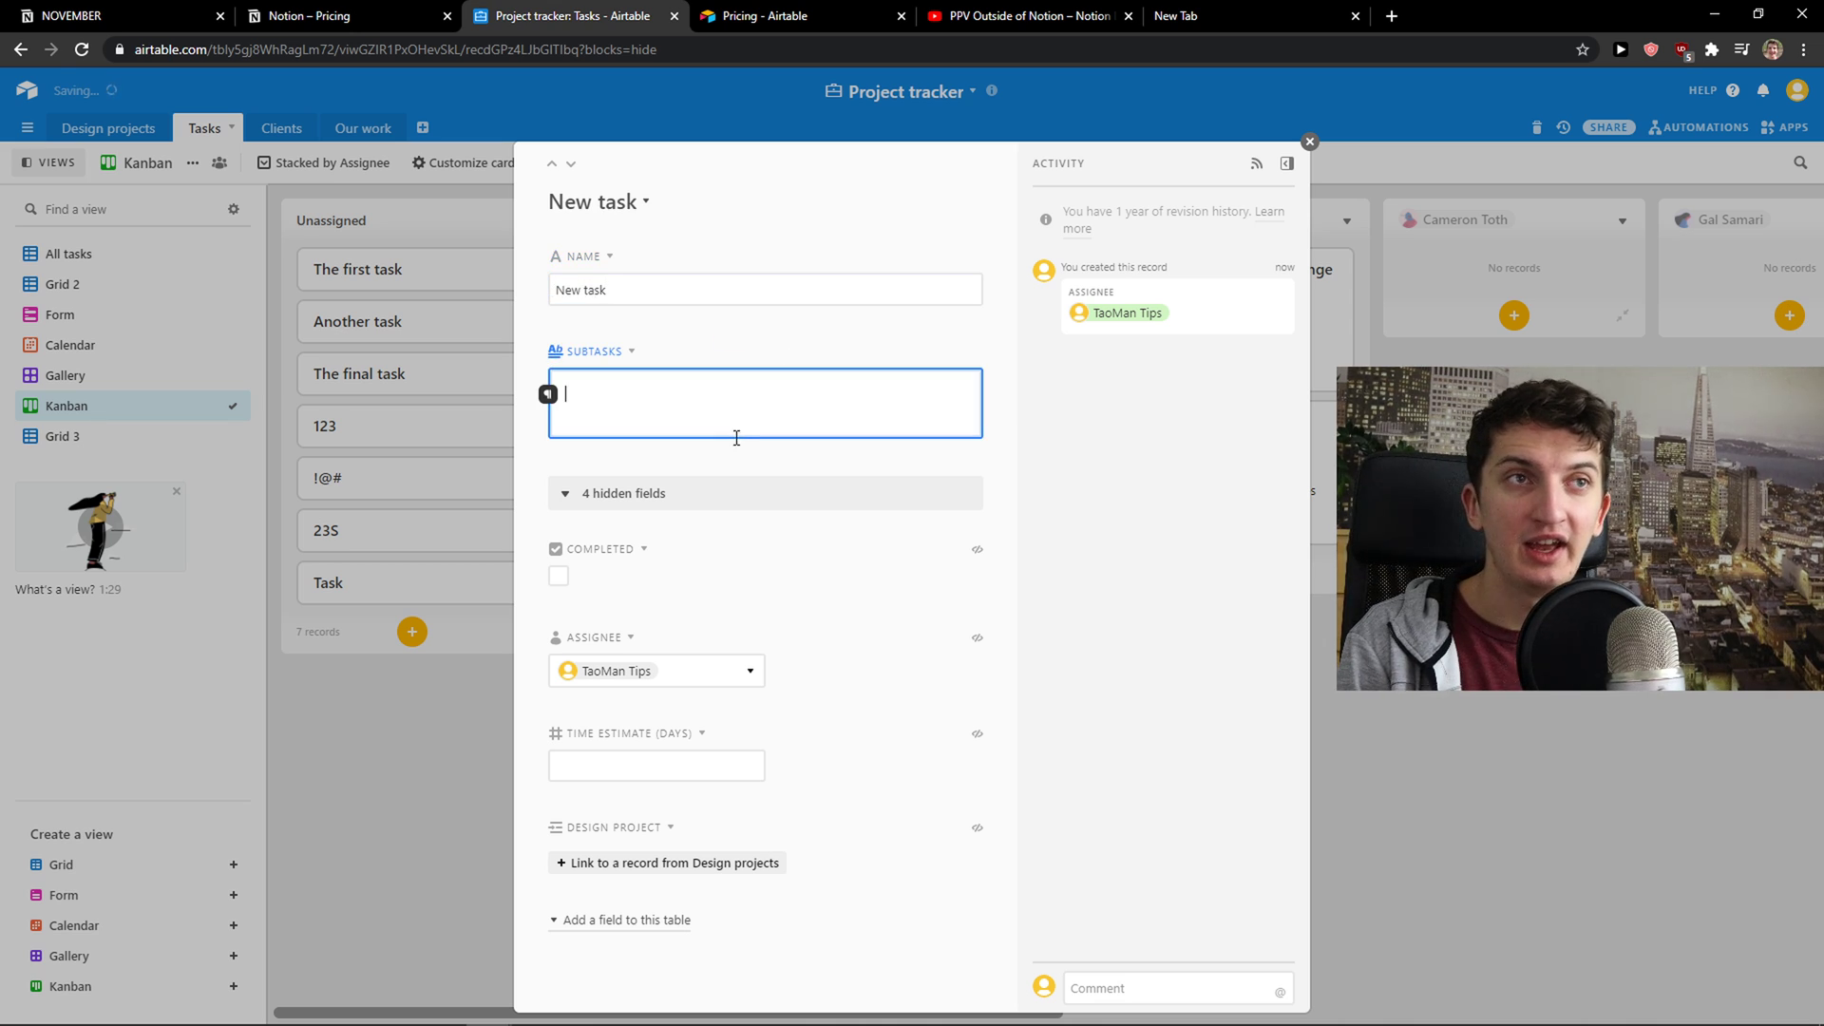
{"action": "mouse_move", "coordinate": [608, 887]}
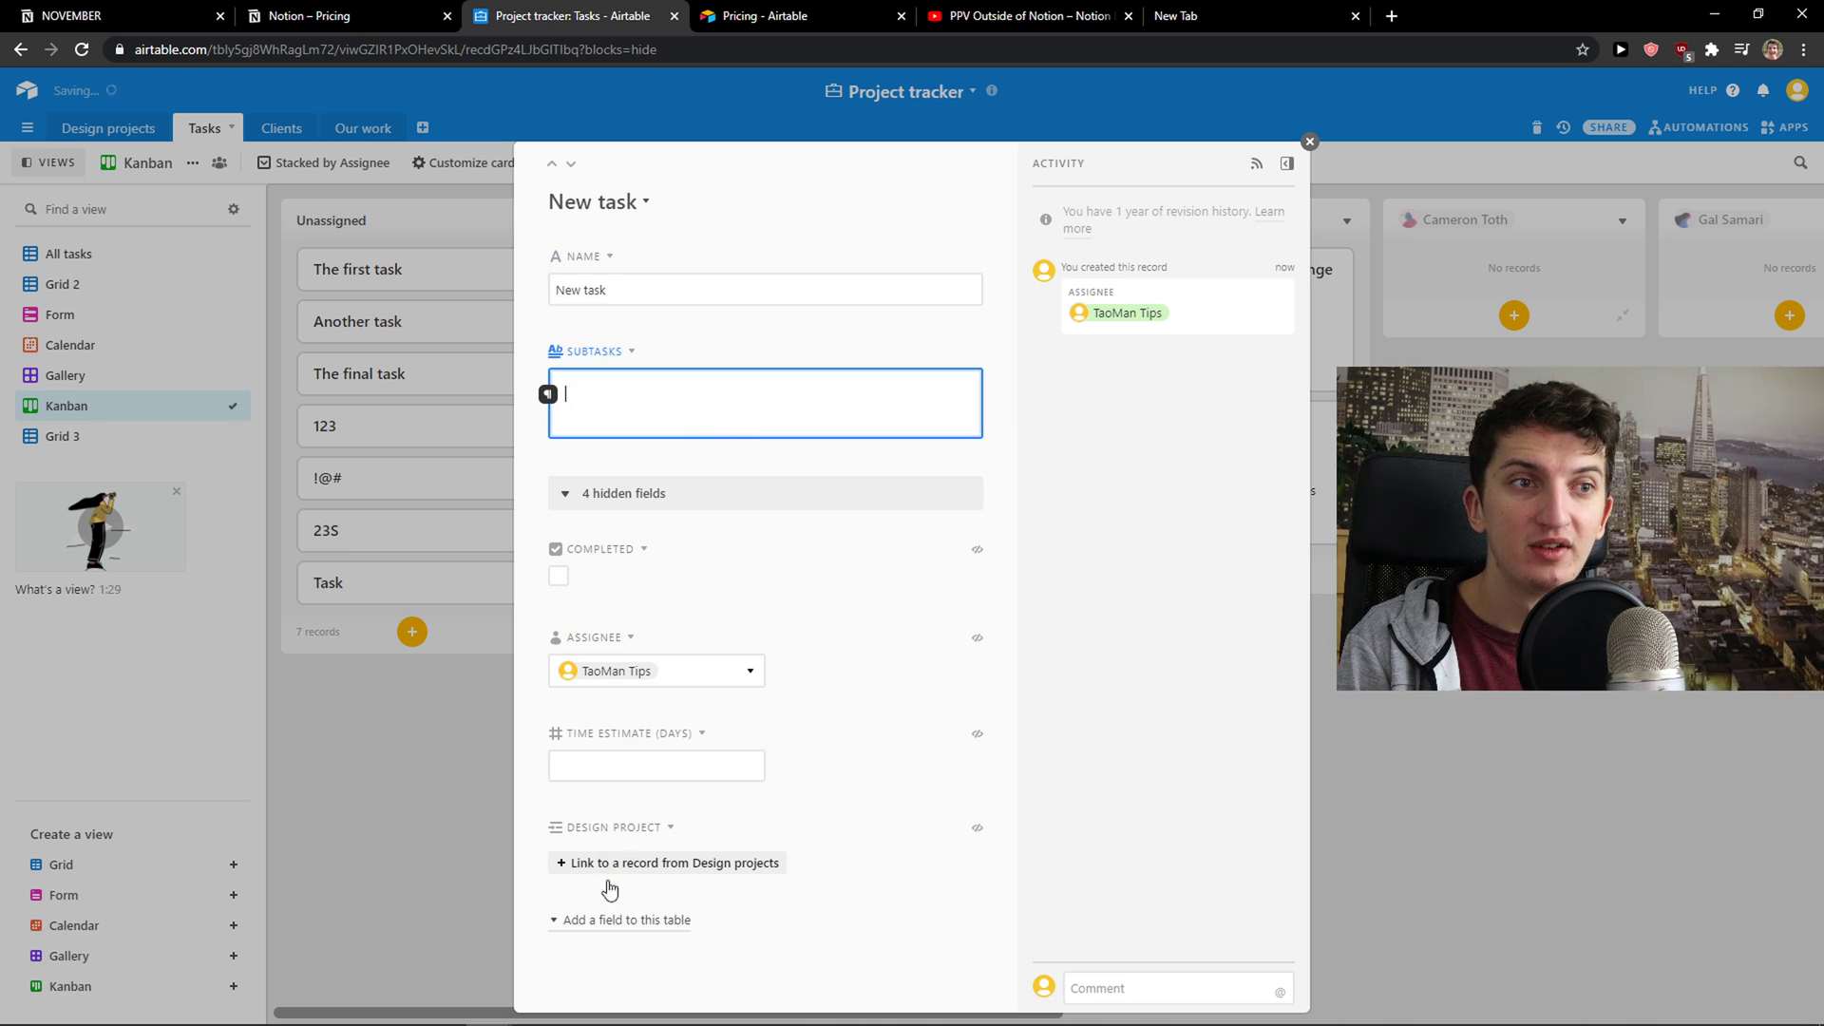
{"action": "left_click", "coordinate": [655, 764]}
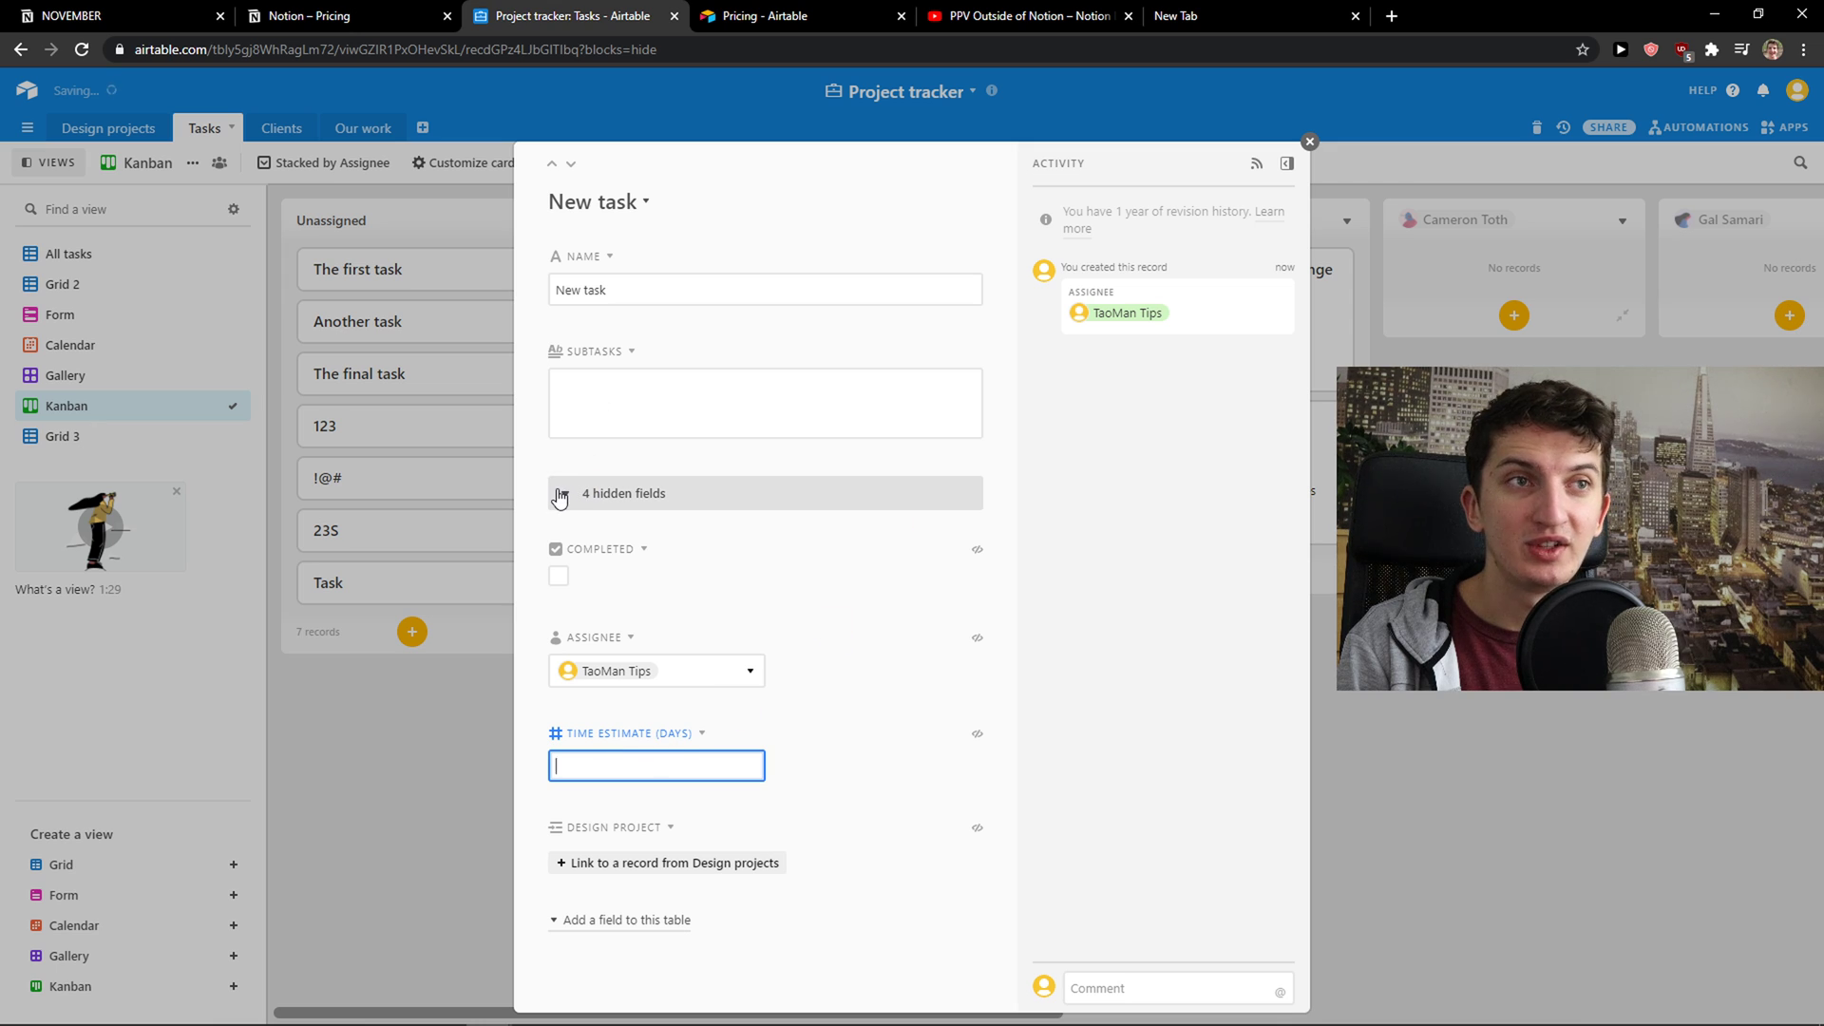
{"action": "left_click", "coordinate": [565, 493]}
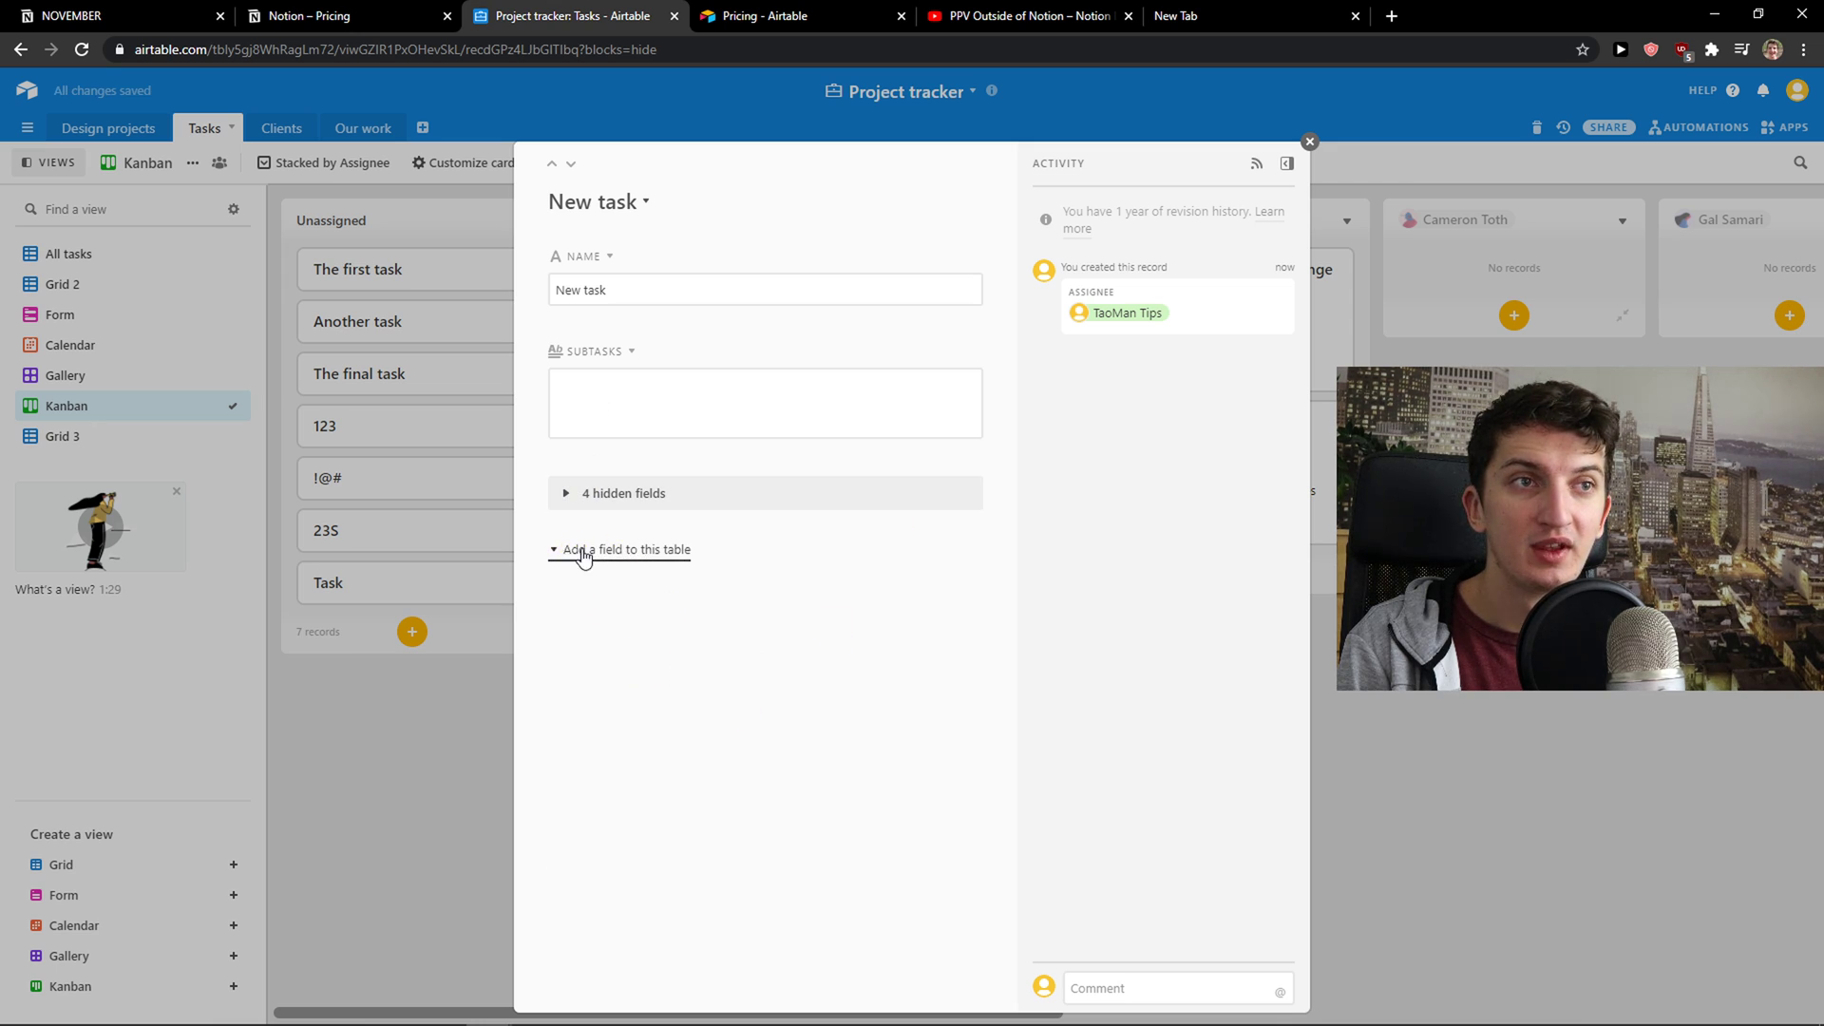
Add Field 7 as a single line text field, then close the record.
{"action": "left_click", "coordinate": [628, 549]}
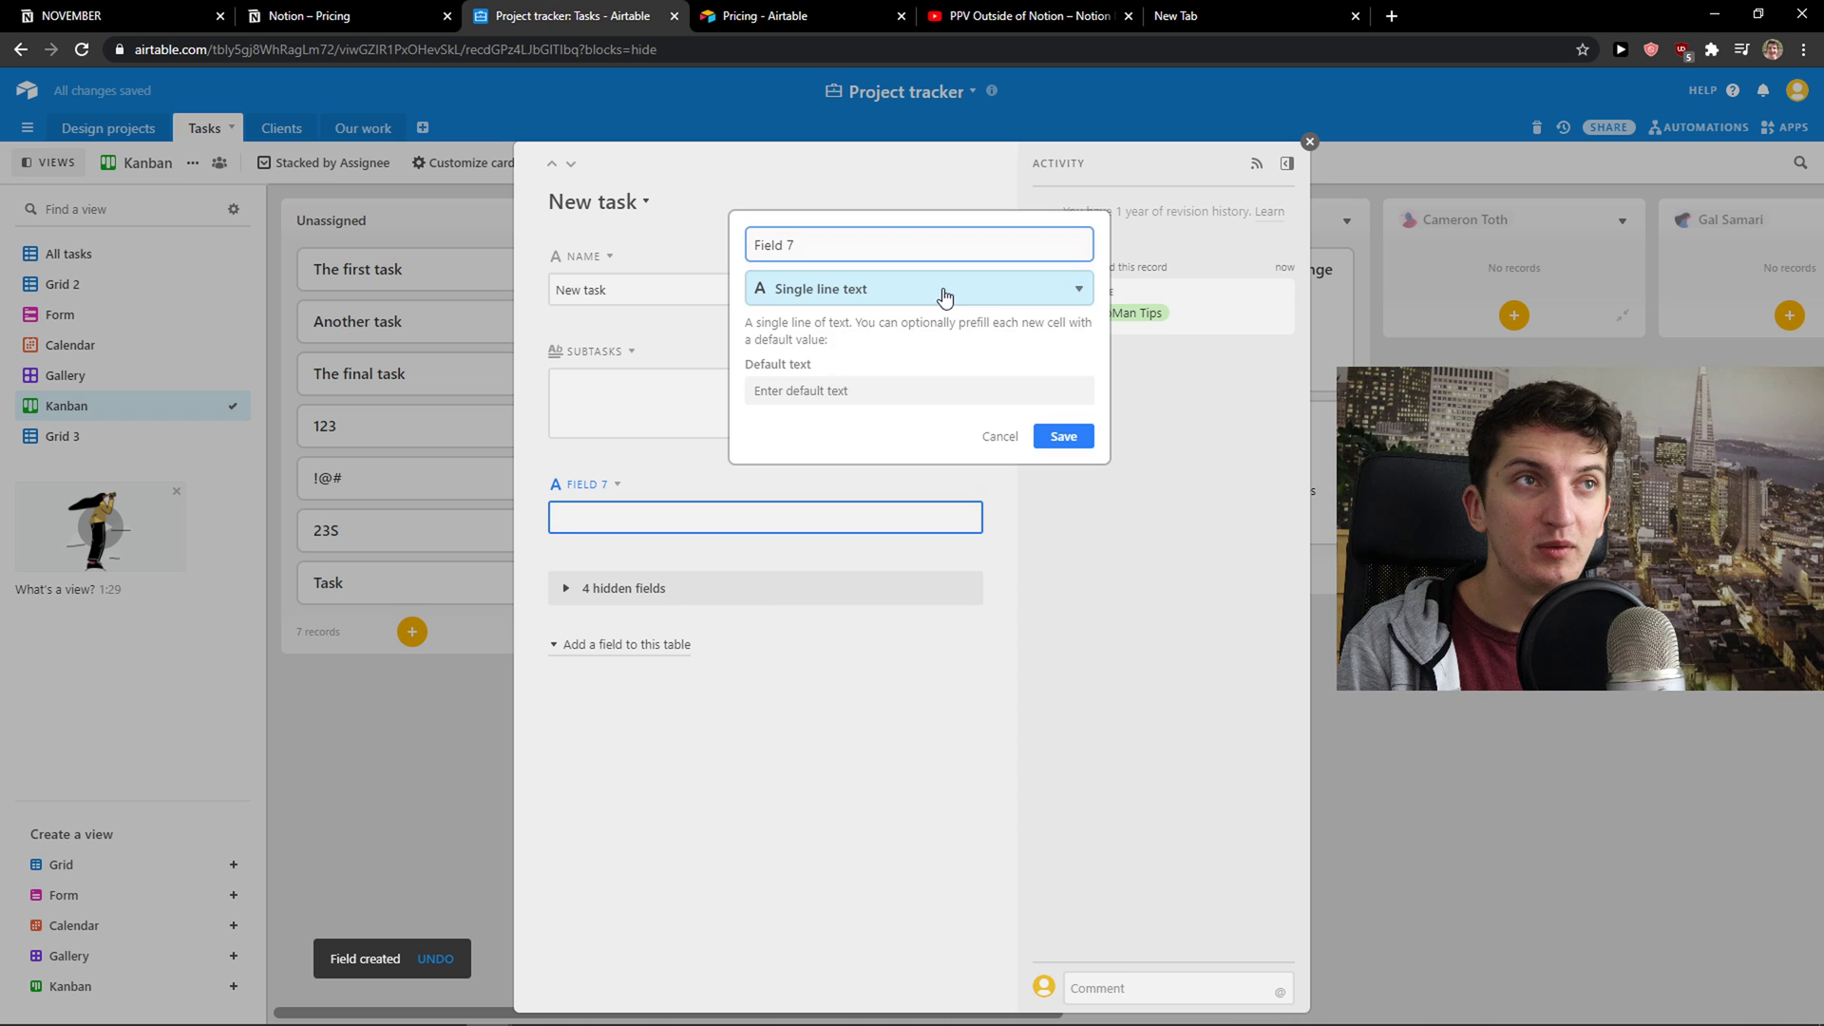
{"action": "left_click", "coordinate": [918, 289]}
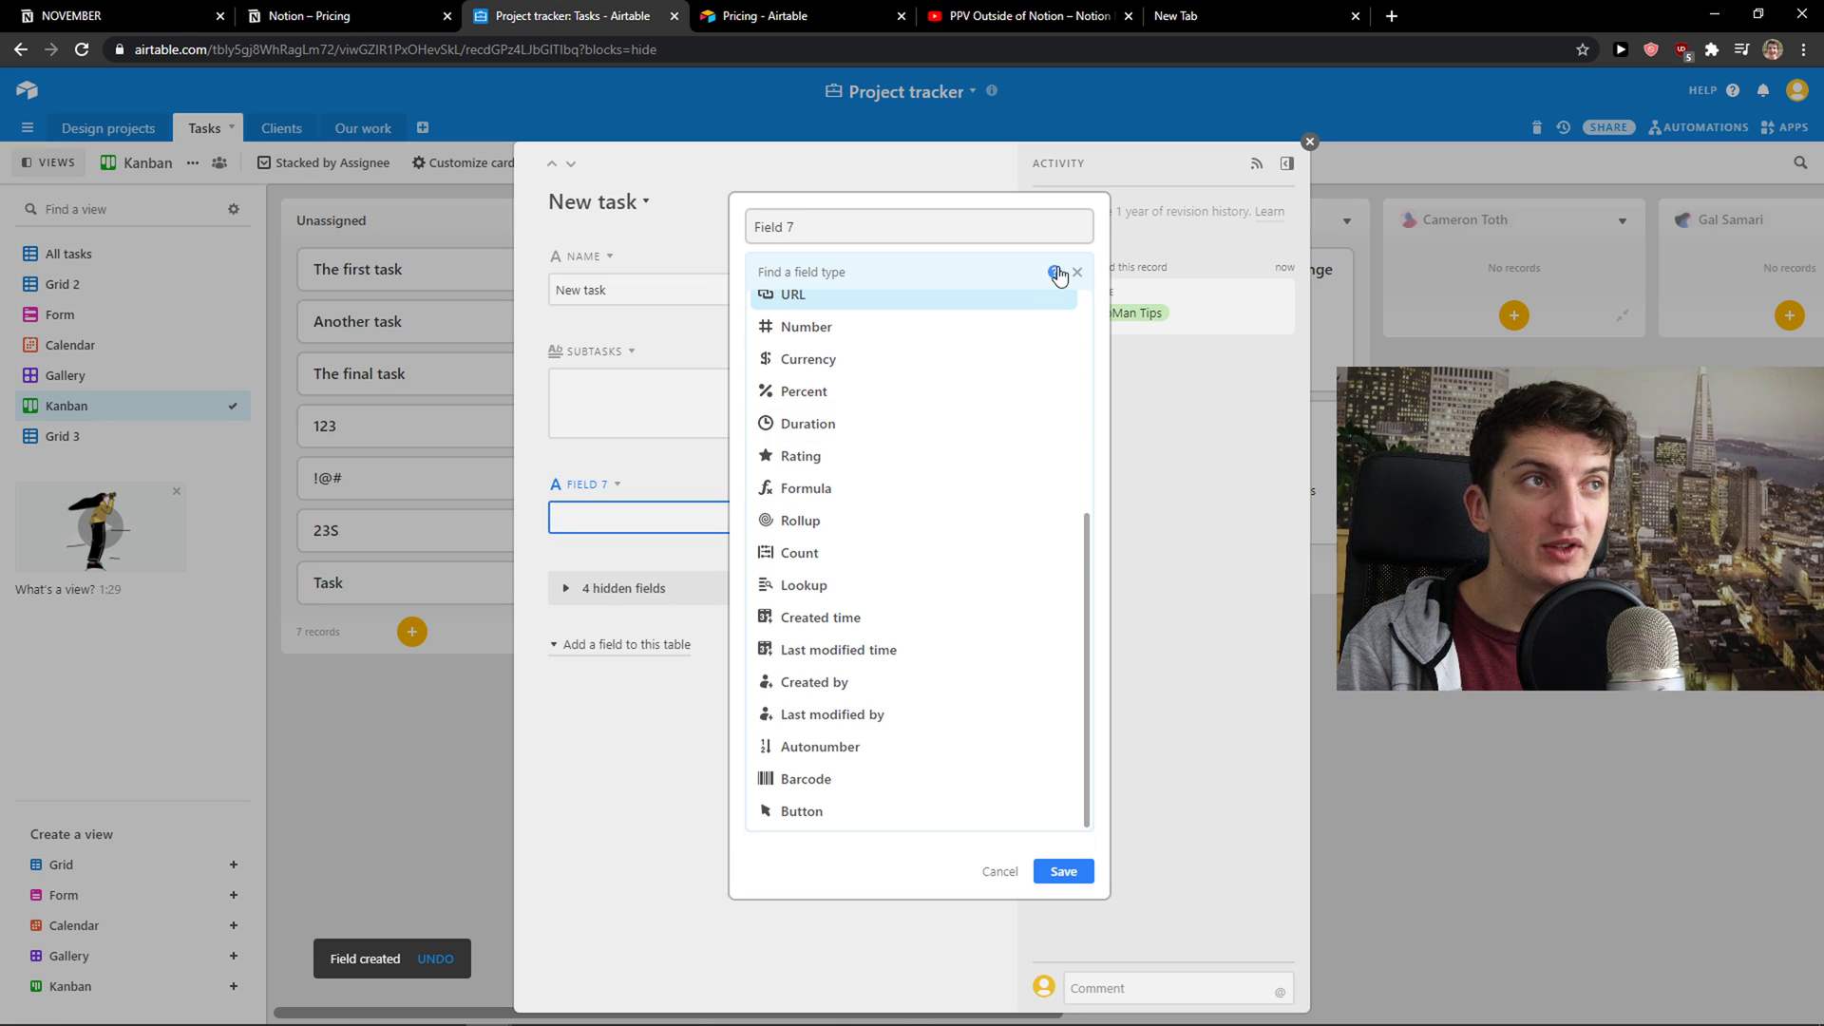
{"action": "left_click", "coordinate": [1062, 871]}
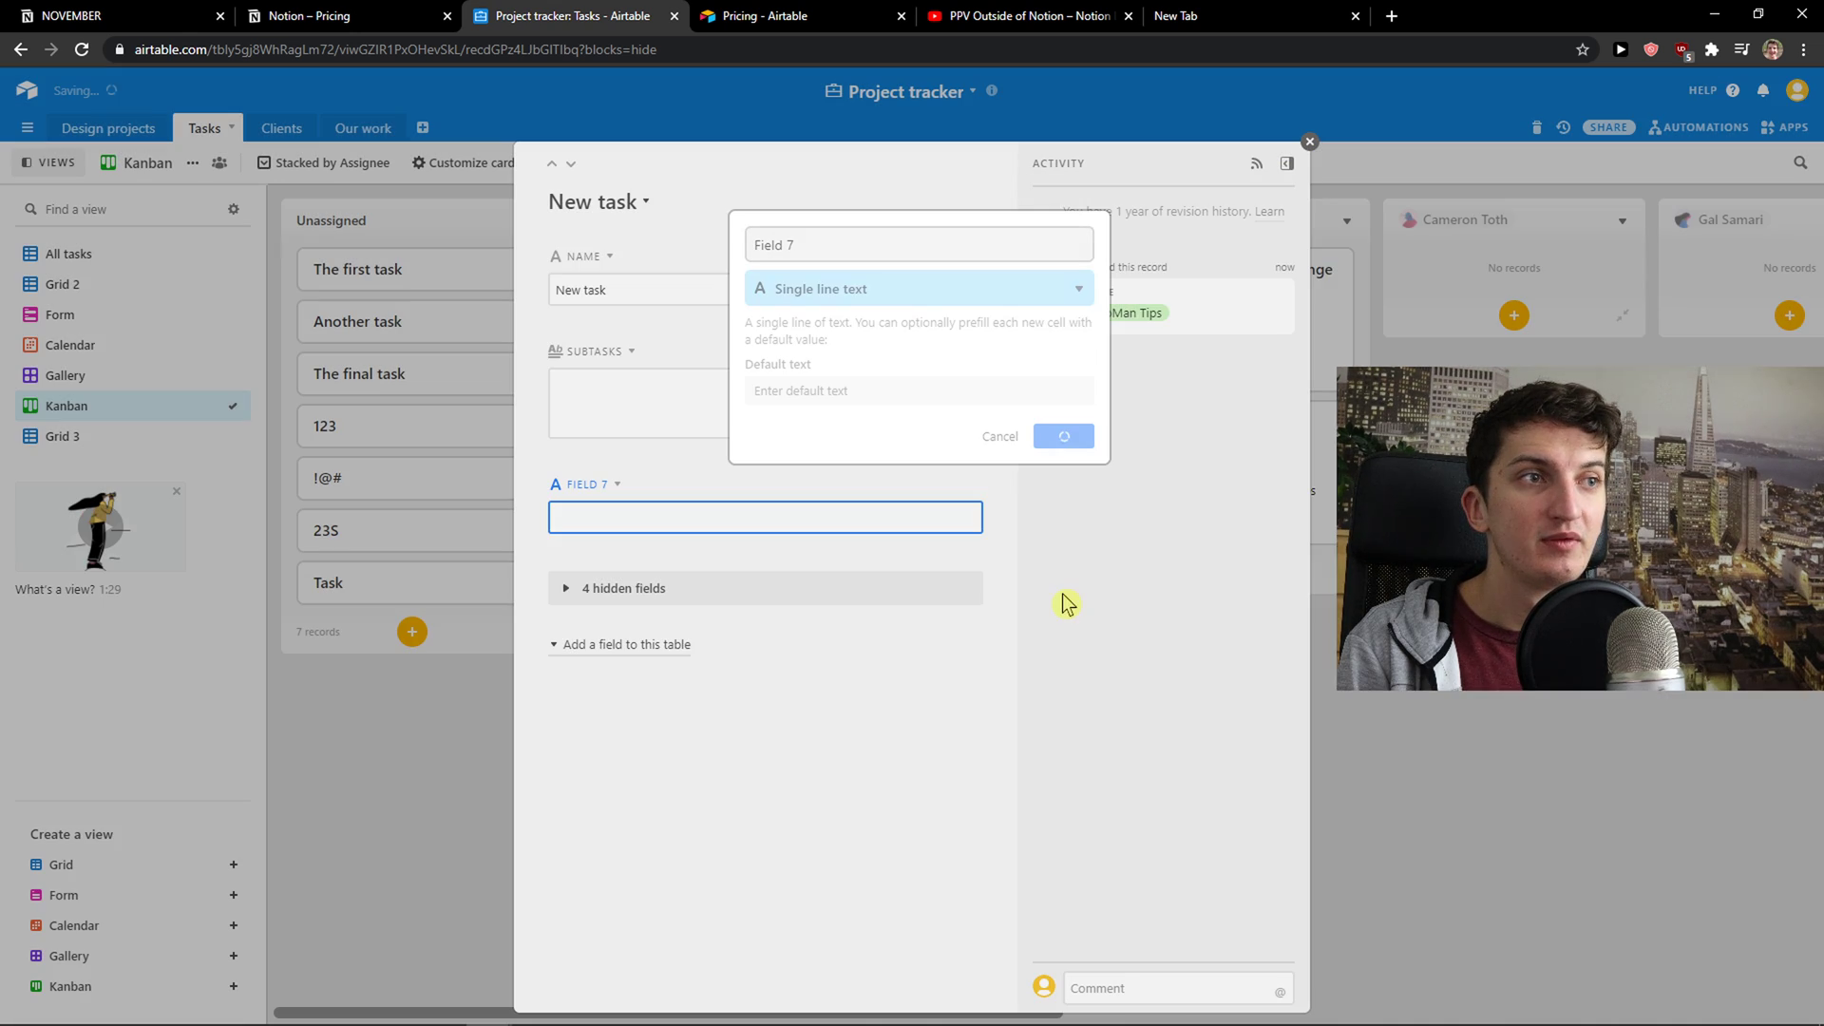
{"action": "left_click", "coordinate": [1061, 436]}
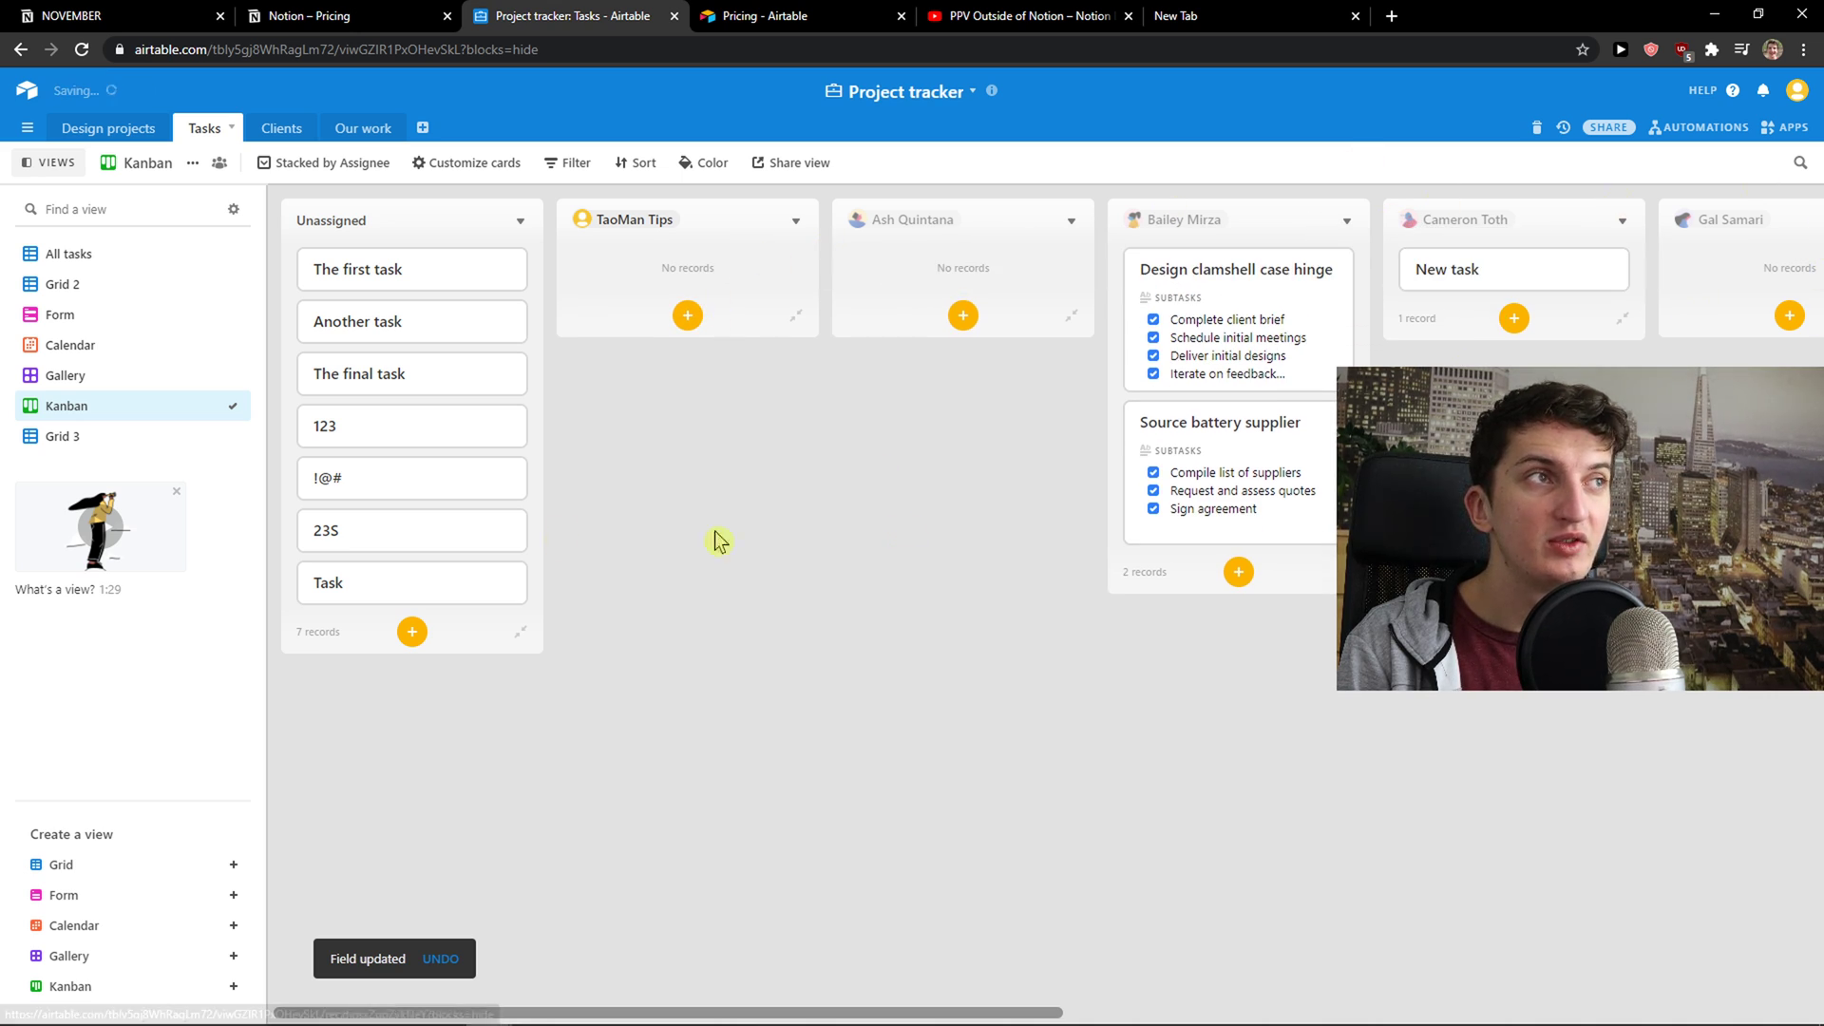
In the Grid 2 view, assign TaoMan Tips to The first task.
{"action": "left_click", "coordinate": [68, 254]}
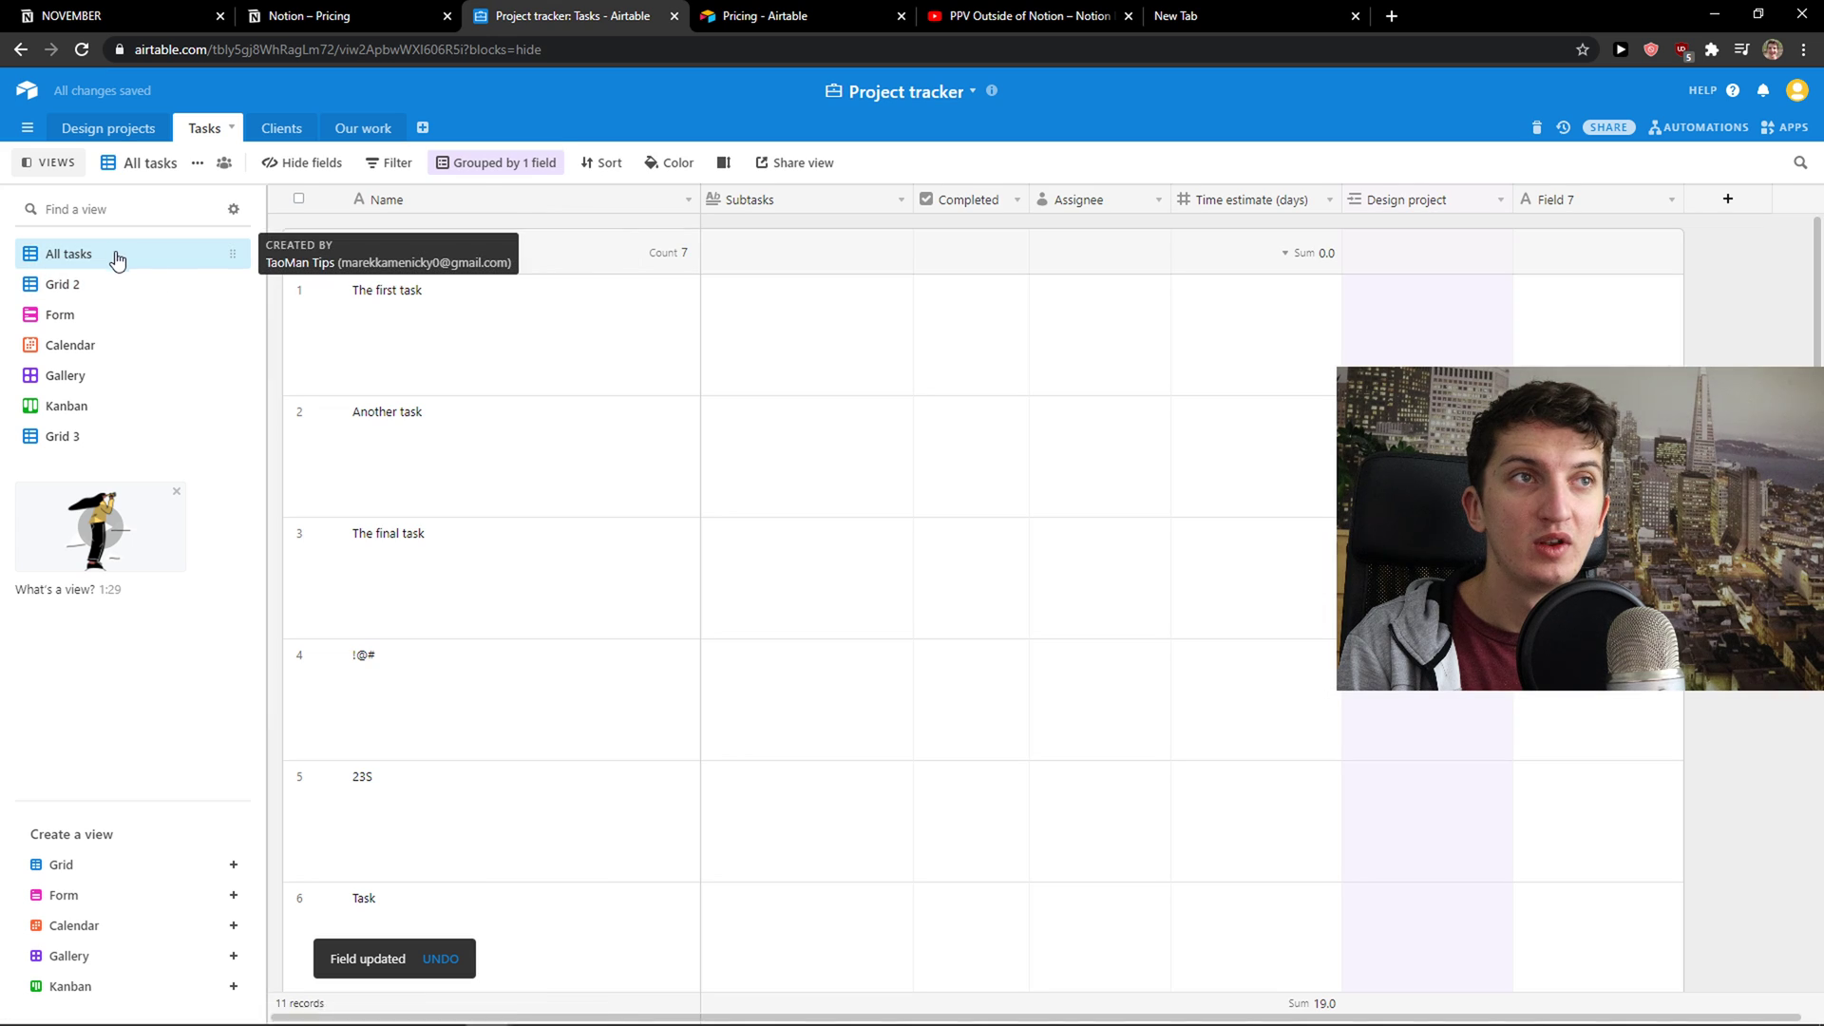
{"action": "left_click", "coordinate": [61, 284]}
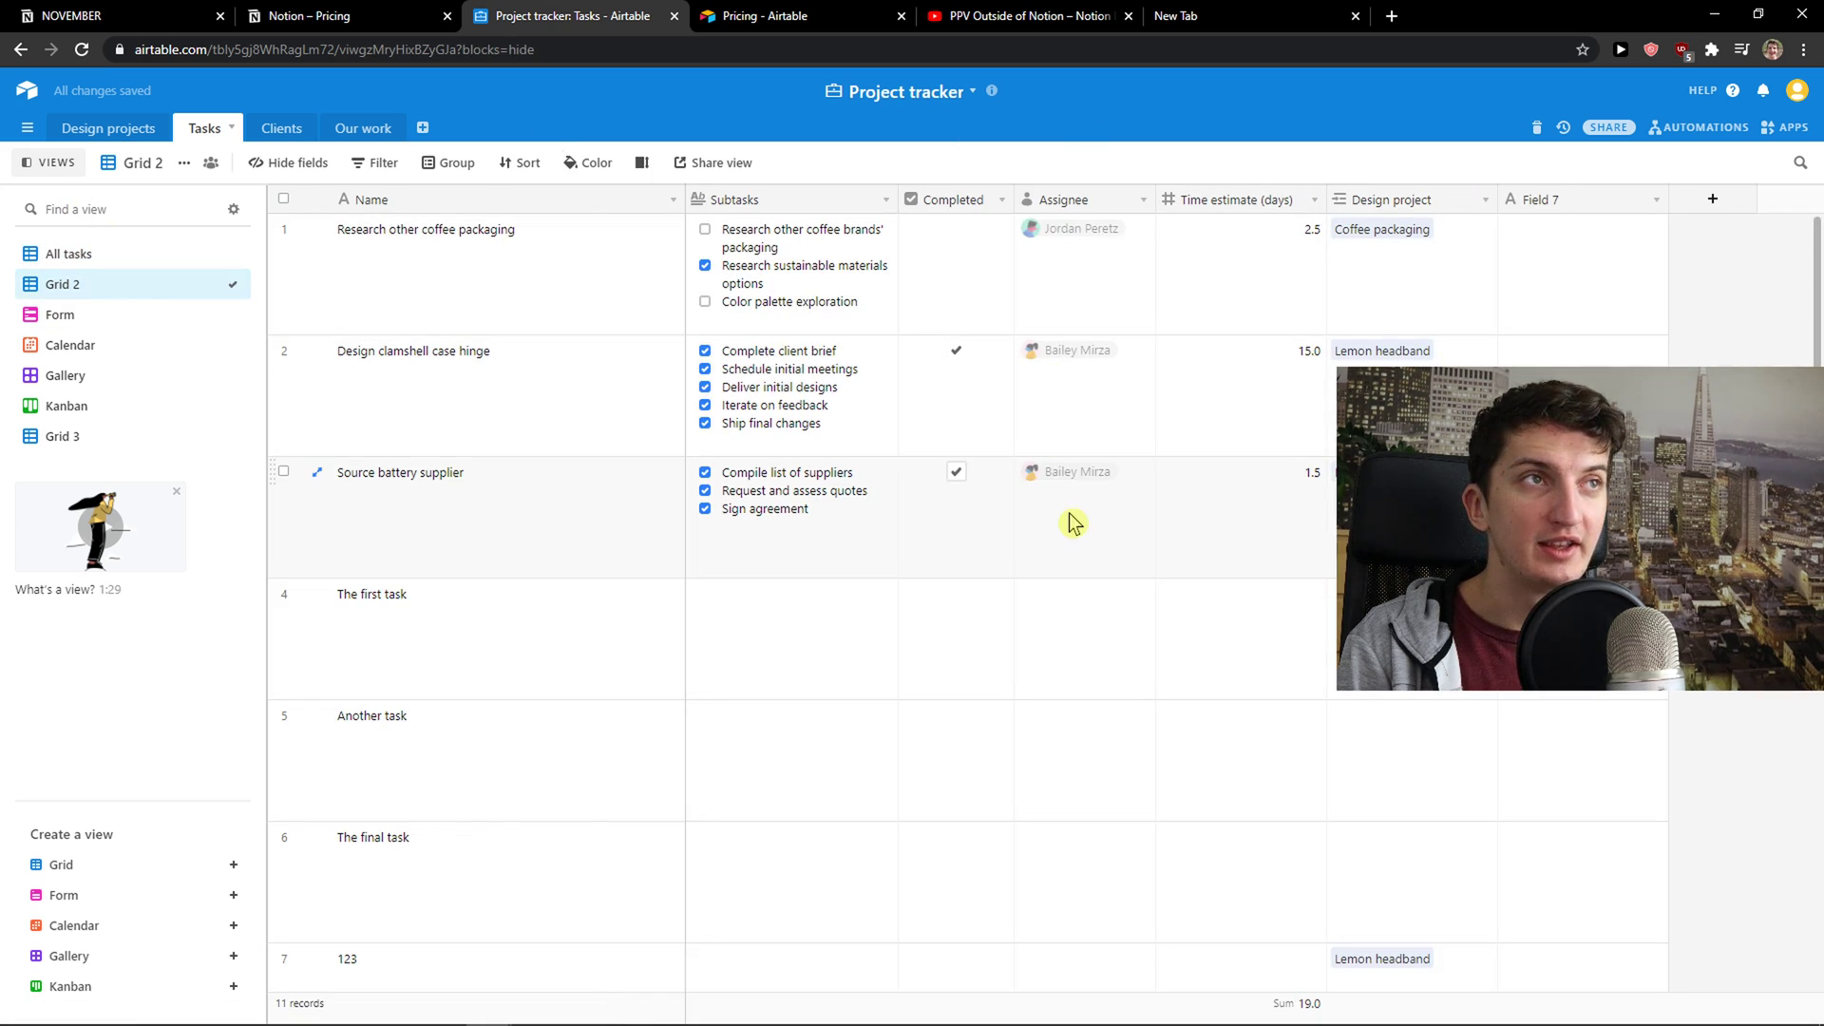
{"action": "left_click", "coordinate": [1083, 638]}
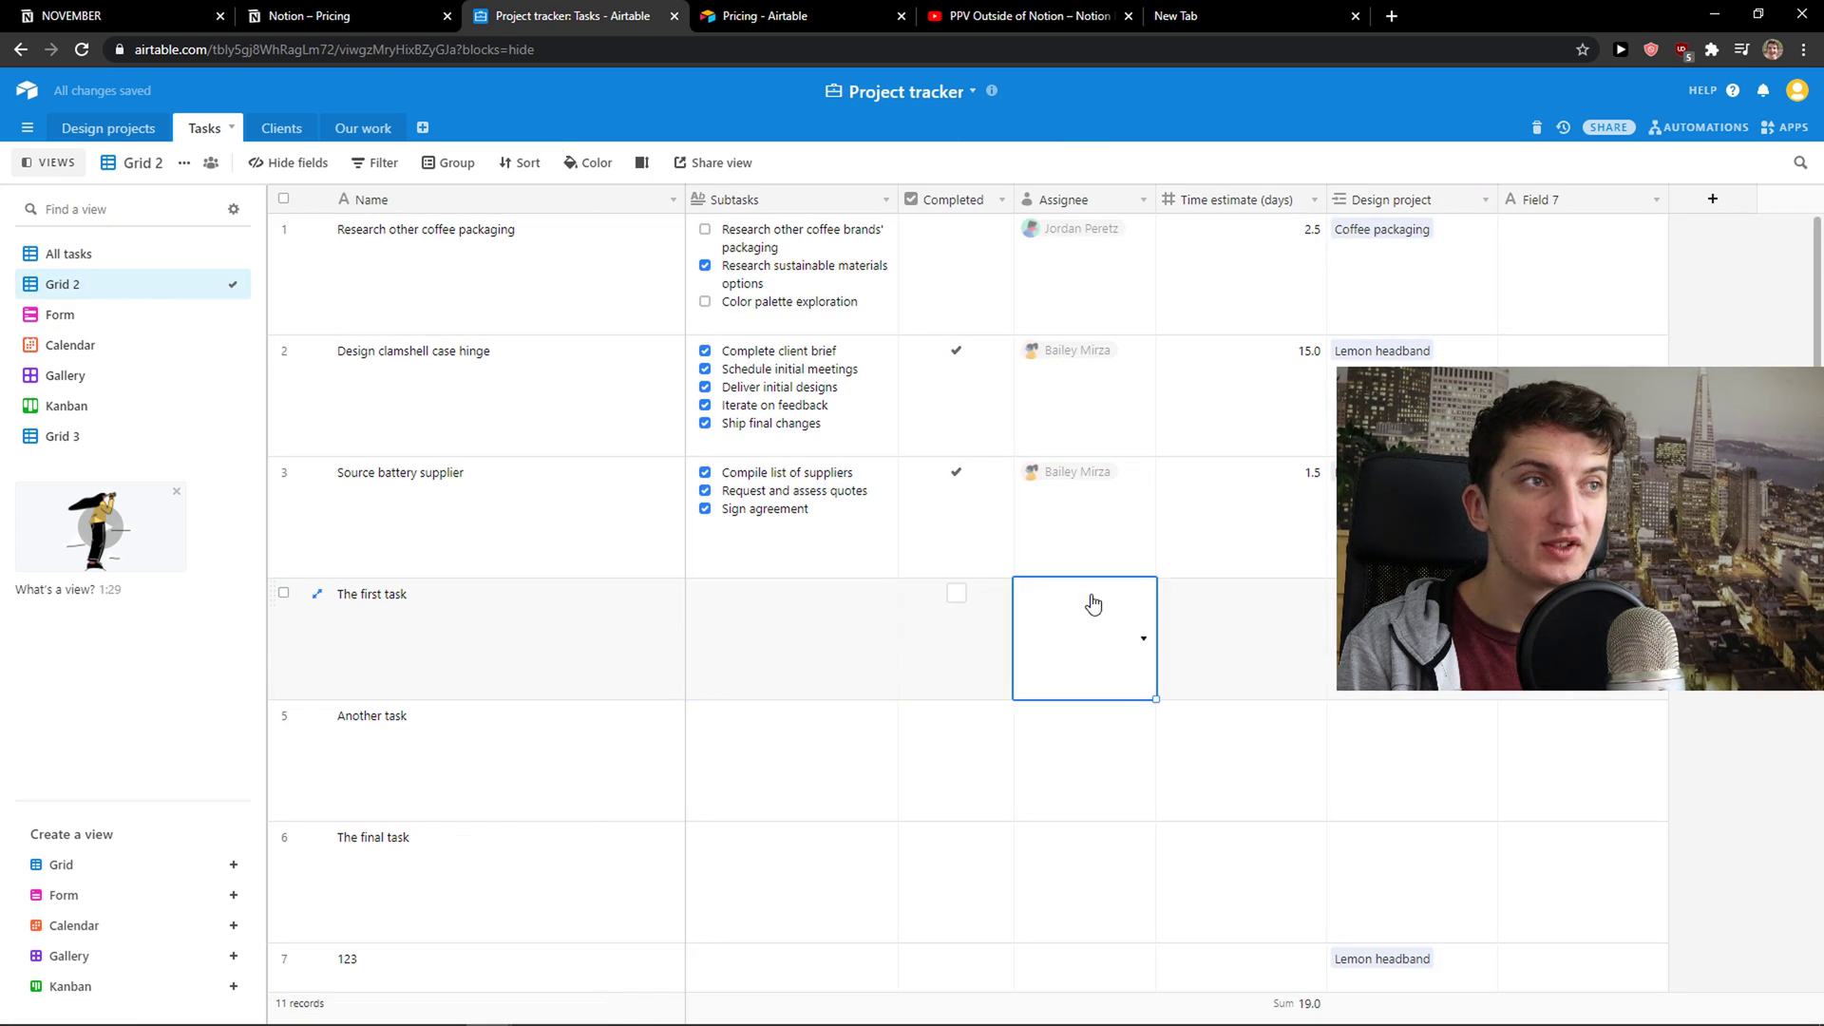
{"action": "left_click", "coordinate": [957, 637]}
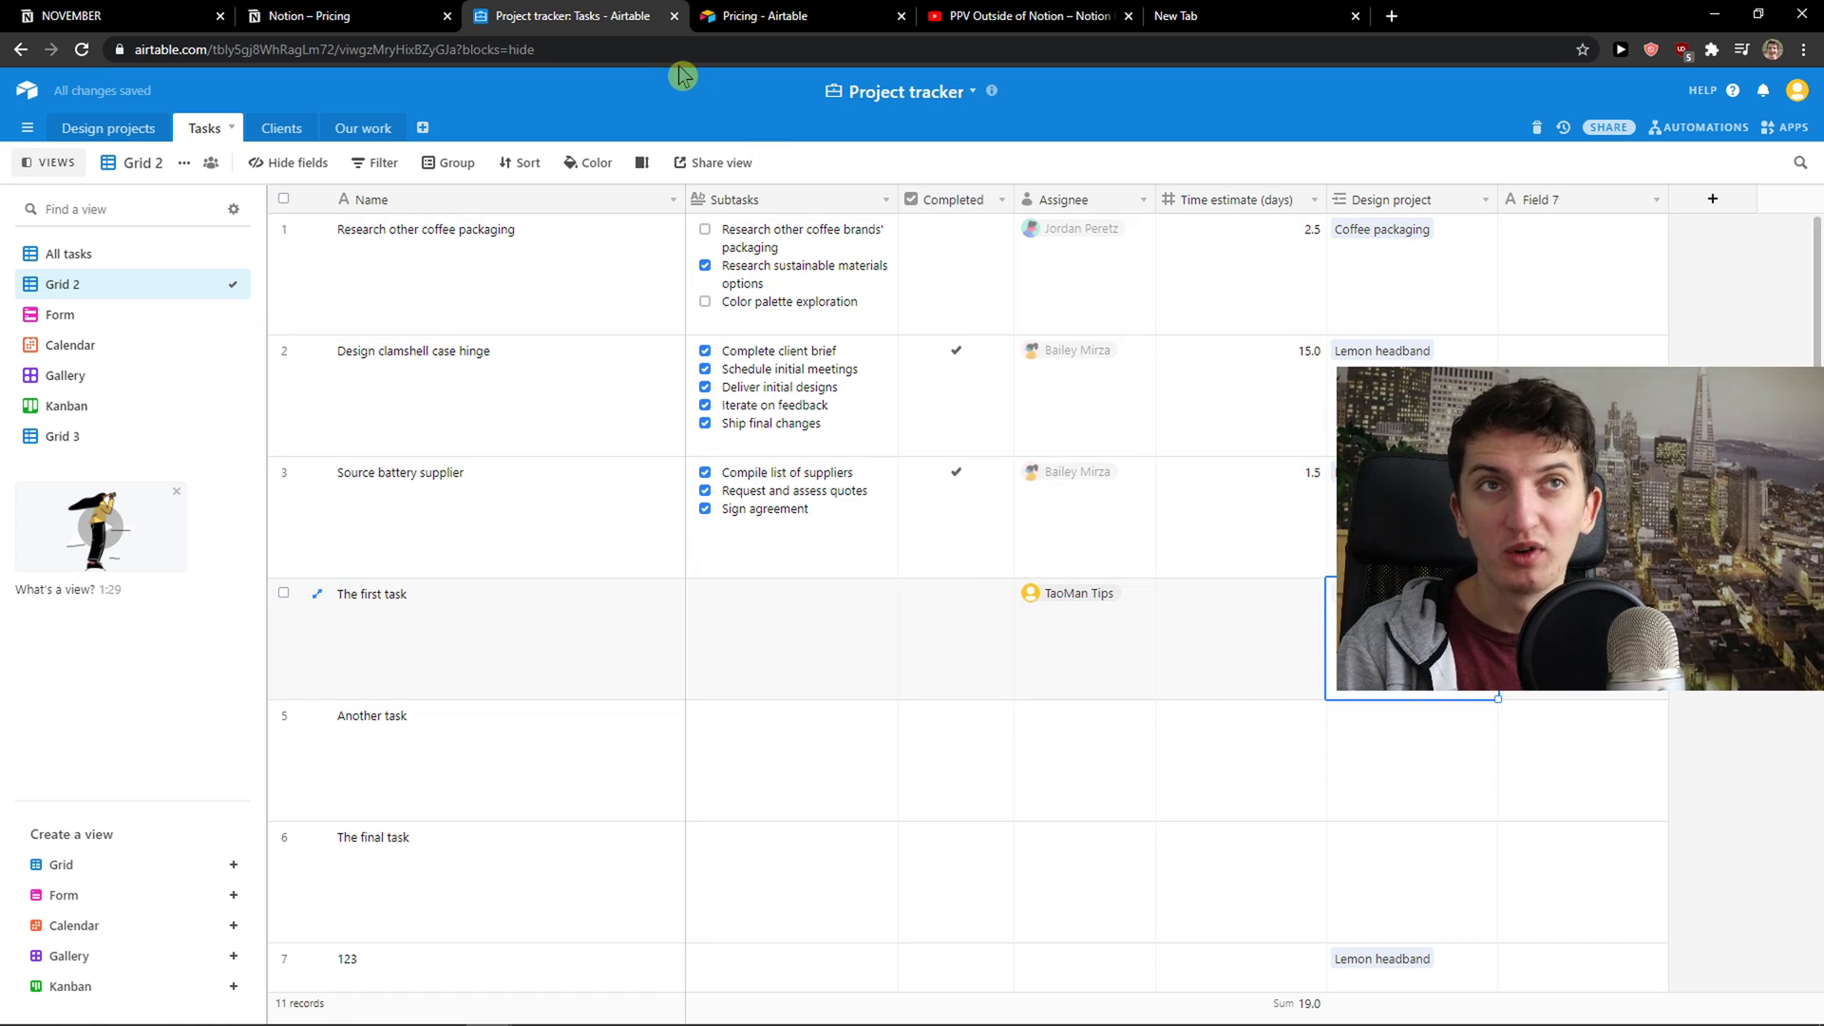
{"action": "mouse_move", "coordinate": [315, 16]}
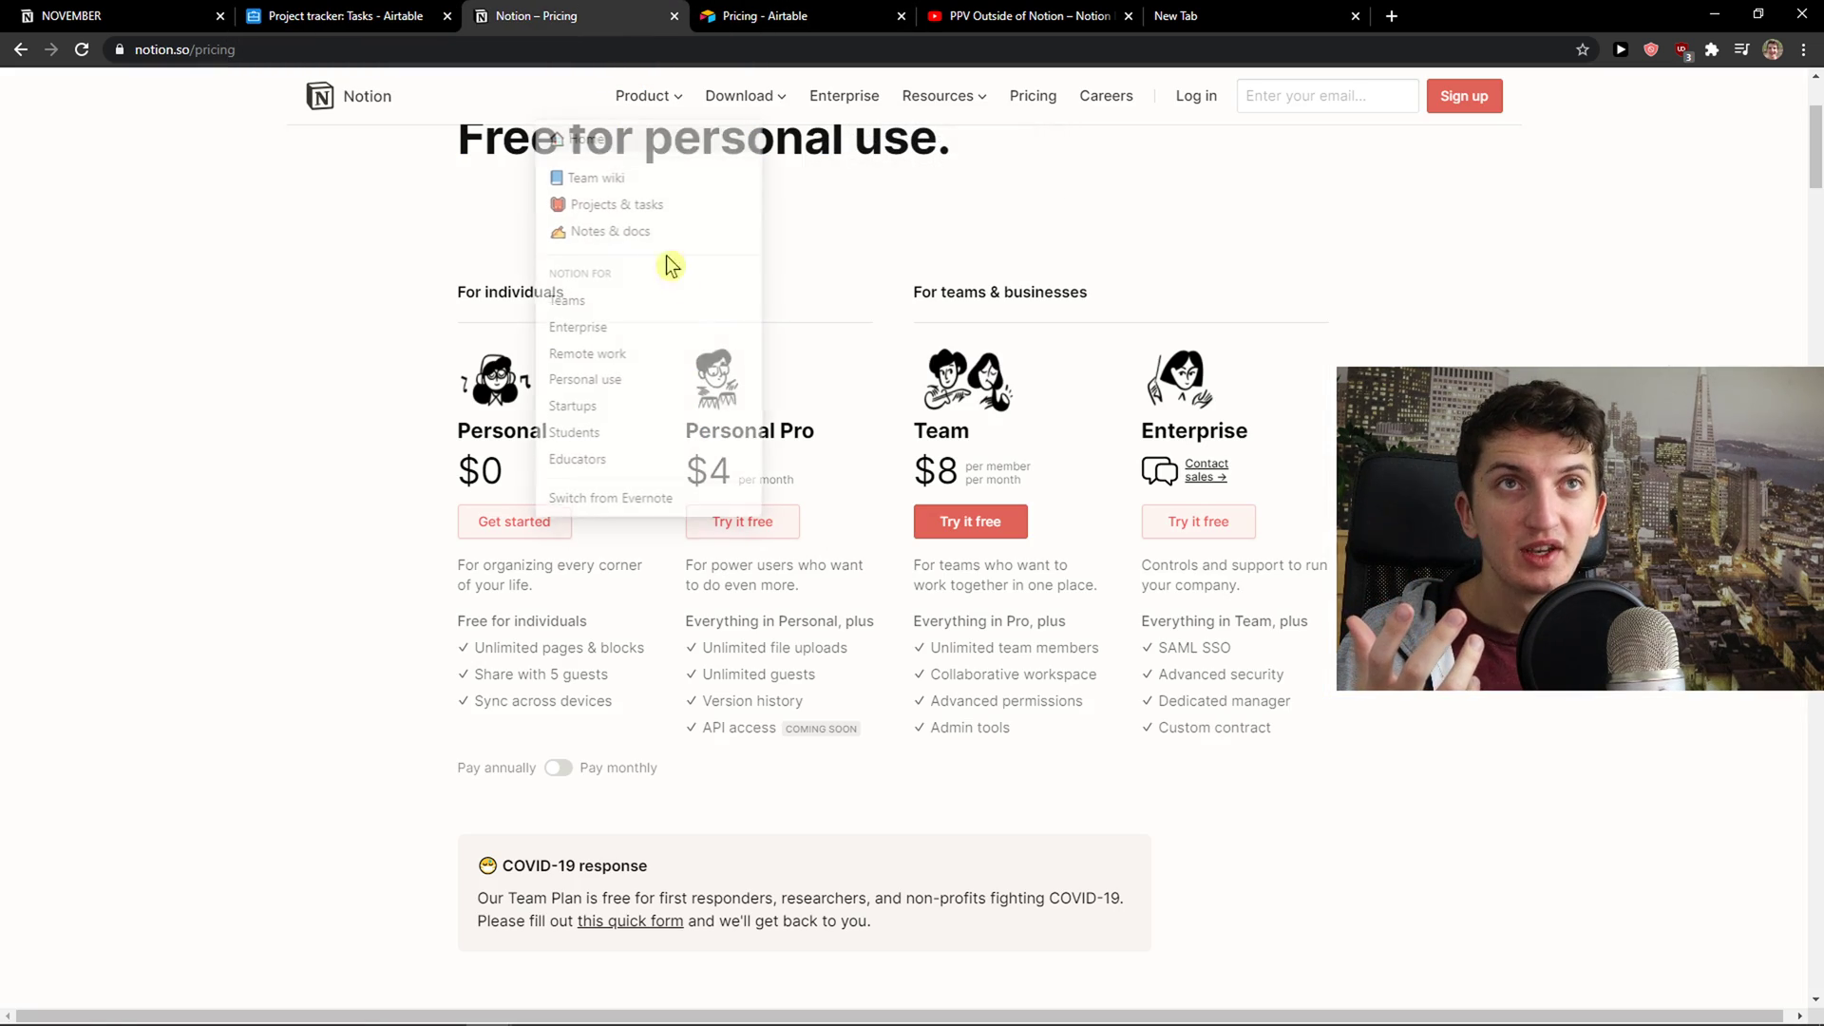
{"action": "left_click", "coordinate": [457, 597]}
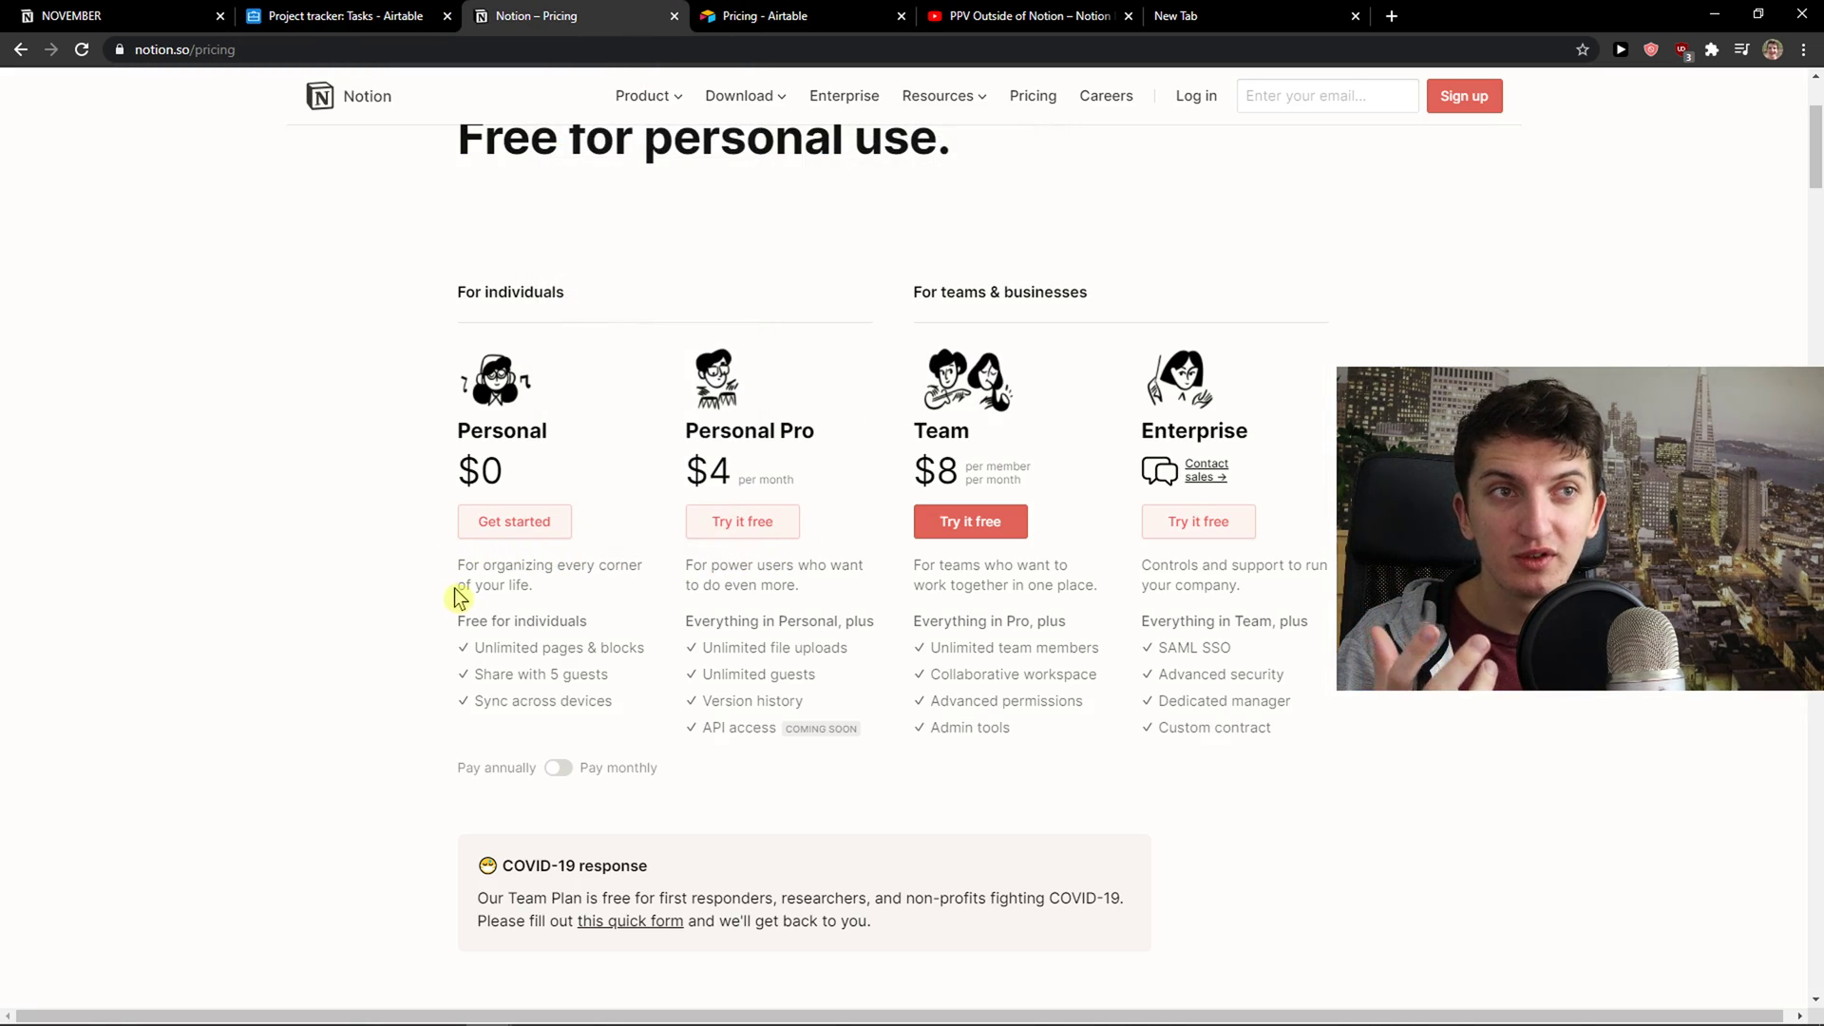
{"action": "mouse_move", "coordinate": [649, 436]}
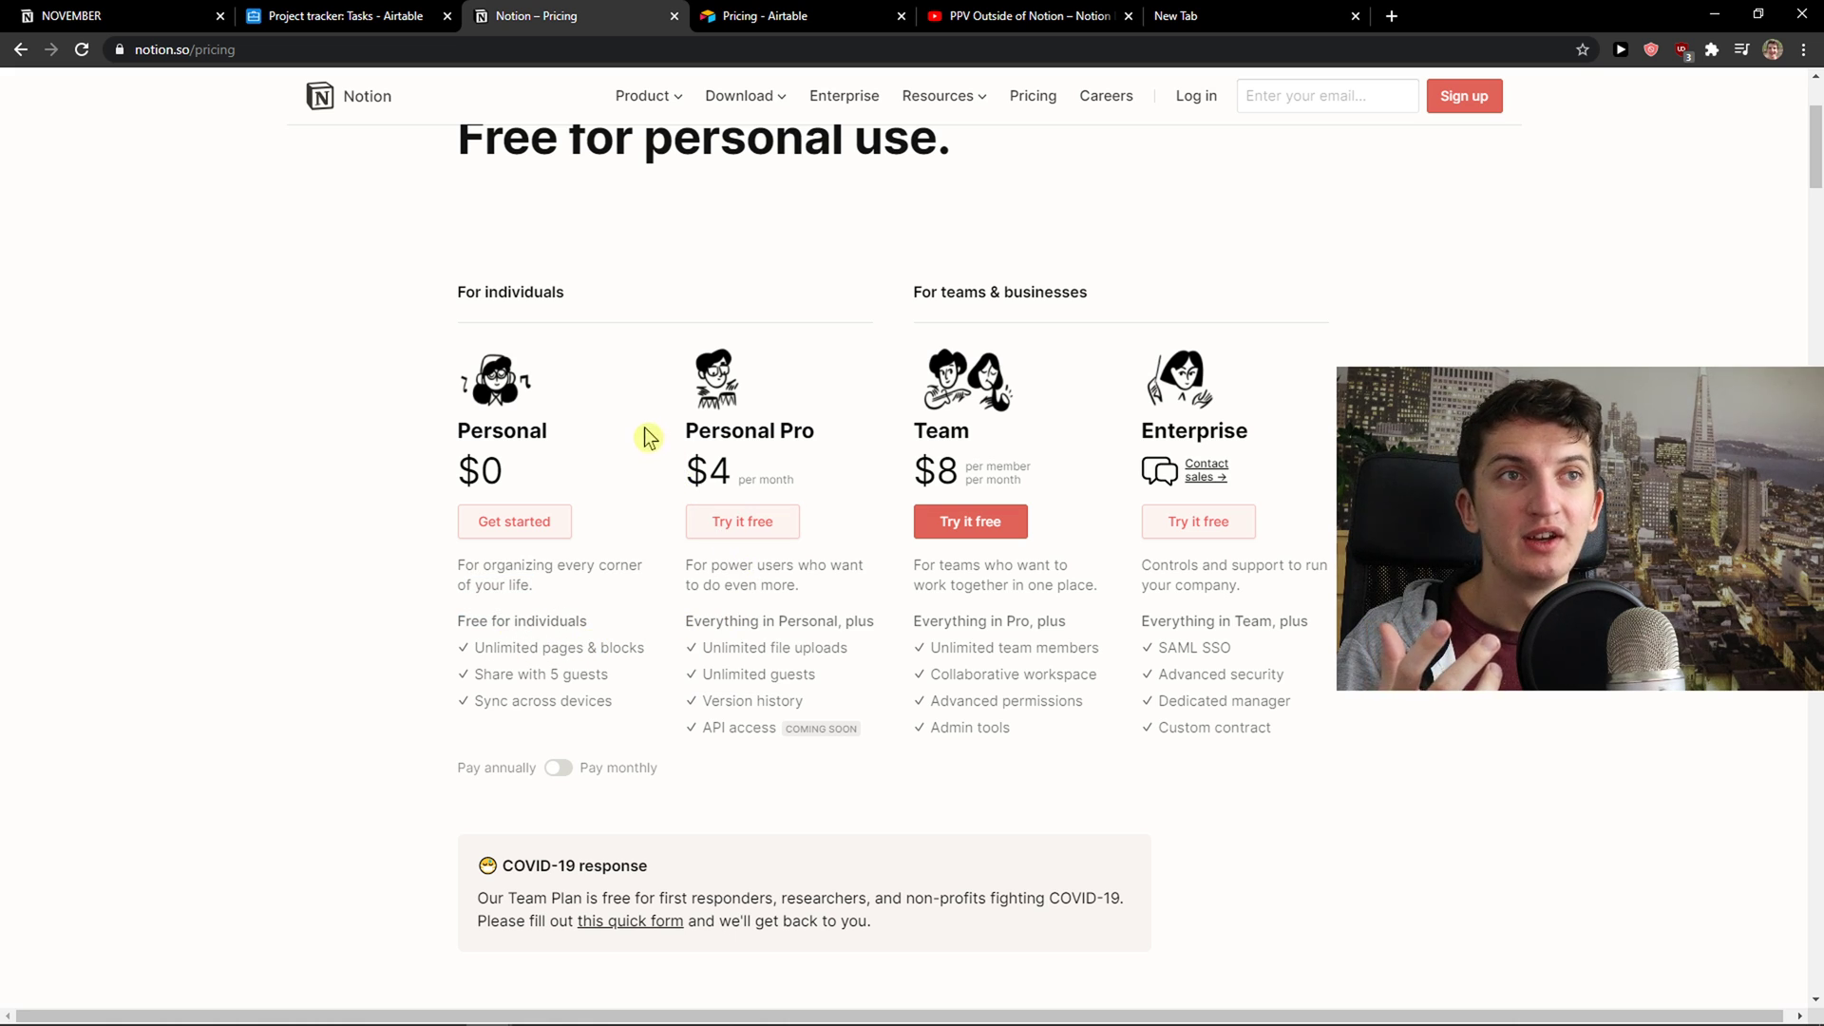
{"action": "left_click", "coordinate": [756, 16]}
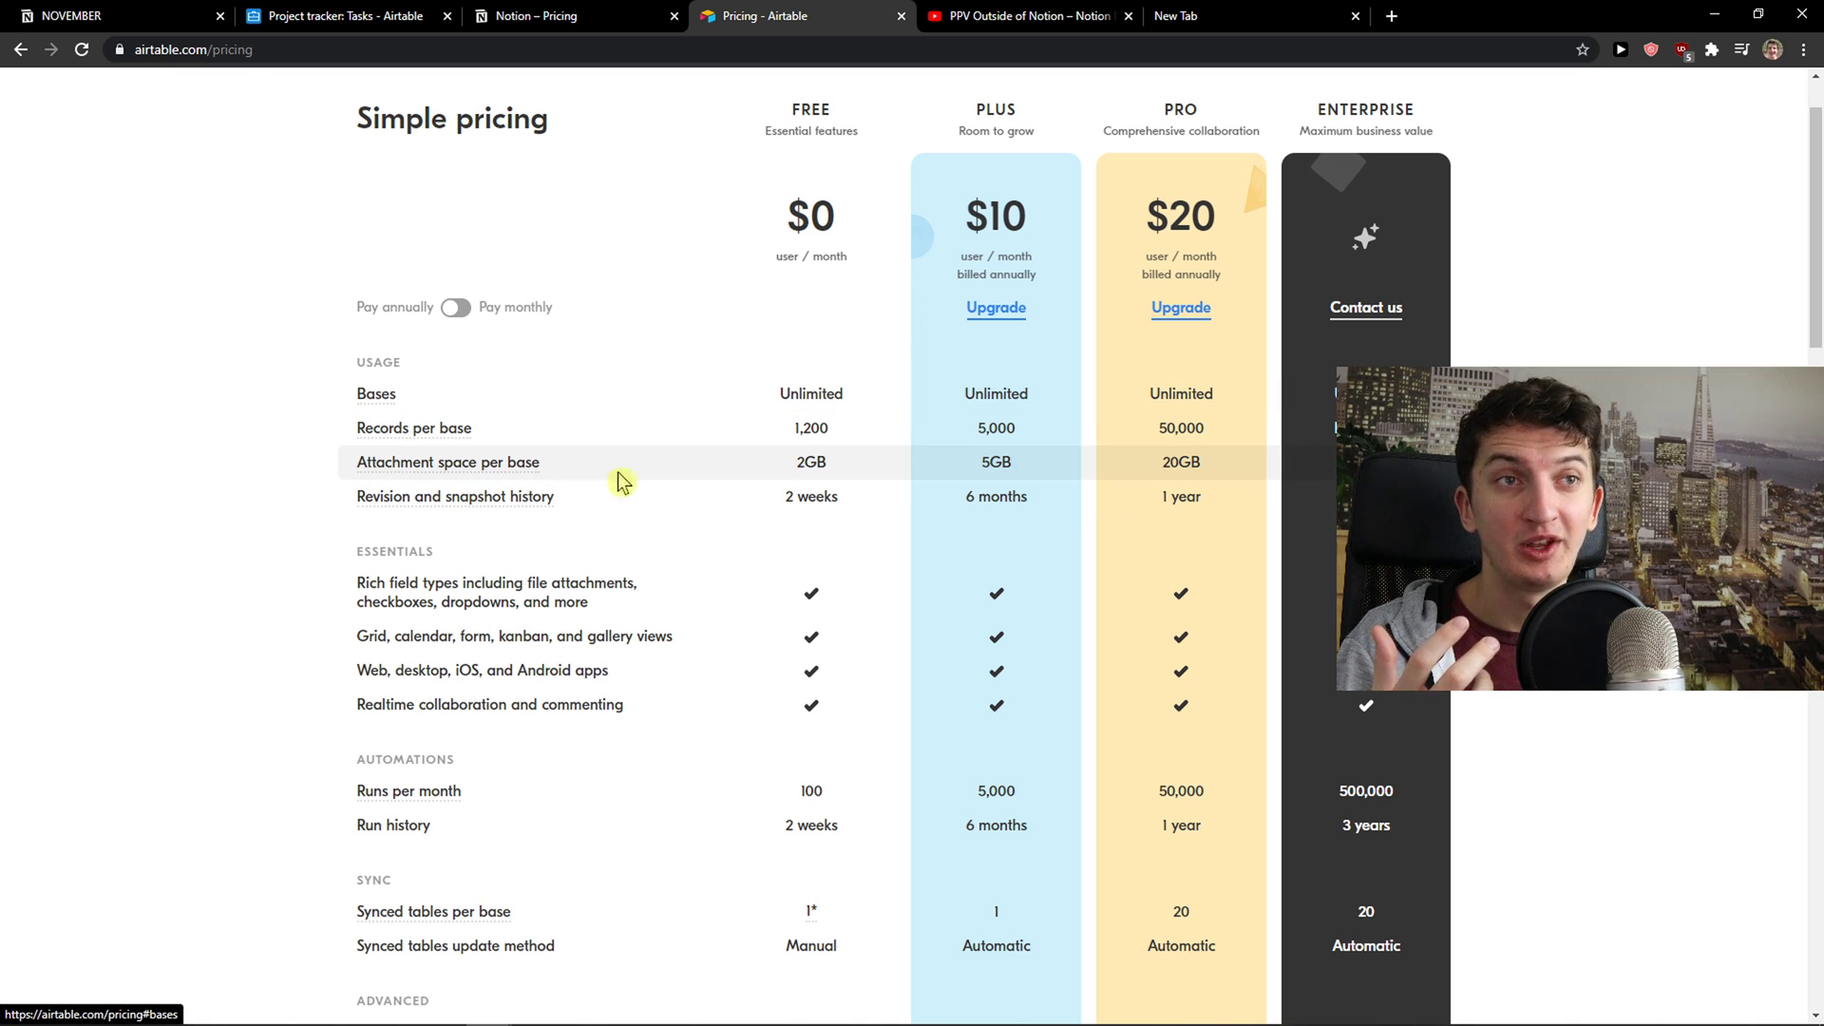
{"action": "mouse_move", "coordinate": [714, 600]}
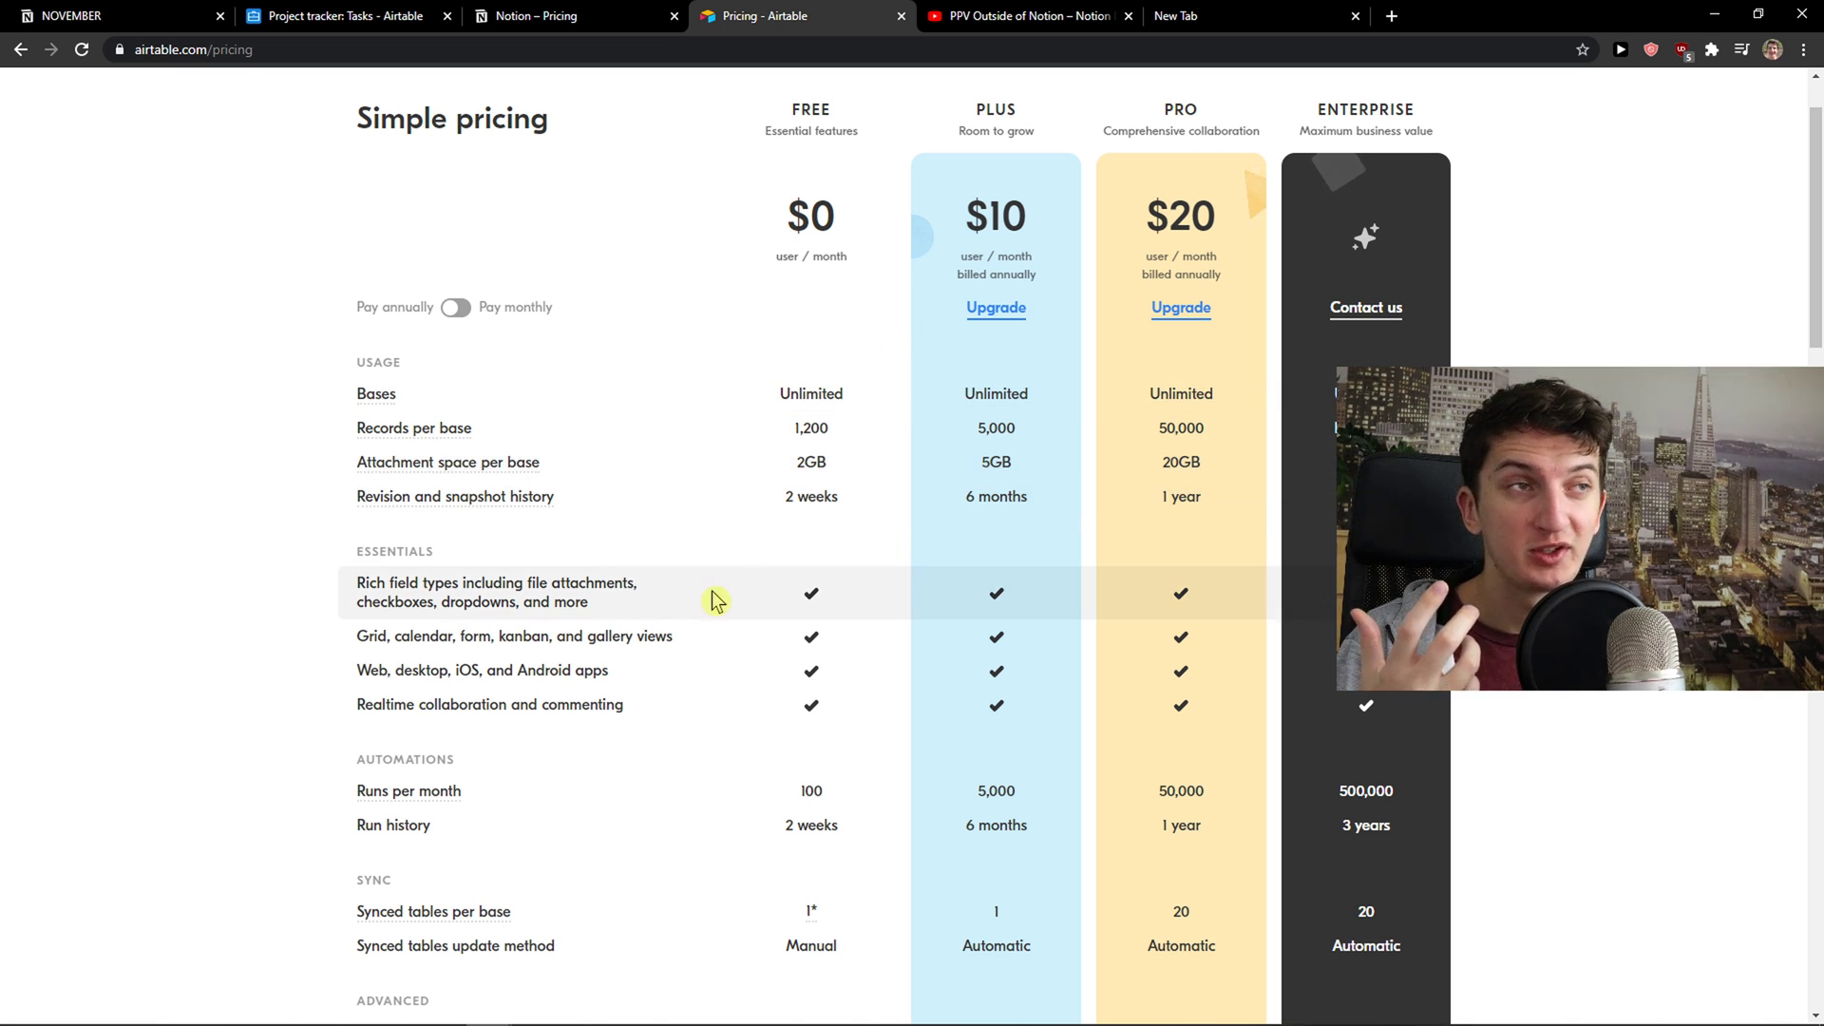
Scroll through Airtable's Free, Plus, Pro and Enterprise comparison, then return to Notion's NOVEMBER tab.
{"action": "scroll", "scroll_direction": "down", "scroll_amount": 3}
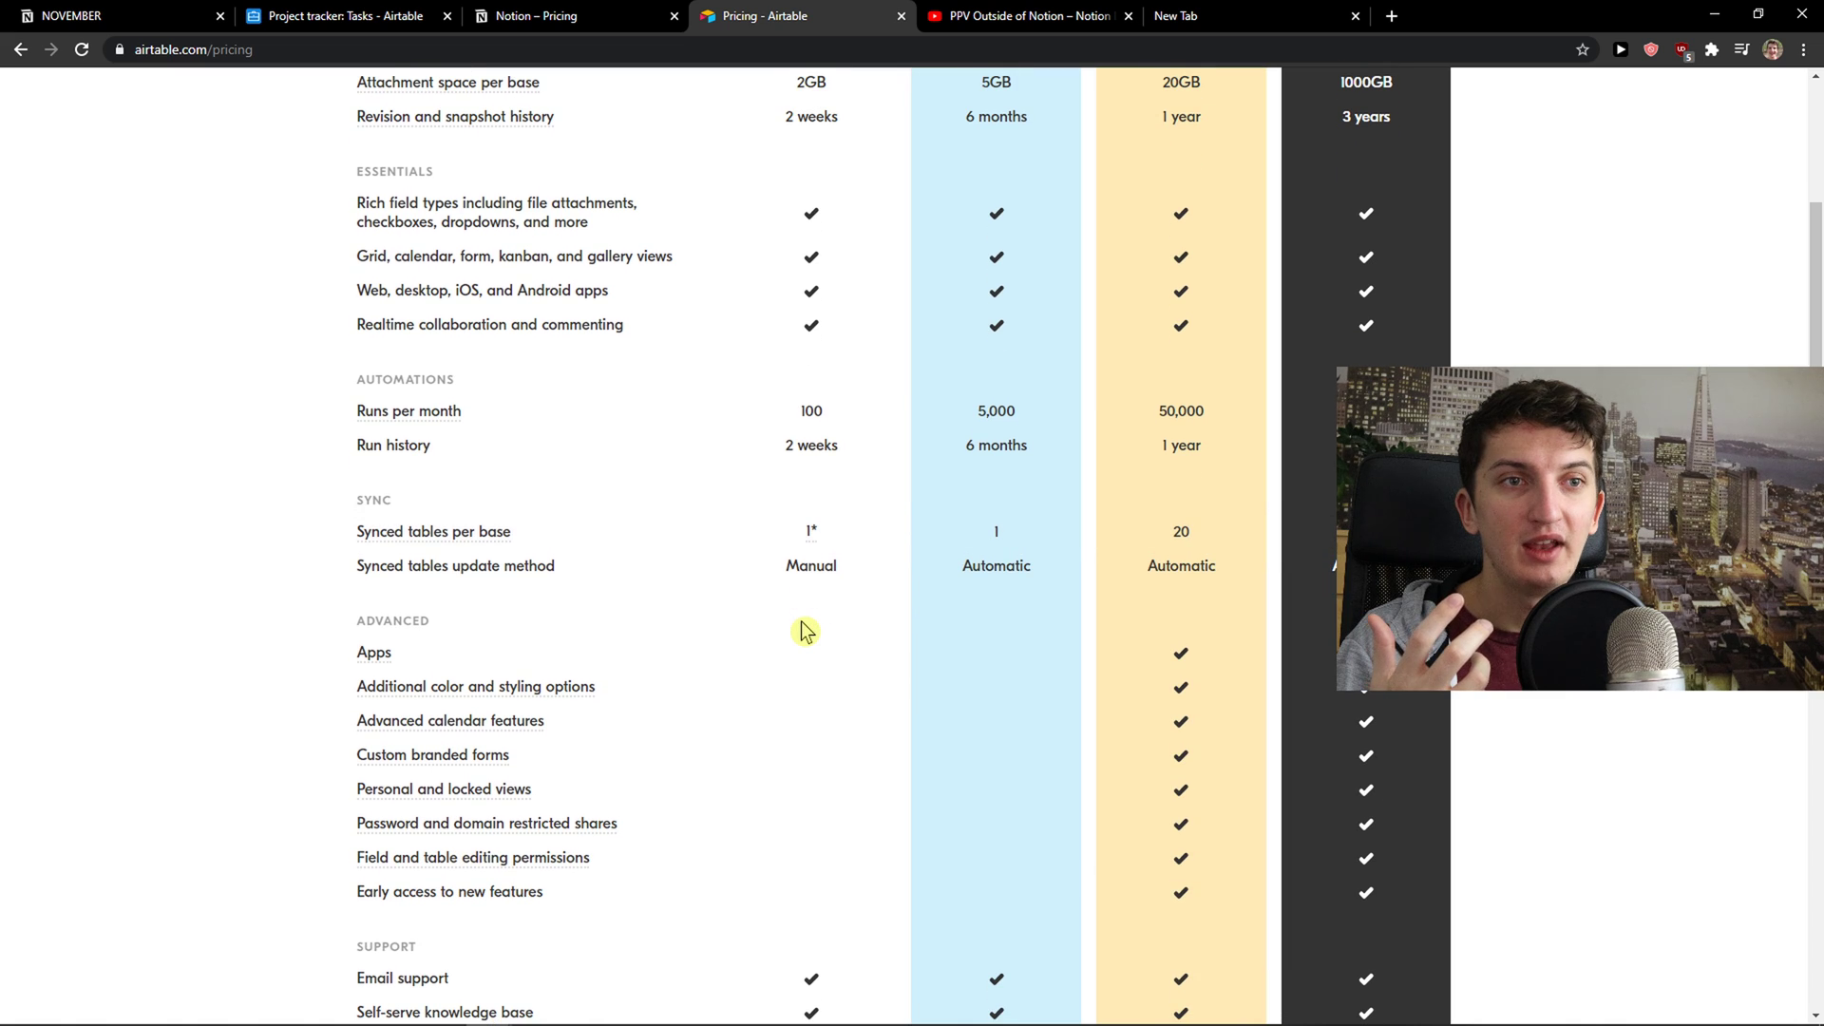
{"action": "scroll", "scroll_direction": "down", "scroll_amount": 3}
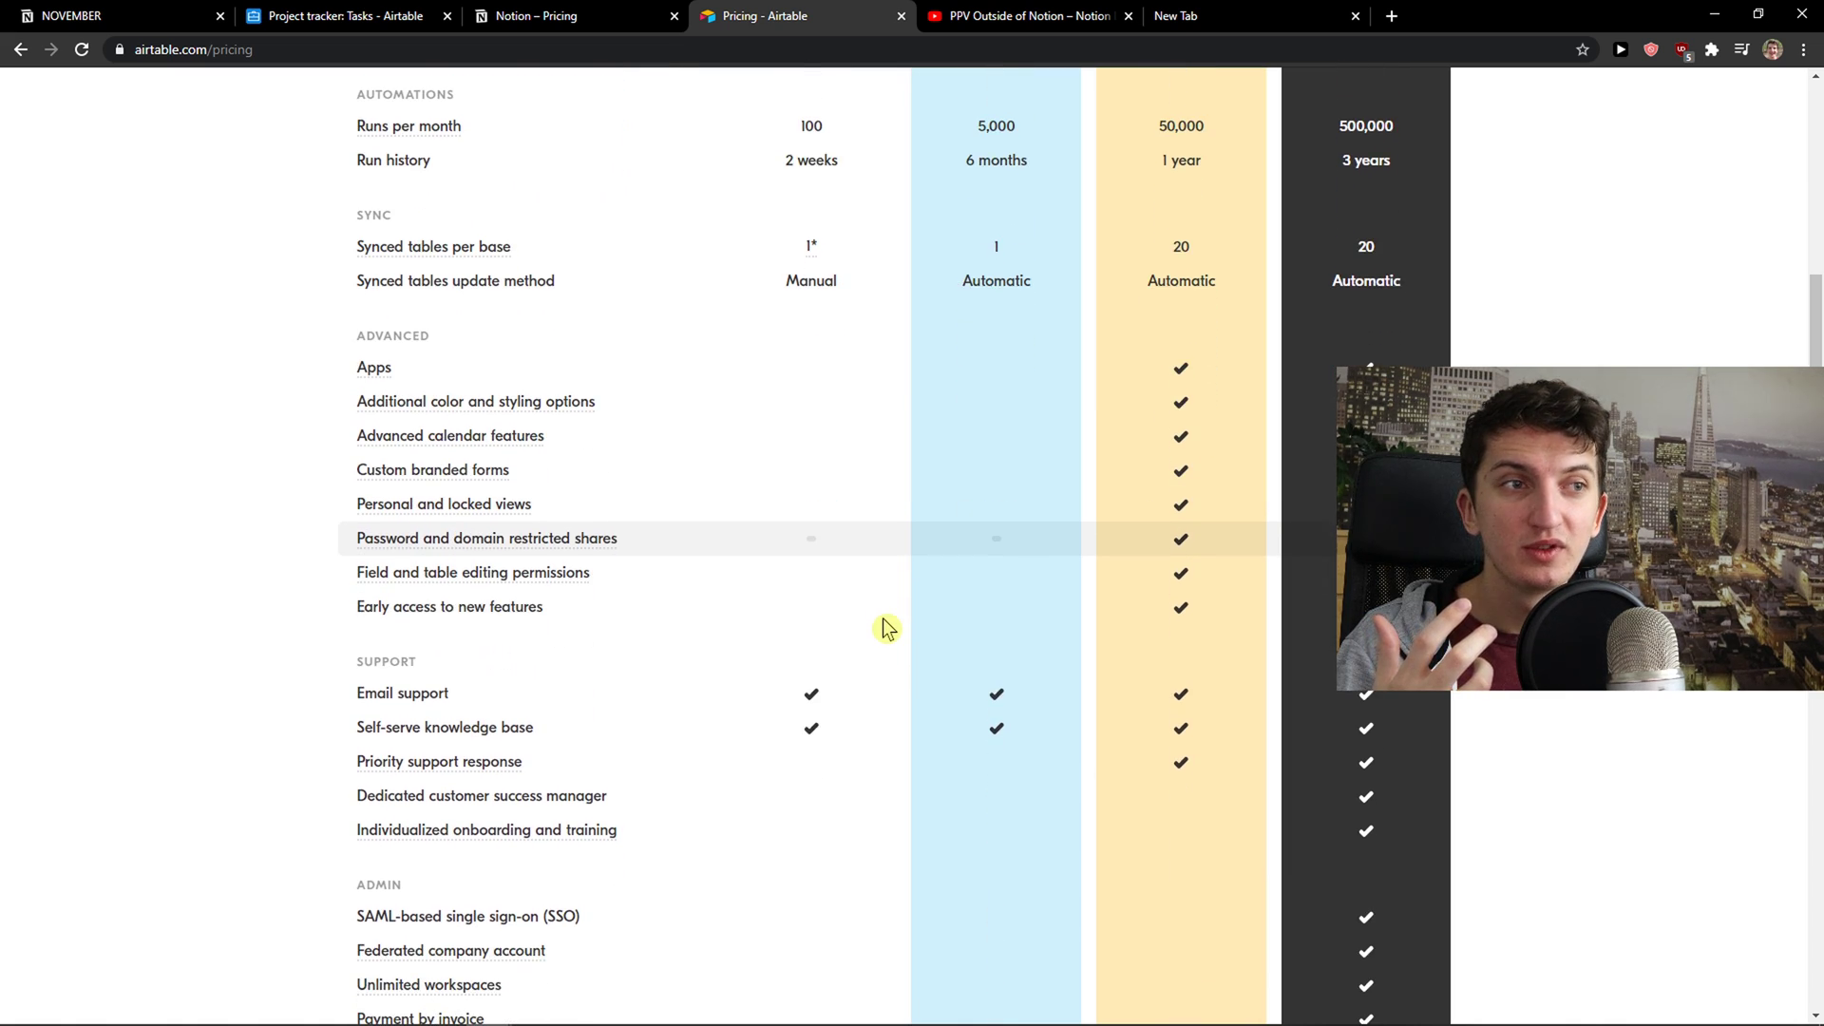
{"action": "mouse_move", "coordinate": [911, 553]}
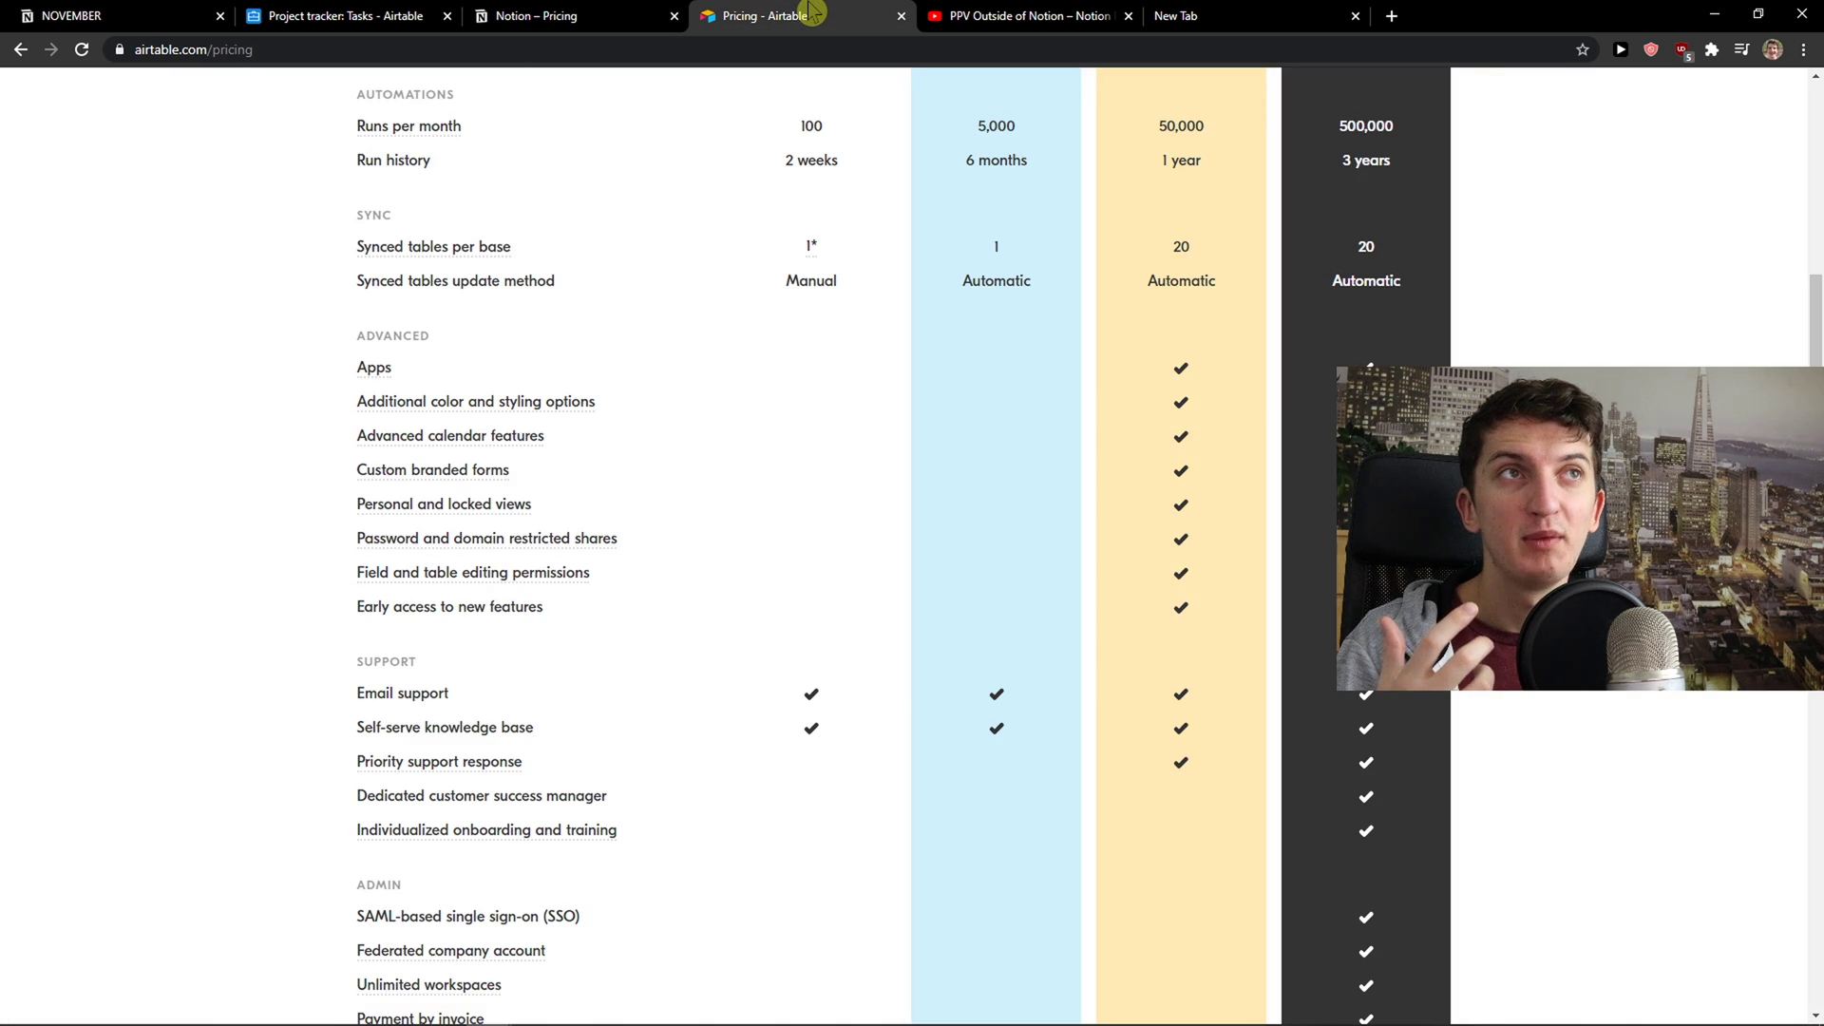
{"action": "scroll", "scroll_direction": "up", "scroll_amount": 3}
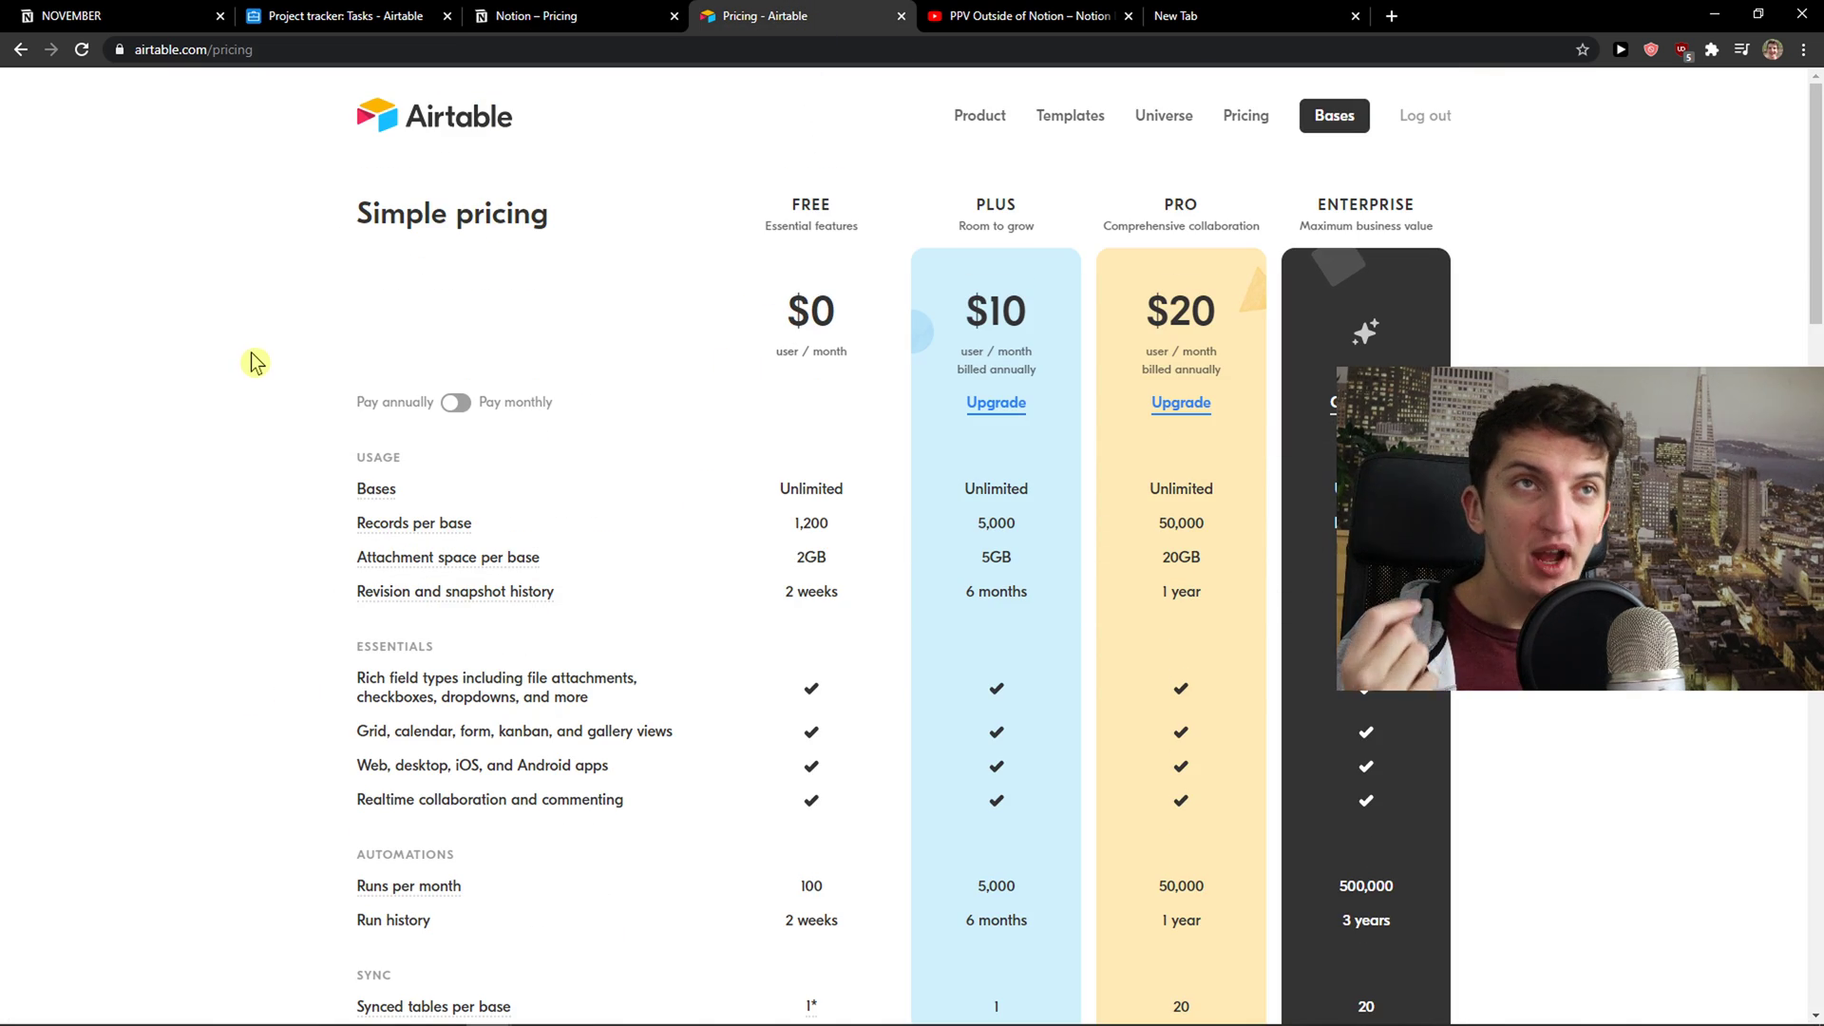
{"action": "mouse_move", "coordinate": [767, 239]}
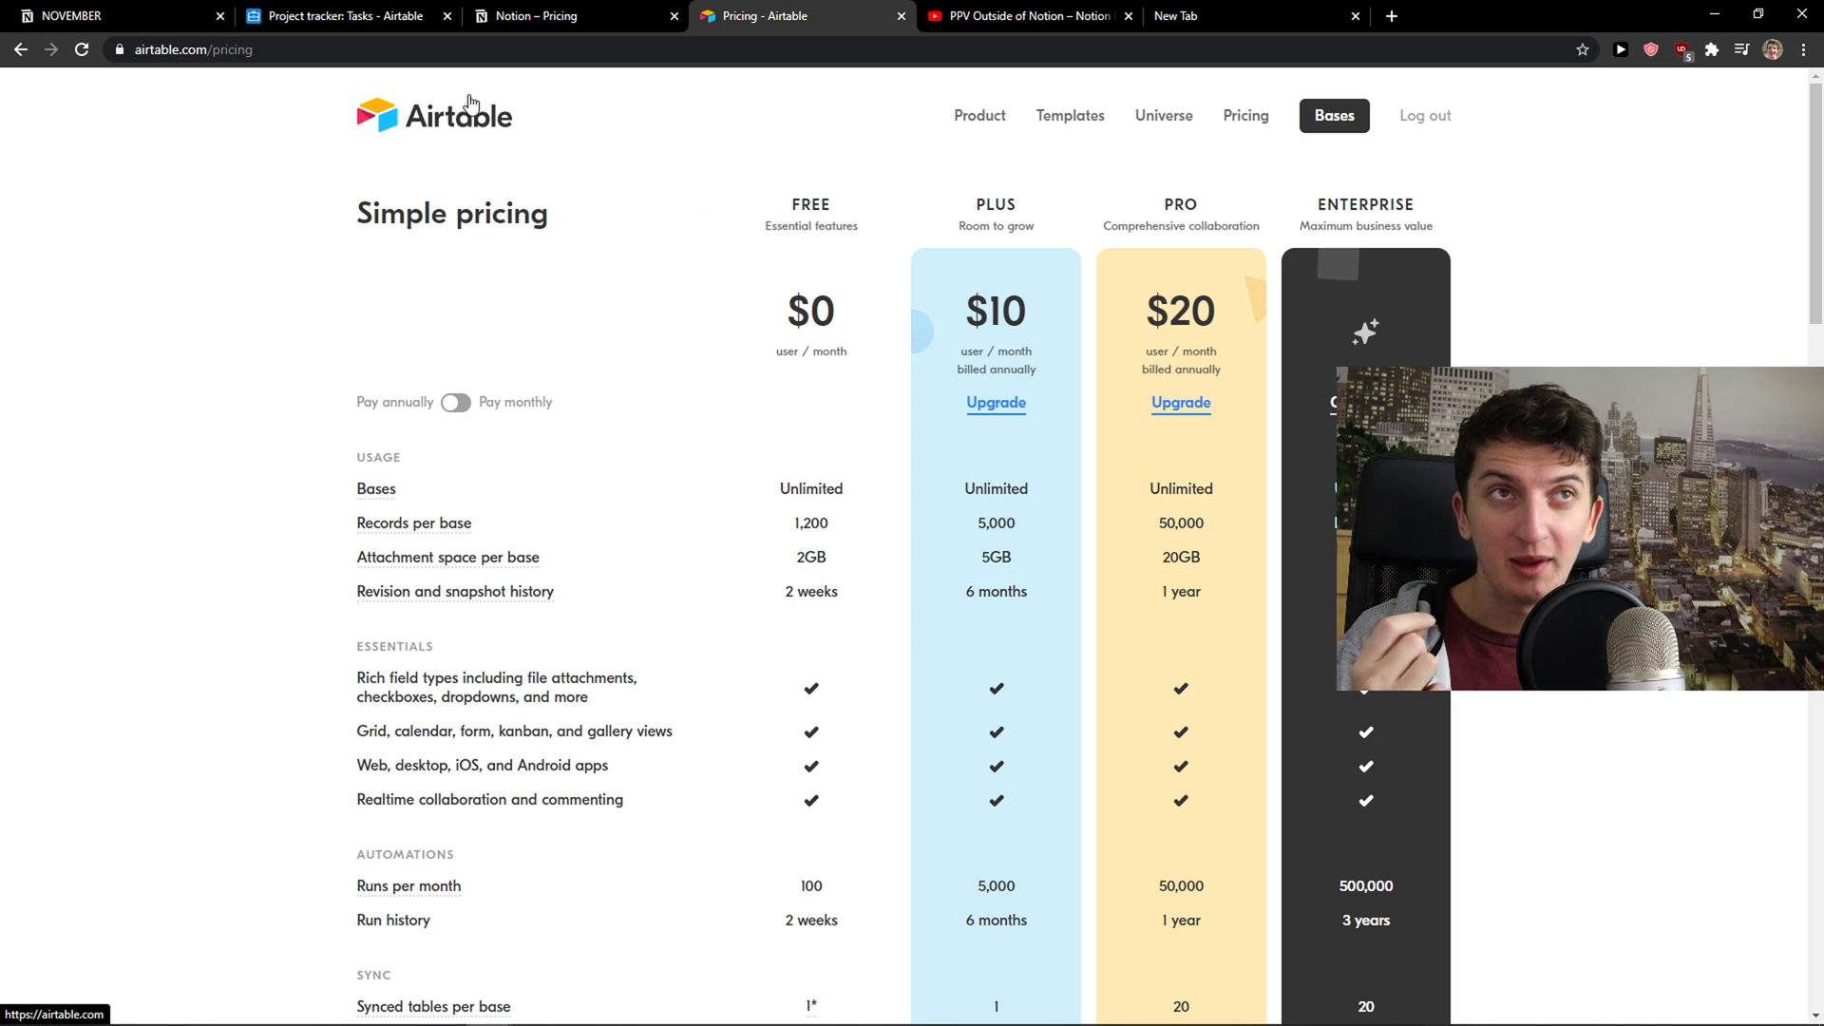
{"action": "mouse_move", "coordinate": [766, 218]}
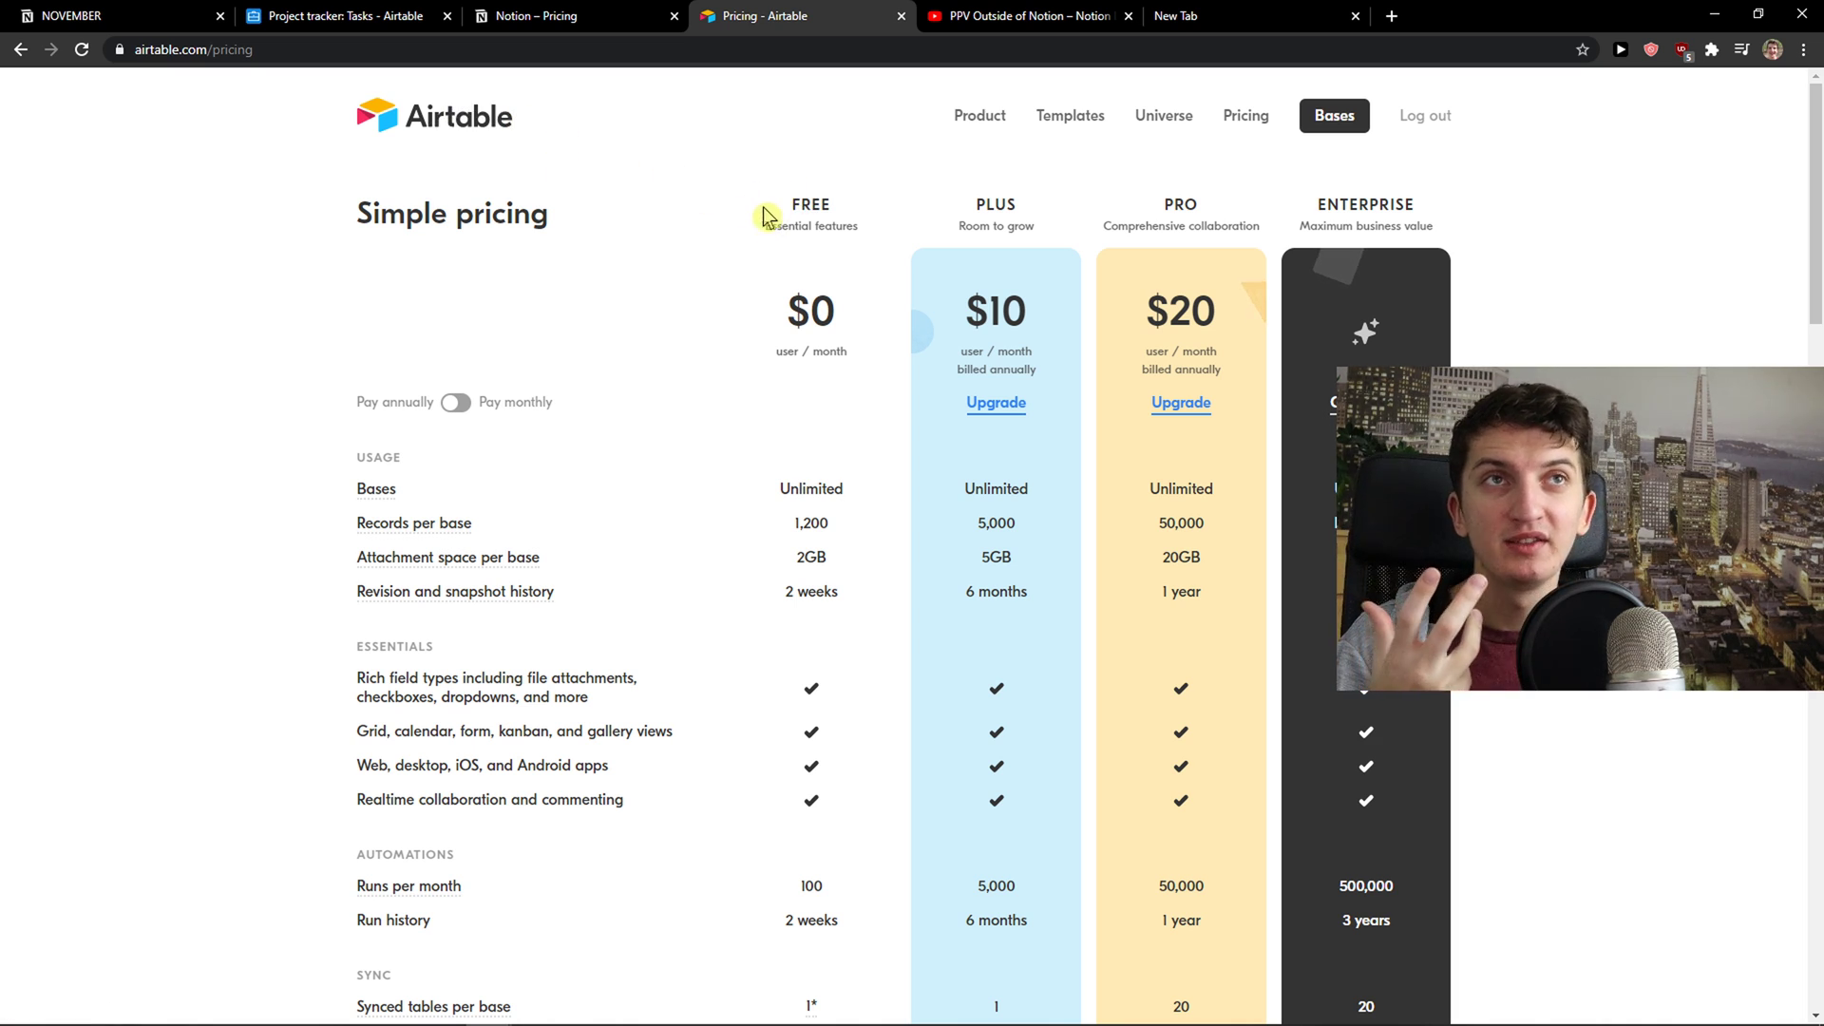
{"action": "left_click", "coordinate": [337, 15]}
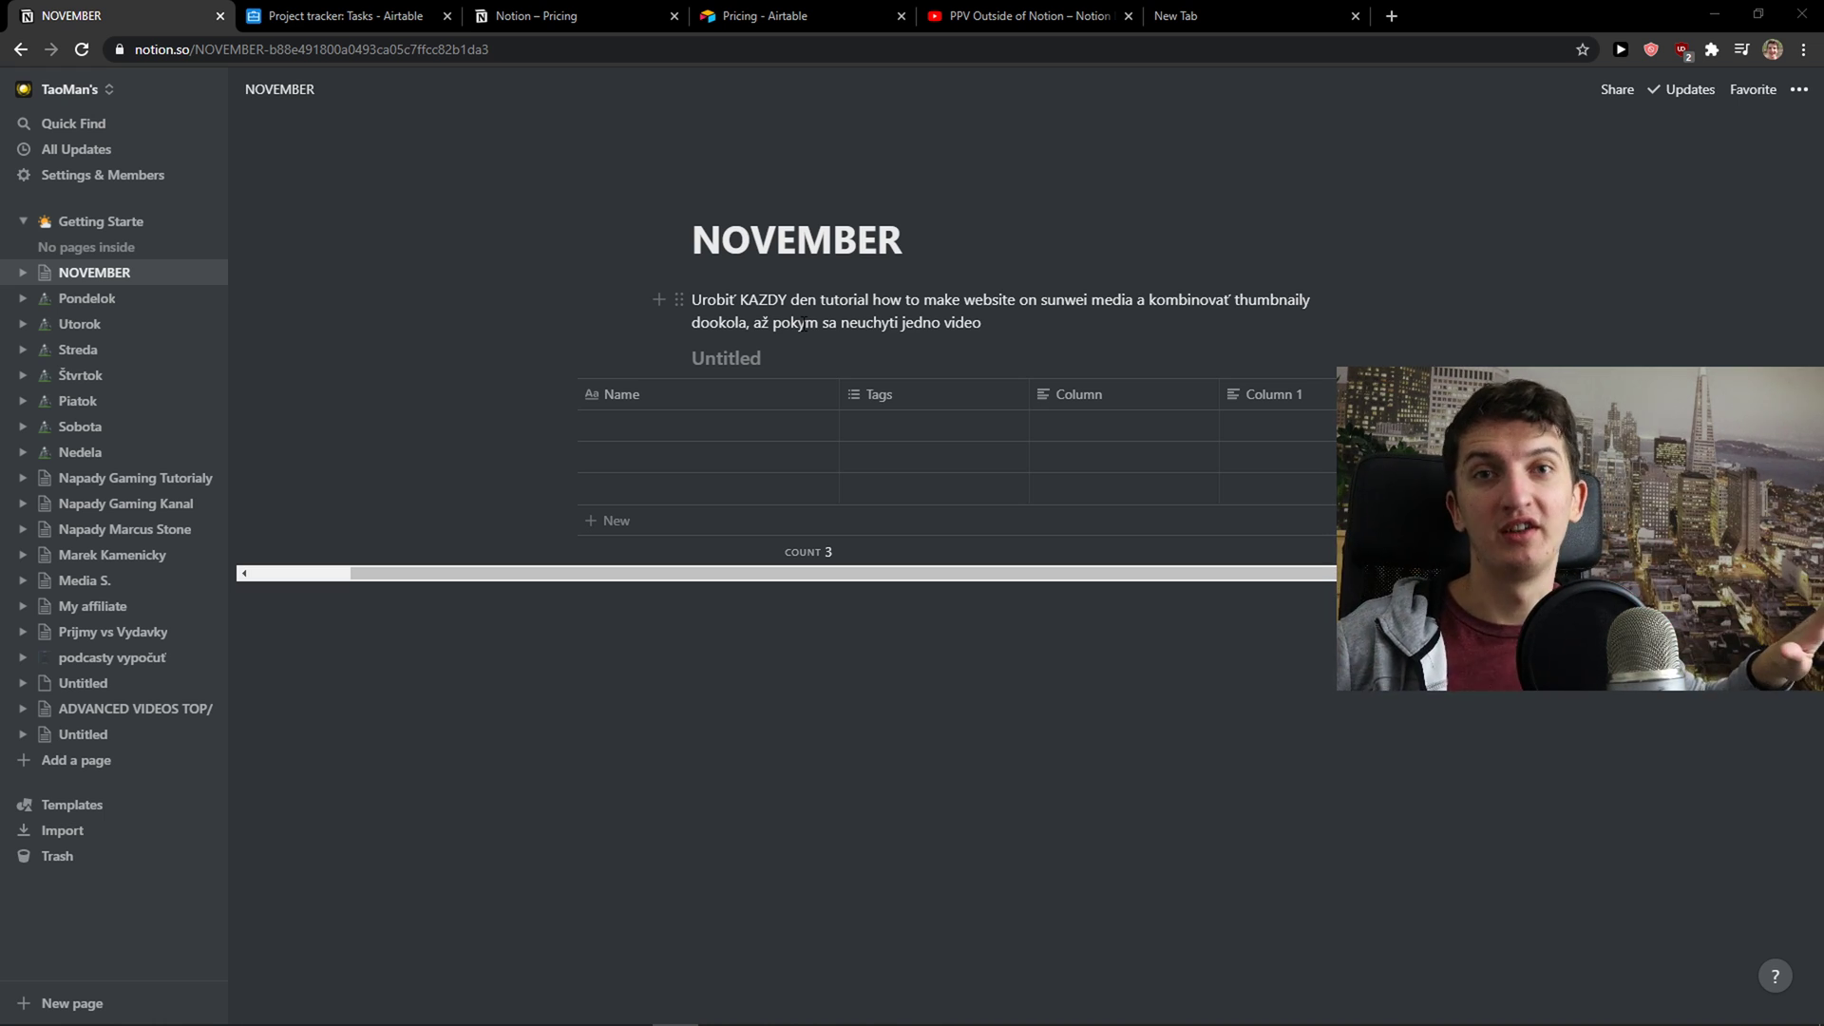
{"action": "mouse_move", "coordinate": [93, 334]}
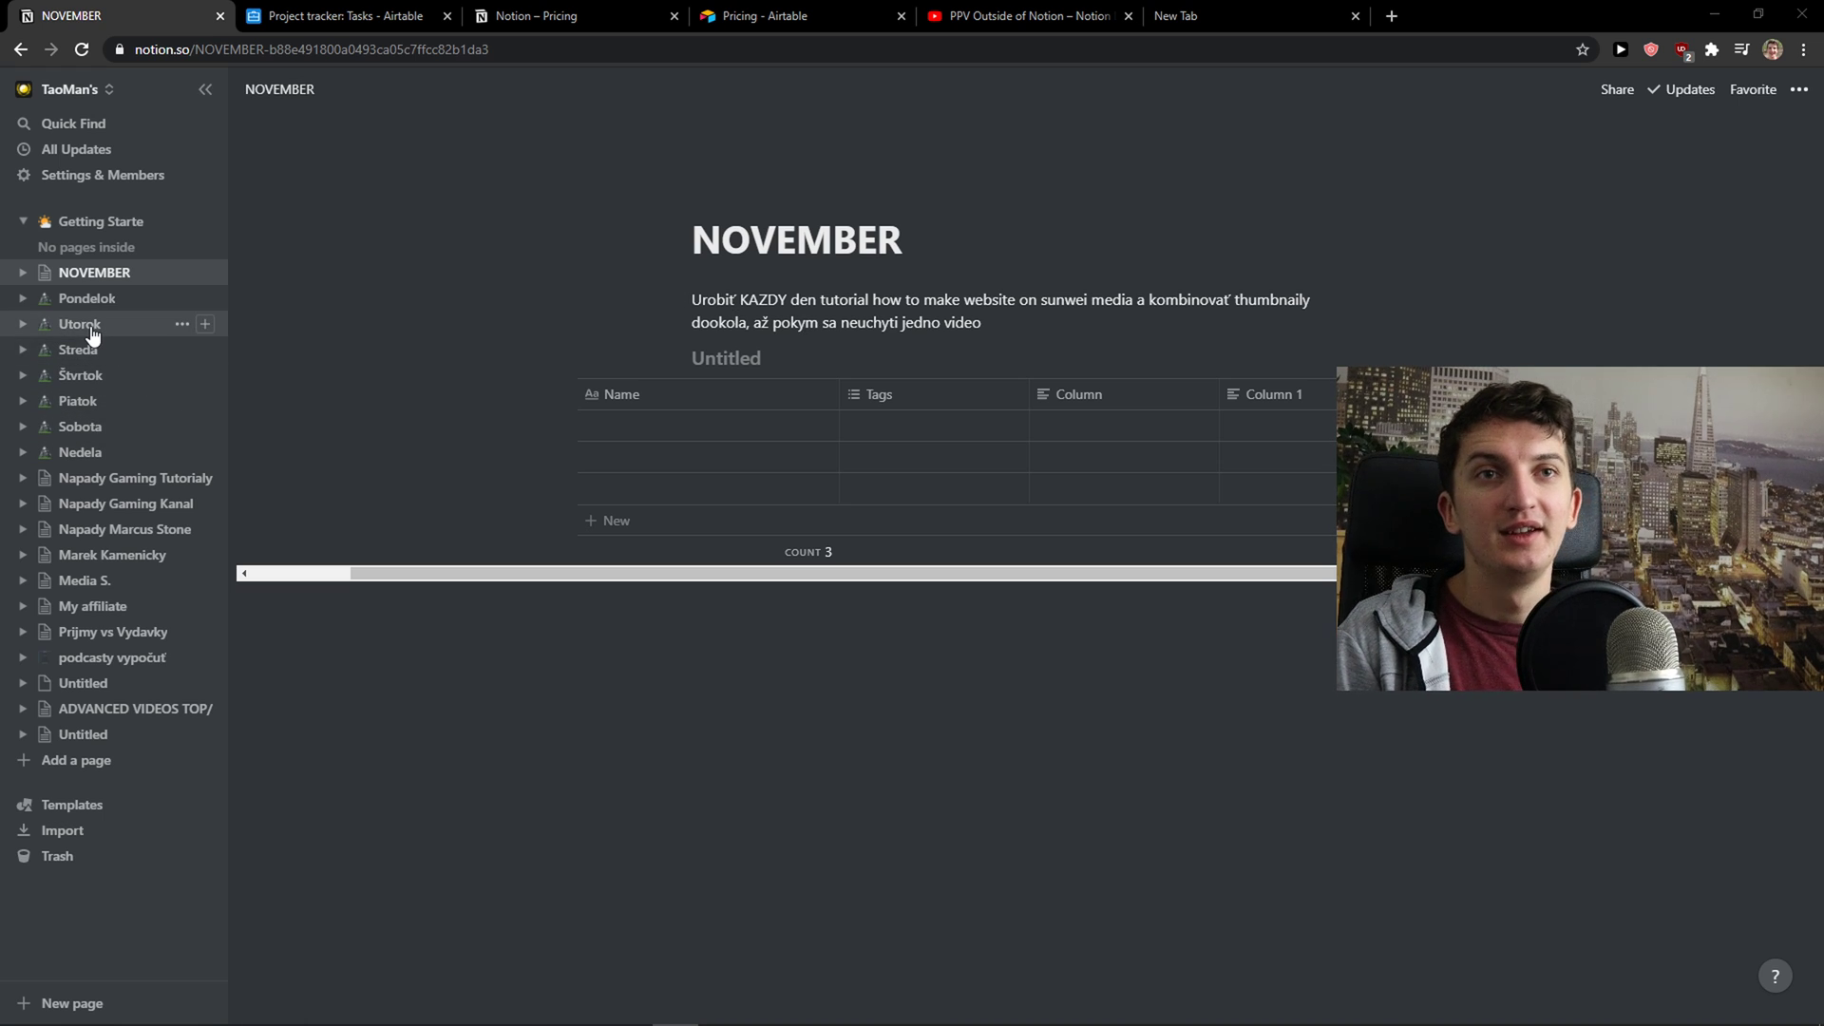